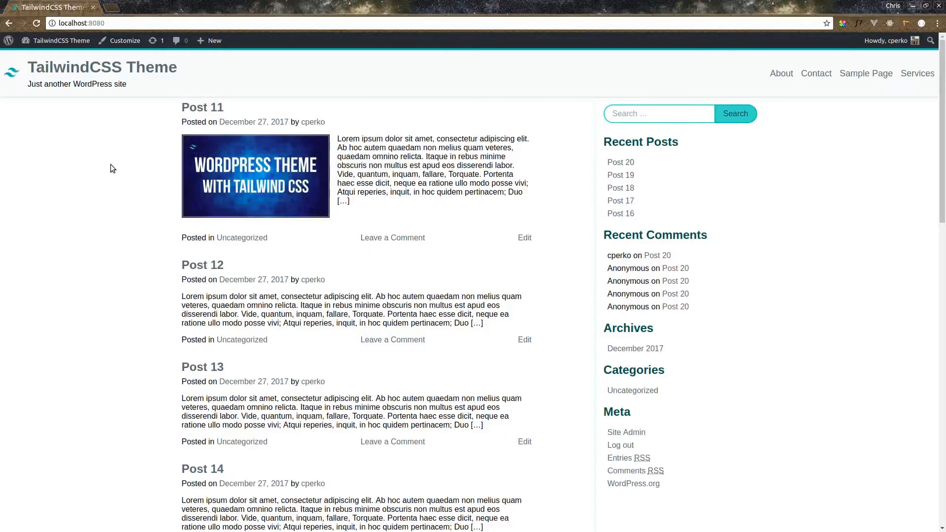
pyautogui.moveTo(202, 107)
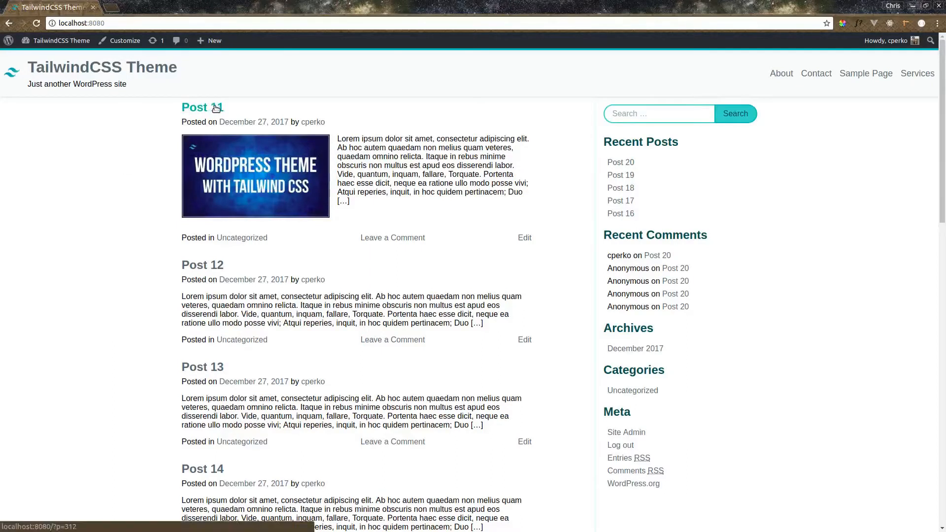
pyautogui.moveTo(252, 145)
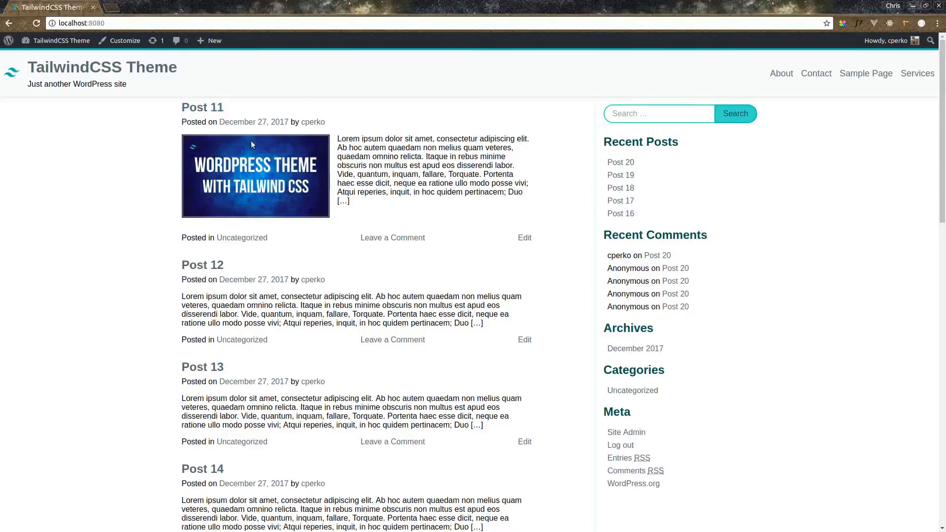
# Open Post 11 from the blog index and scroll down its single-post page
pyautogui.click(202, 106)
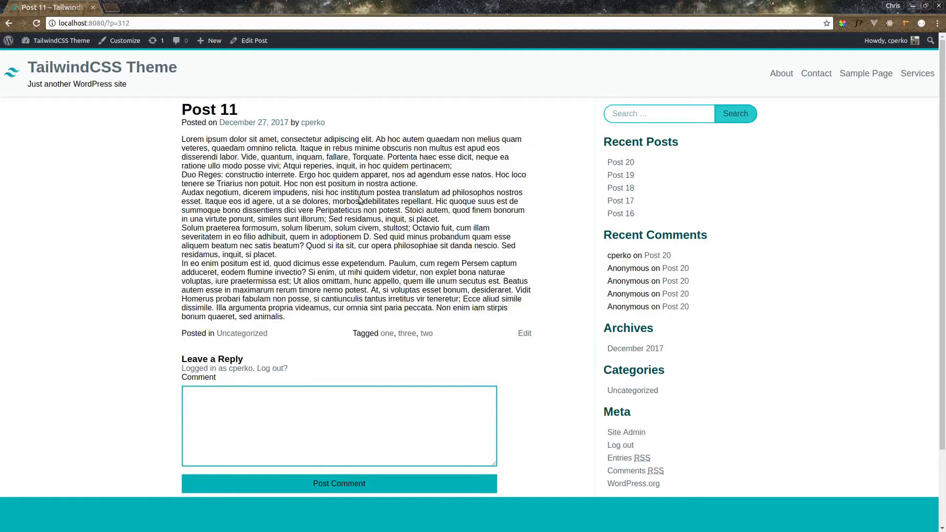
pyautogui.moveTo(177, 142)
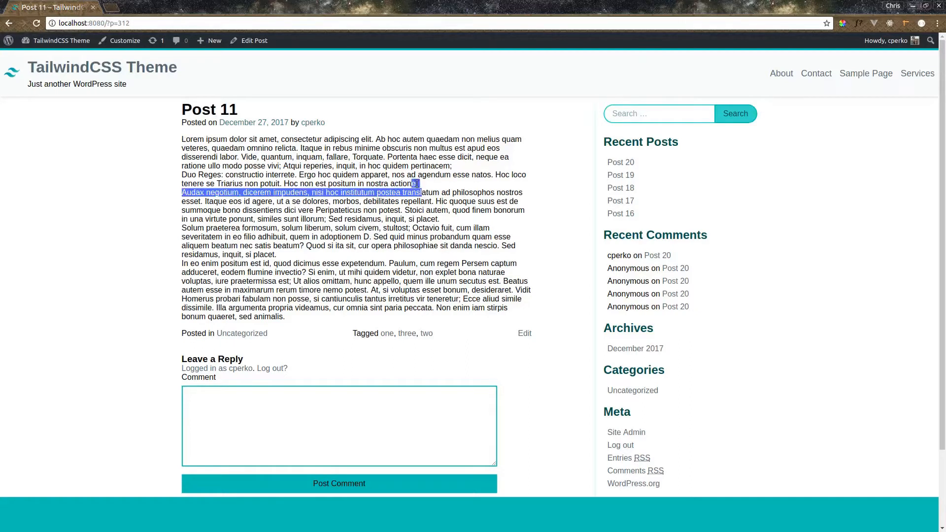
pyautogui.click(266, 215)
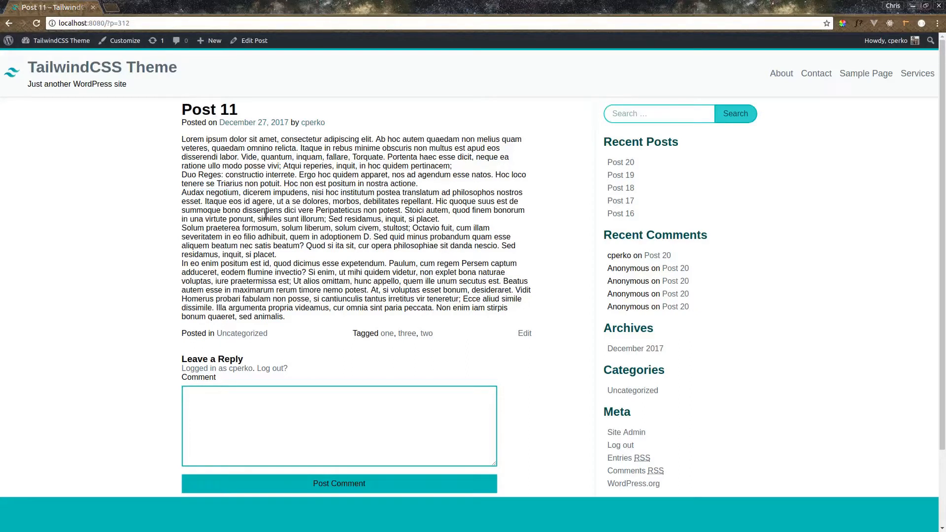
pyautogui.scroll(-3)
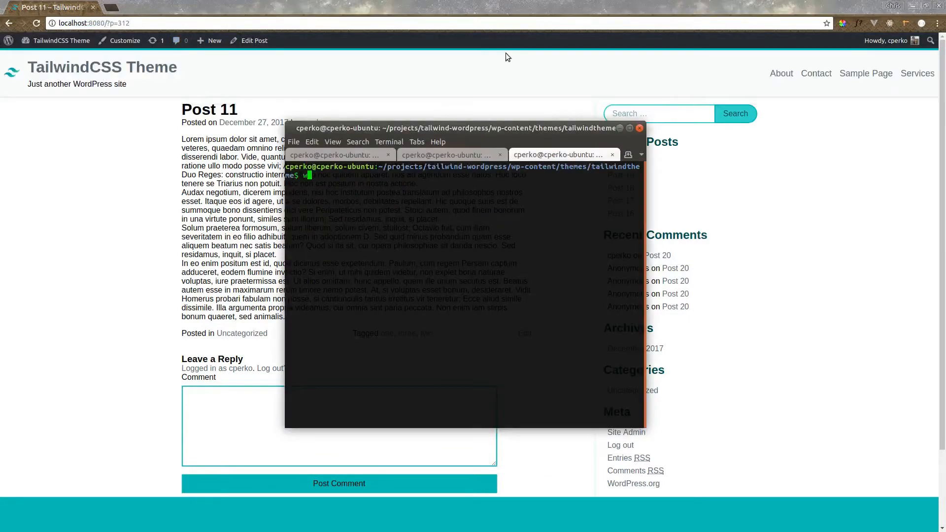
# Run 'wp comment generate --count=5 --post_id=312' to create five sample comments
pyautogui.write('p comment')
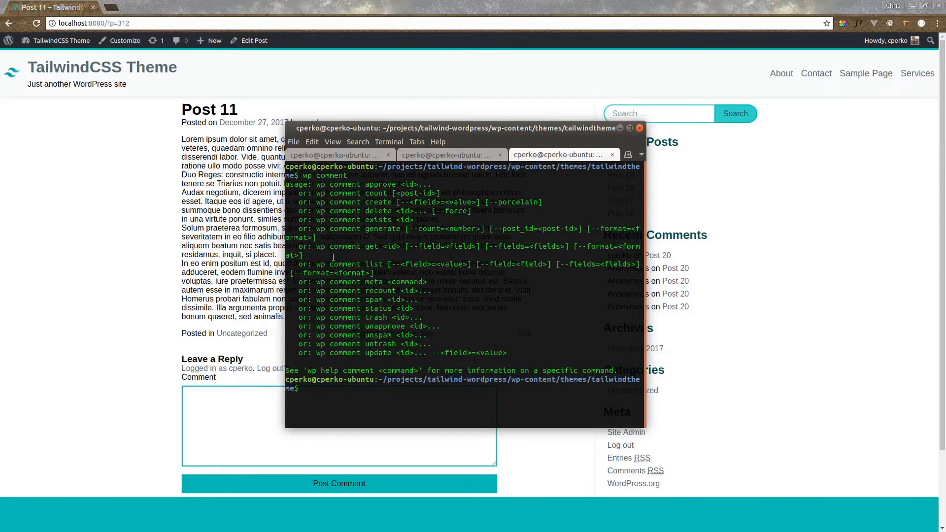
pyautogui.doubleClick(382, 228)
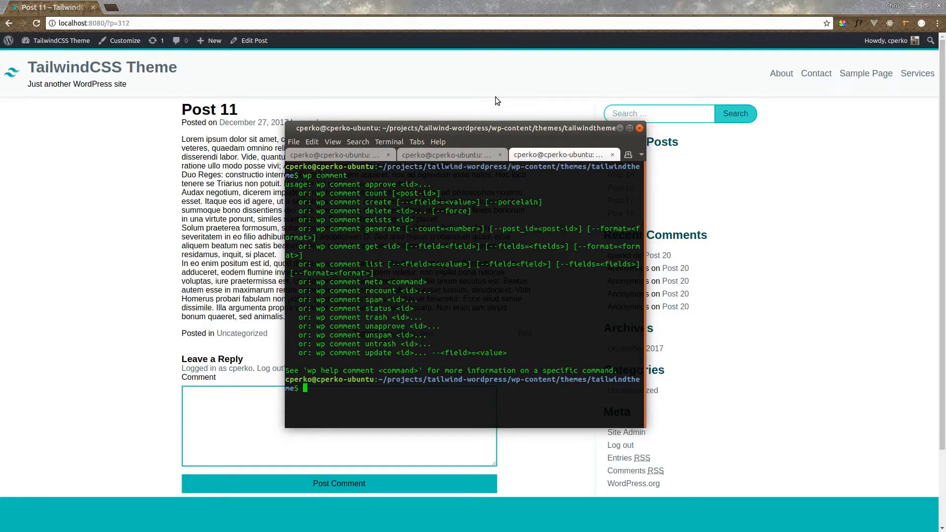
pyautogui.write('wp comment get')
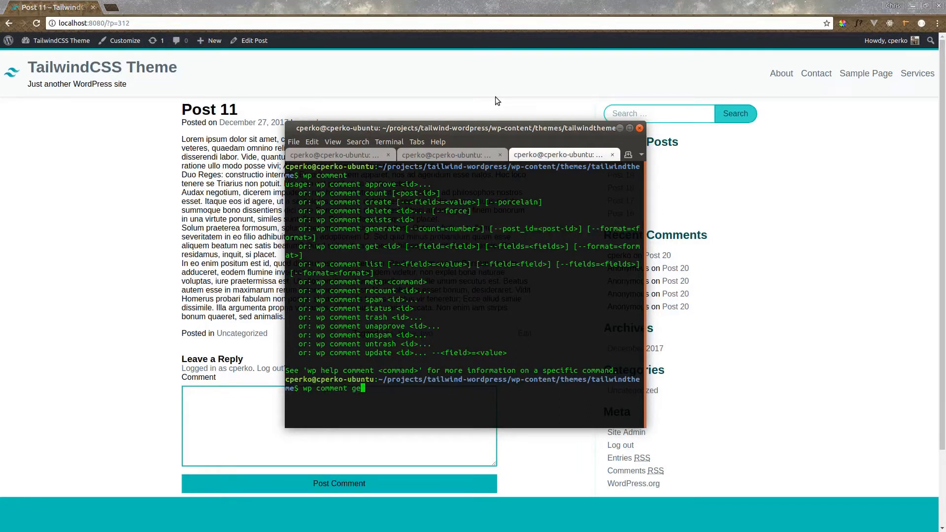
pyautogui.write('nerate -')
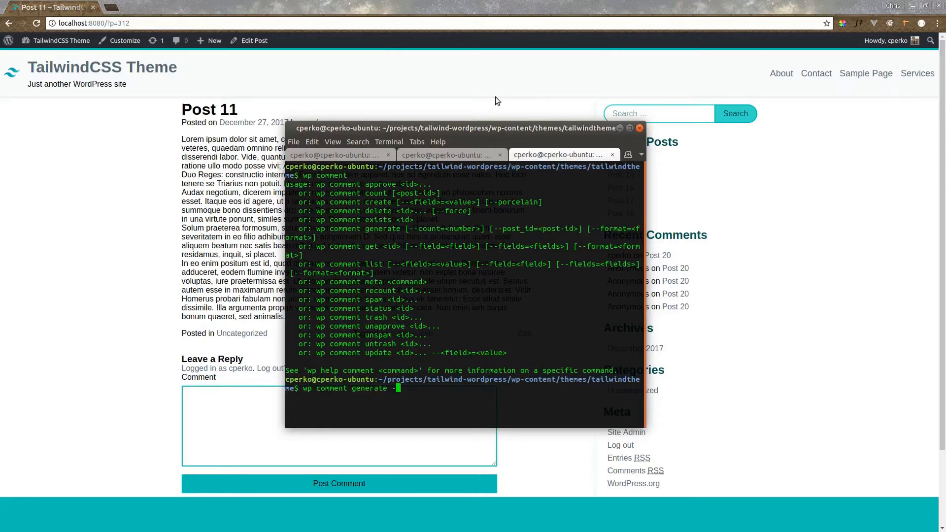
pyautogui.write('-count=5')
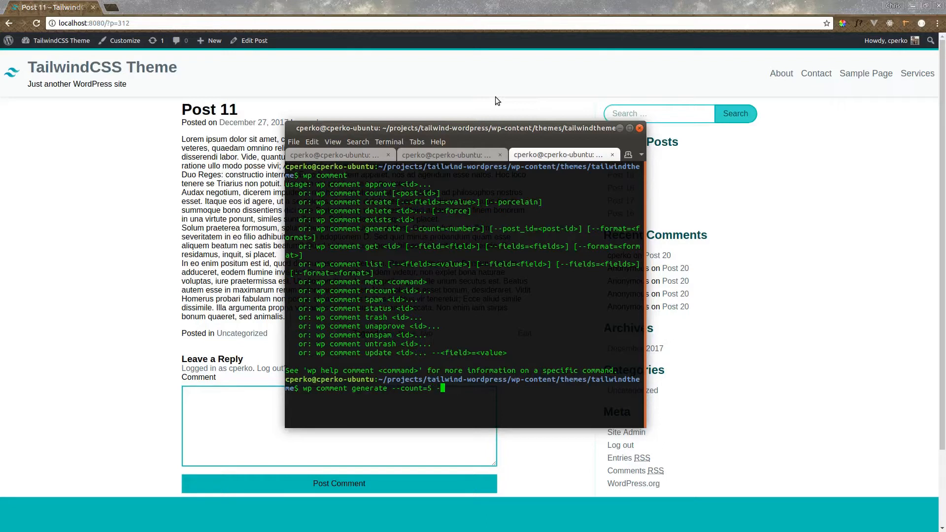
pyautogui.write('-post_id=')
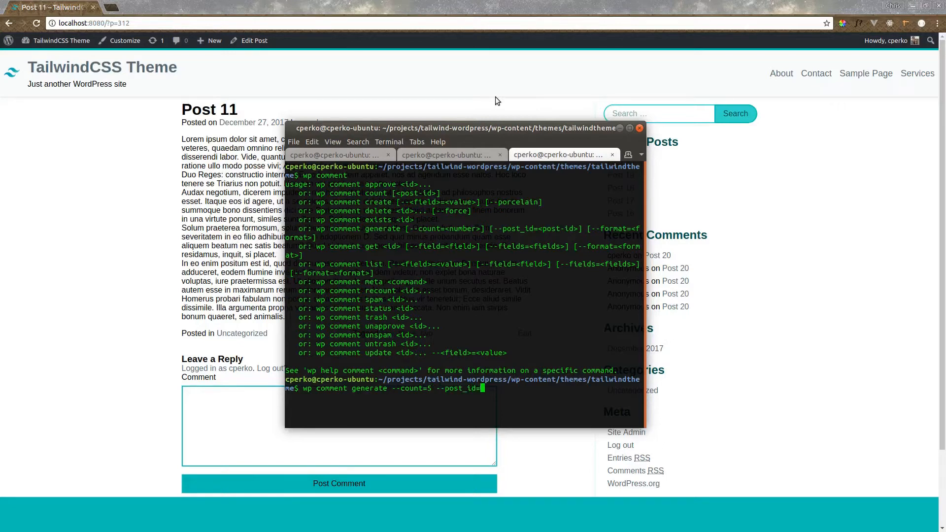
pyautogui.write('312')
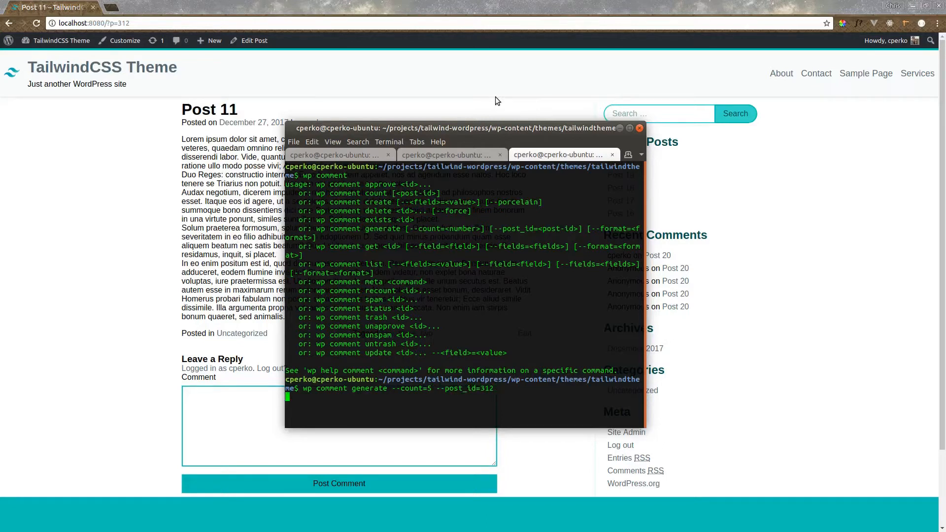
pyautogui.press('Return')
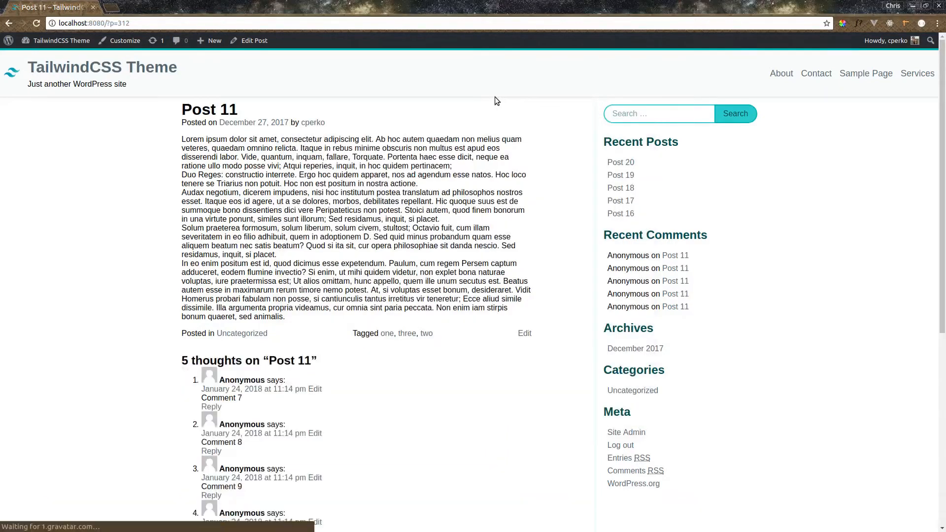
# Post the threaded reply 'this is a reply' under Comment 7
pyautogui.scroll(-3)
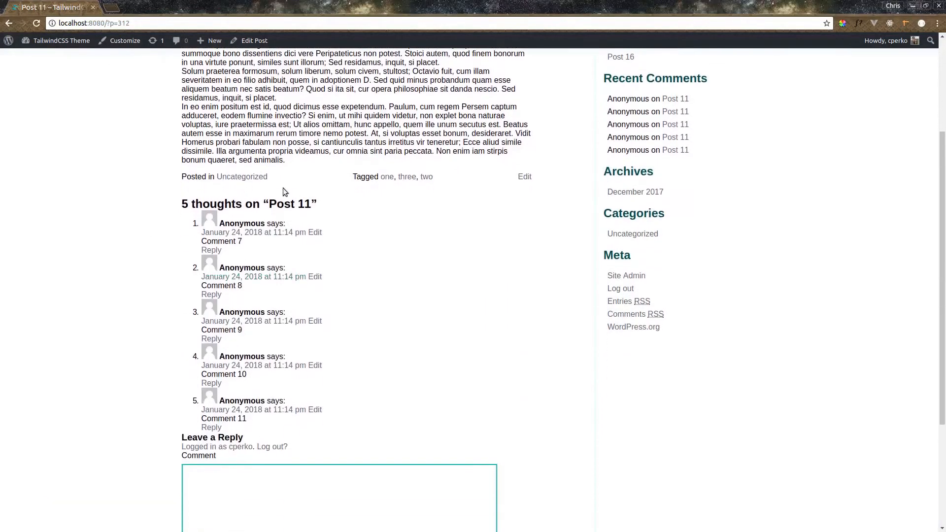
pyautogui.moveTo(335, 249)
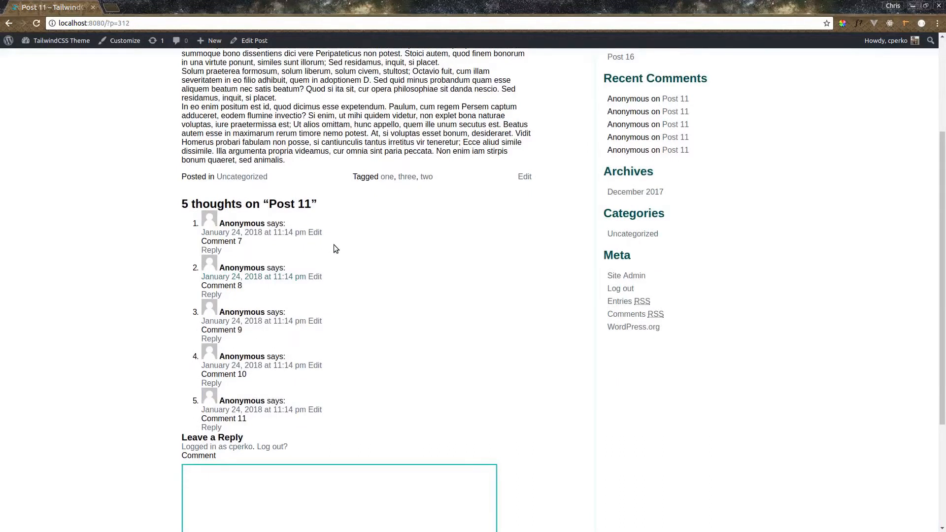
pyautogui.scroll(-3)
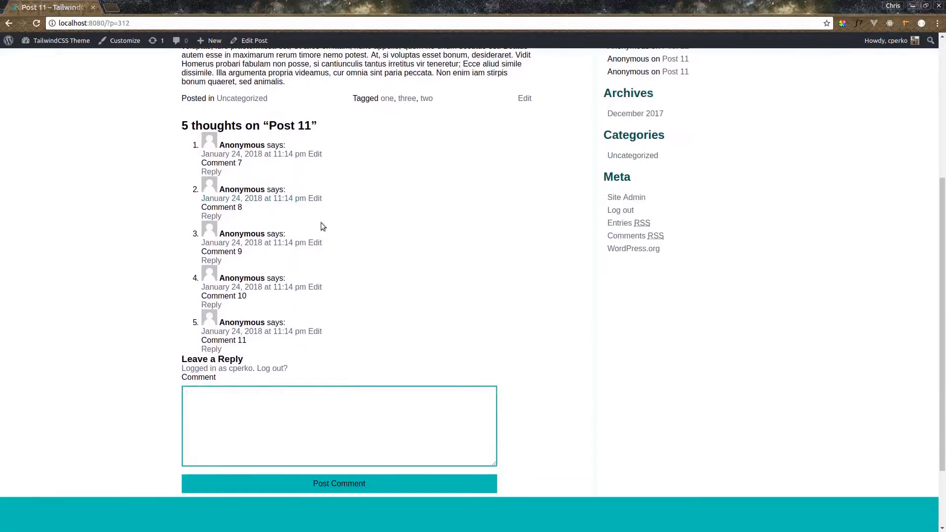
pyautogui.click(212, 171)
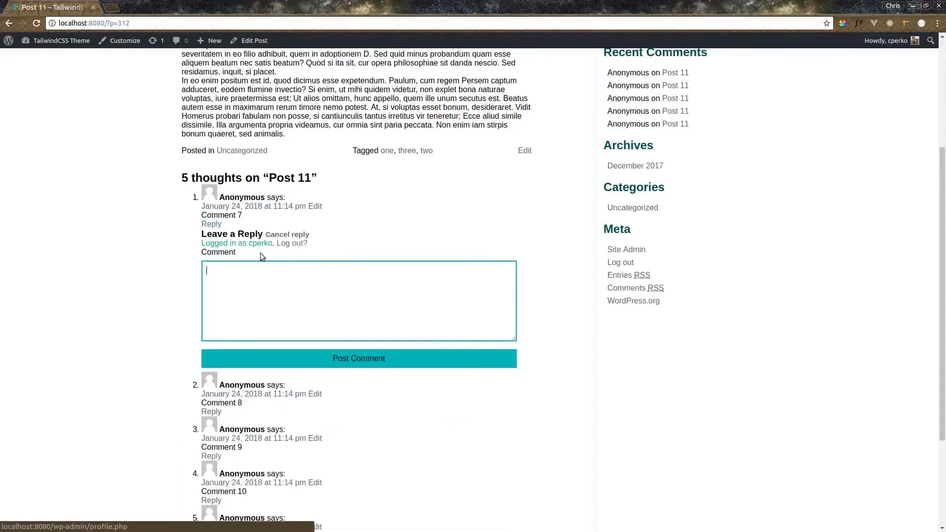
pyautogui.write('this is a re')
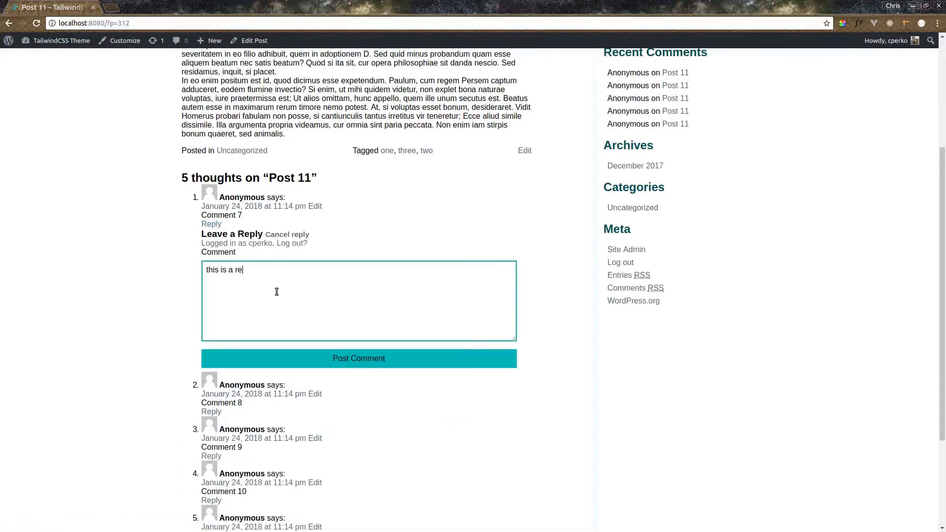
pyautogui.click(358, 358)
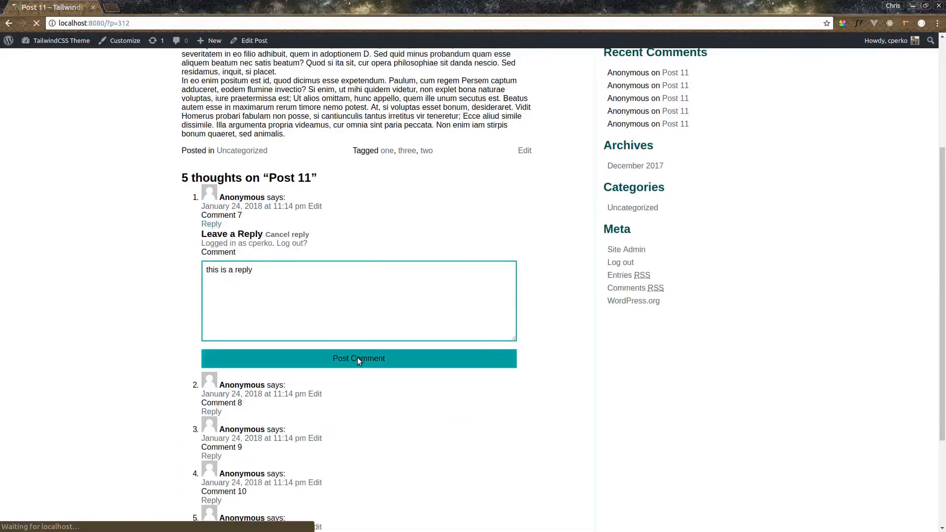
pyautogui.click(359, 358)
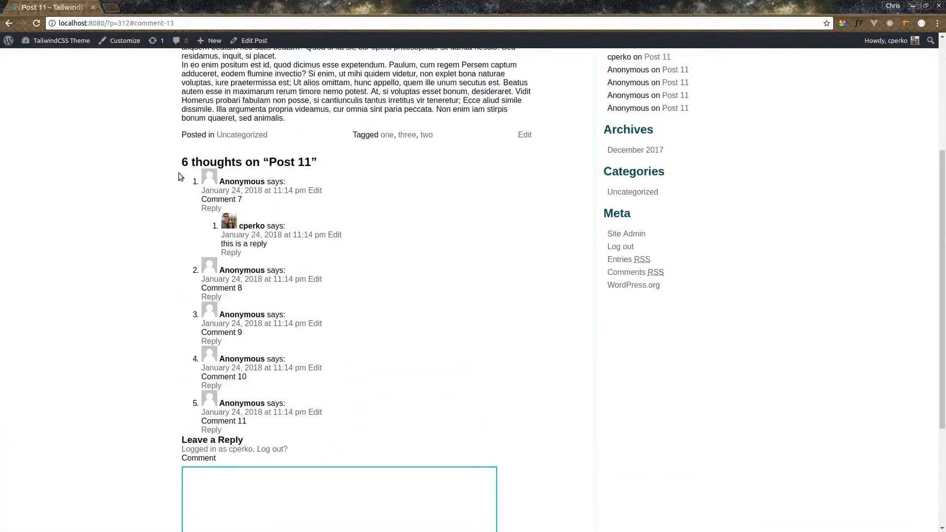
pyautogui.moveTo(245, 334)
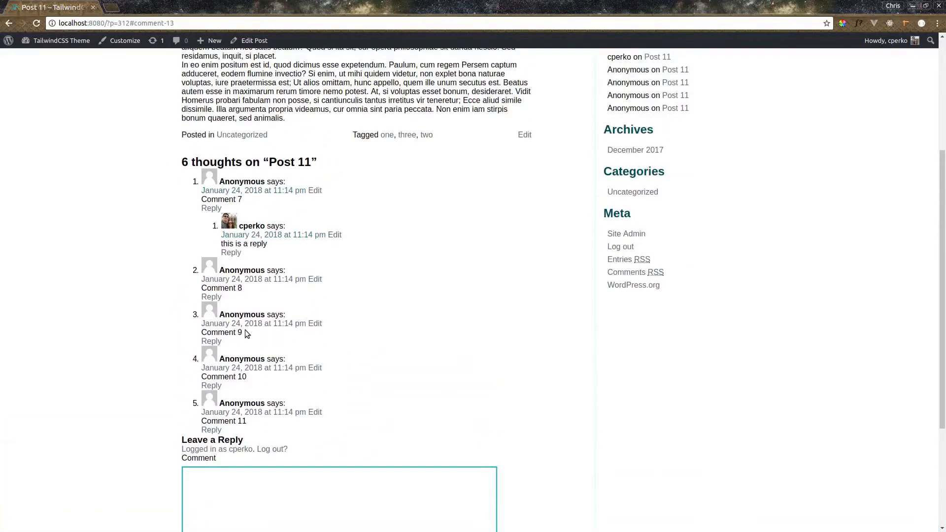
pyautogui.scroll(3)
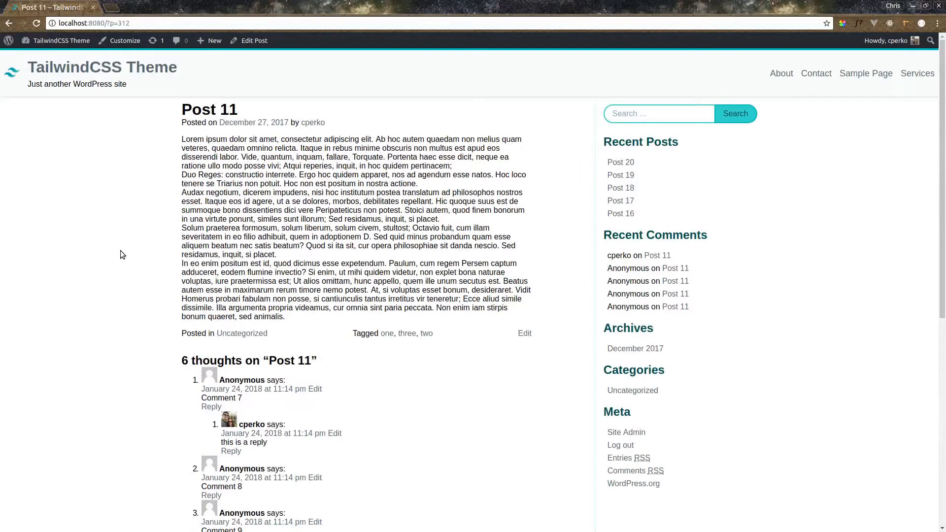
pyautogui.moveTo(255, 123)
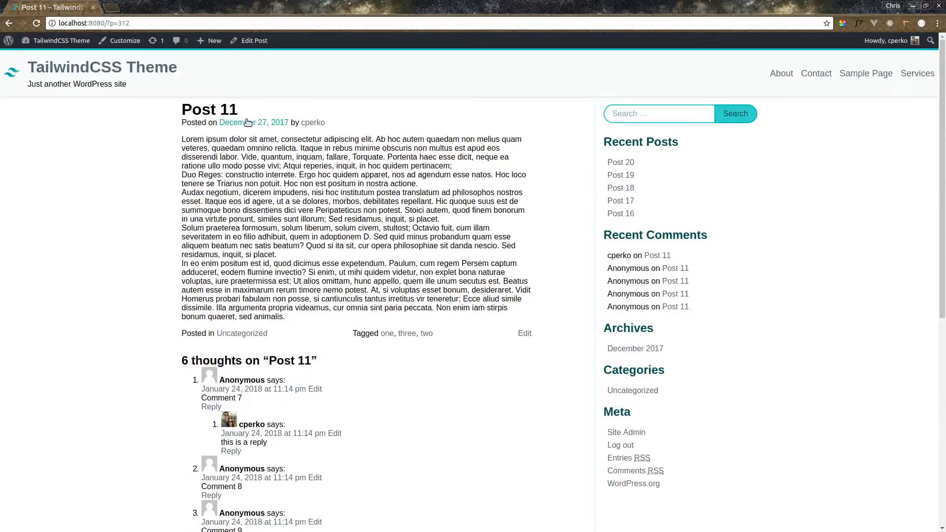
pyautogui.moveTo(379, 120)
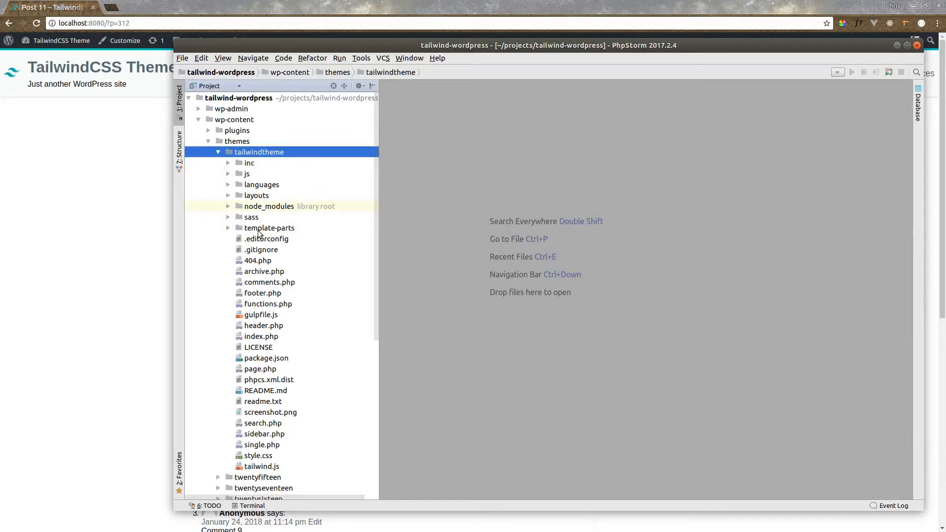
# Open template-parts/content.php and look through its post markup
pyautogui.click(228, 228)
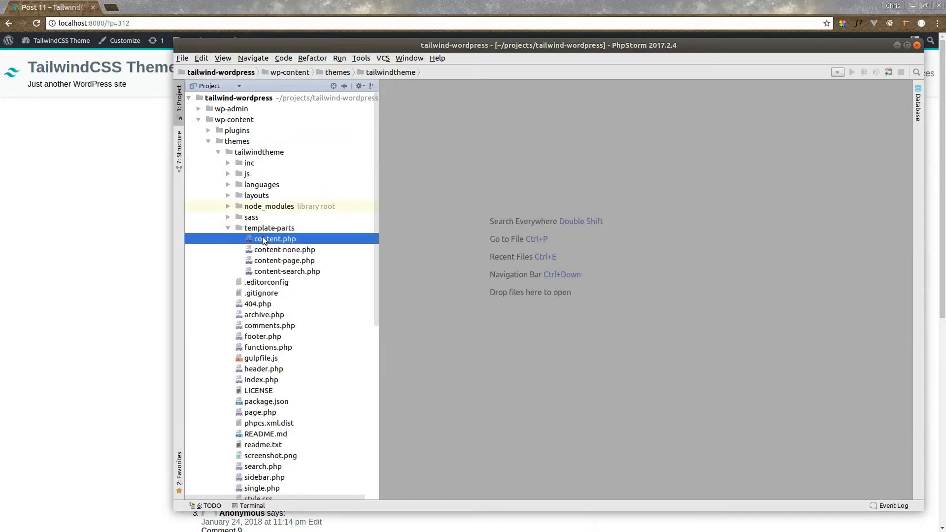
pyautogui.doubleClick(275, 238)
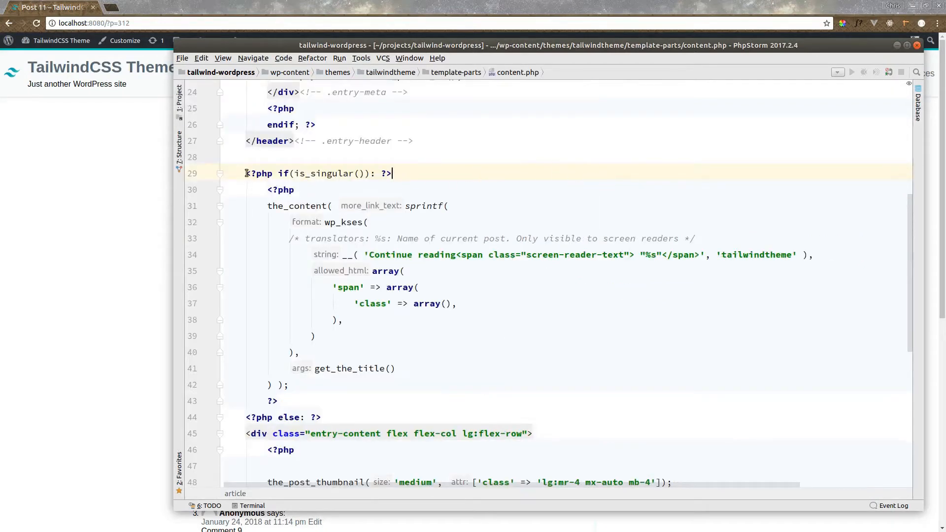
pyautogui.scroll(3)
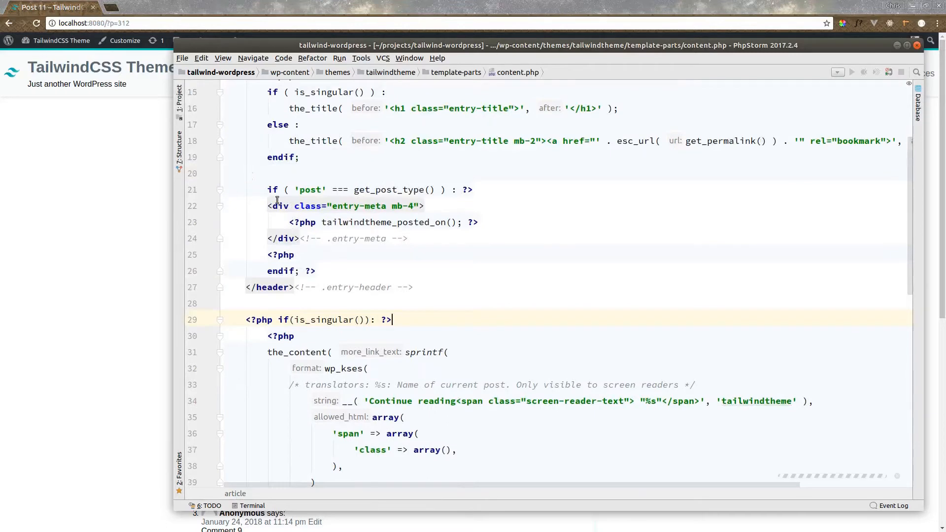
pyautogui.scroll(-3)
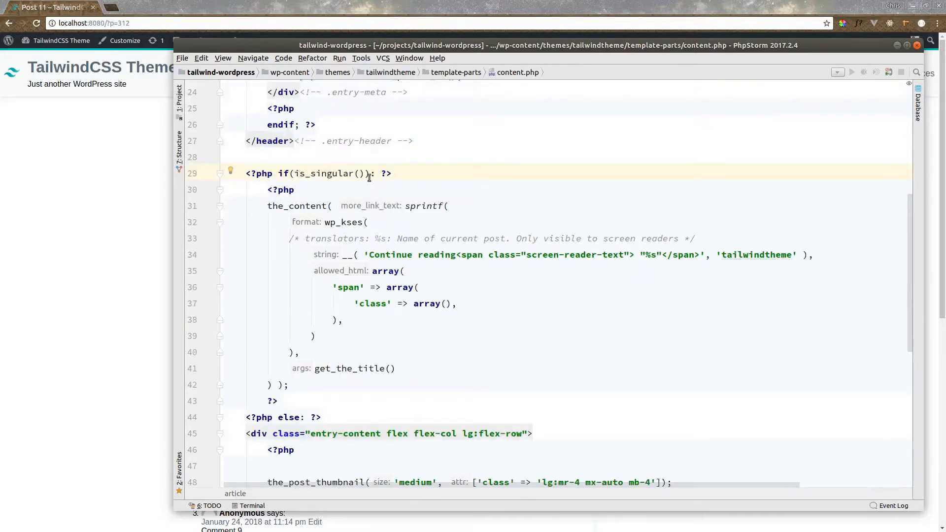
pyautogui.scroll(-3)
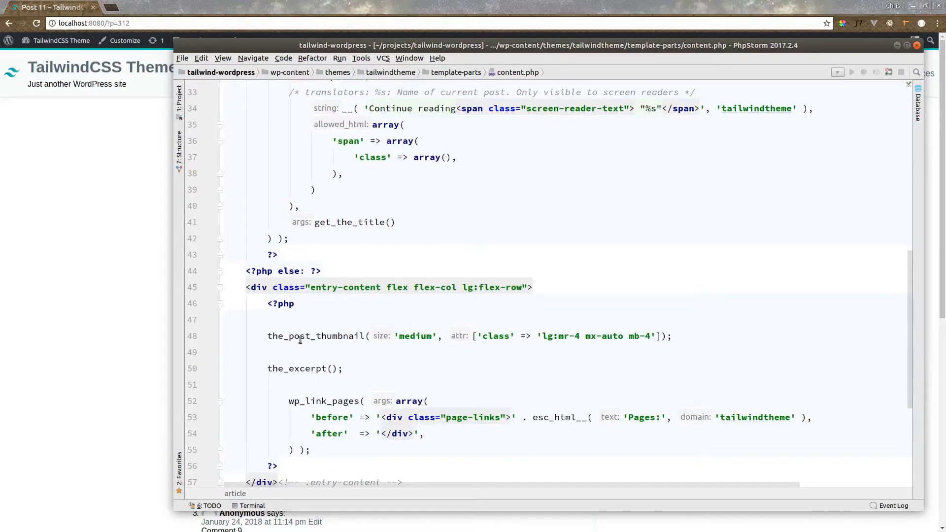
pyautogui.scroll(3)
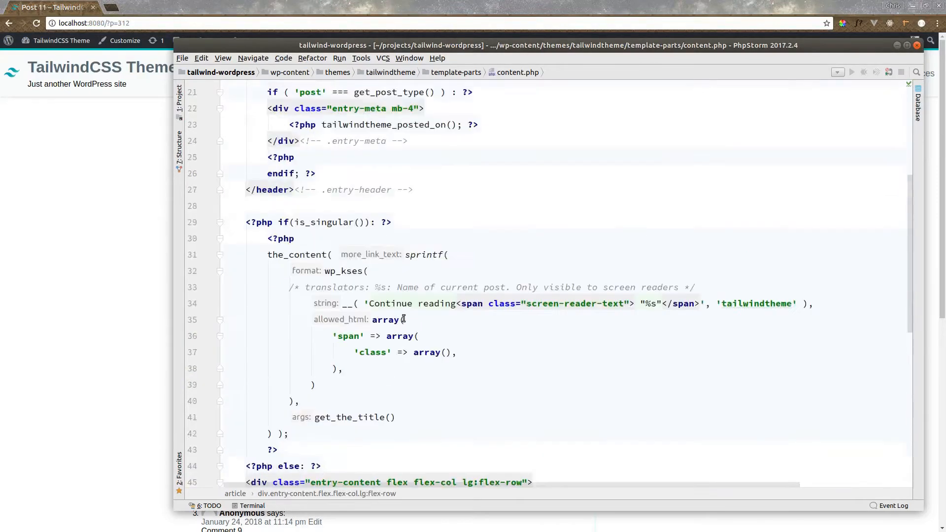
# Add the_post_thumbnail('large') with lg:mr-4 mx-auto mb-4 classes before the_content
pyautogui.click(295, 239)
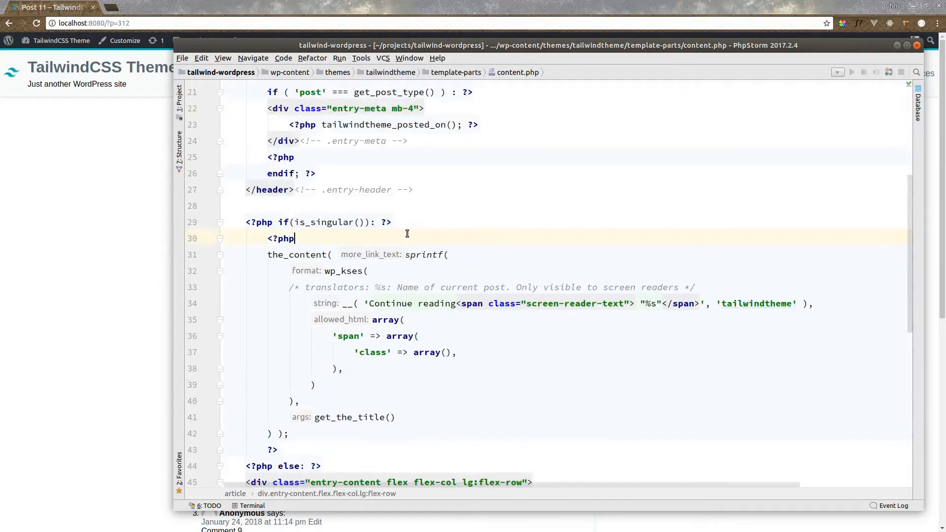
pyautogui.press('Return')
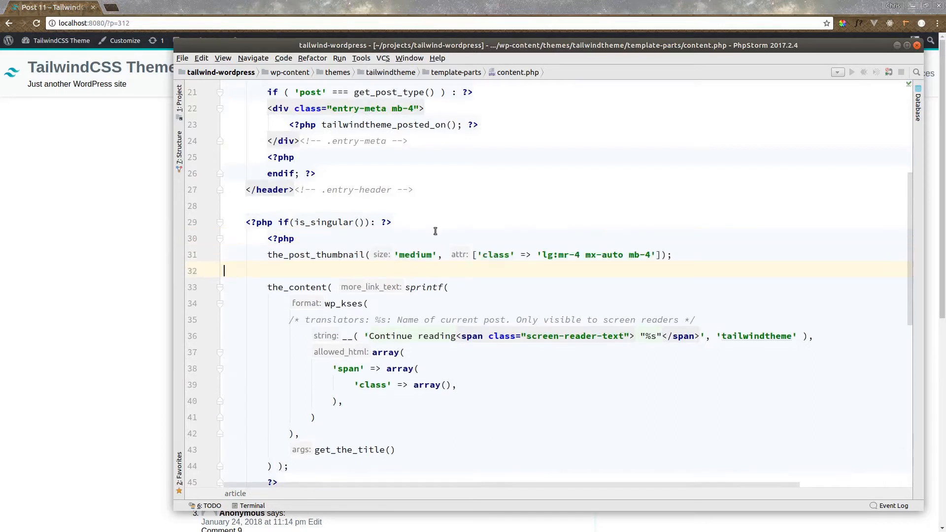
pyautogui.write('l')
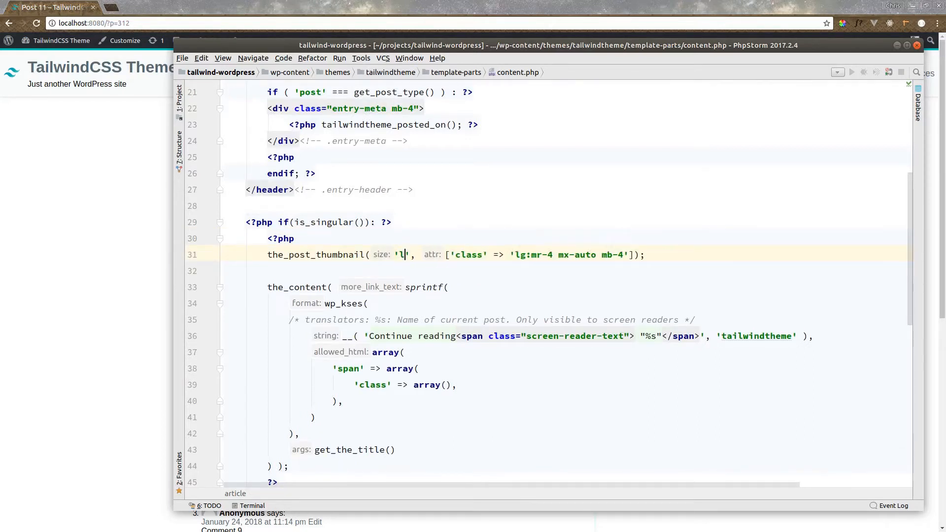
pyautogui.write('arge')
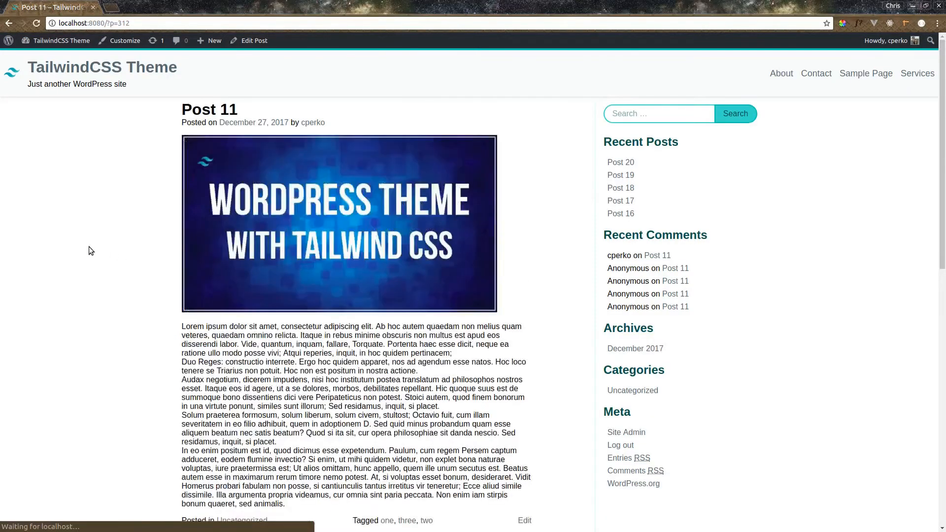
pyautogui.moveTo(304, 282)
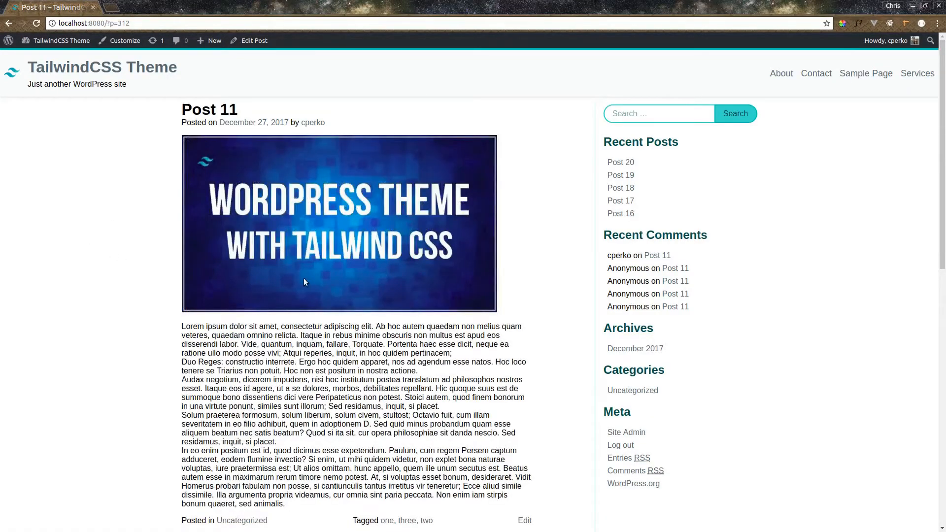
pyautogui.moveTo(378, 261)
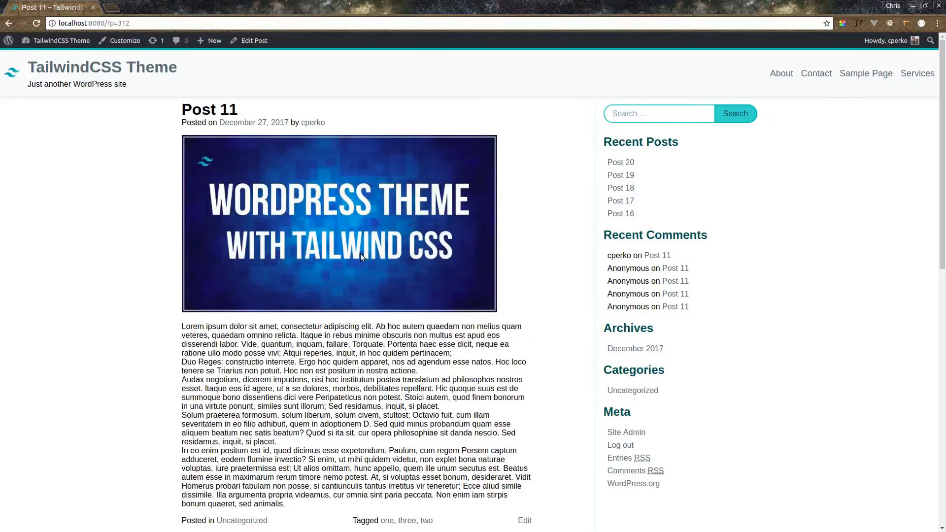
# Open Chrome DevTools beside the Post 11 page
pyautogui.press('F12')
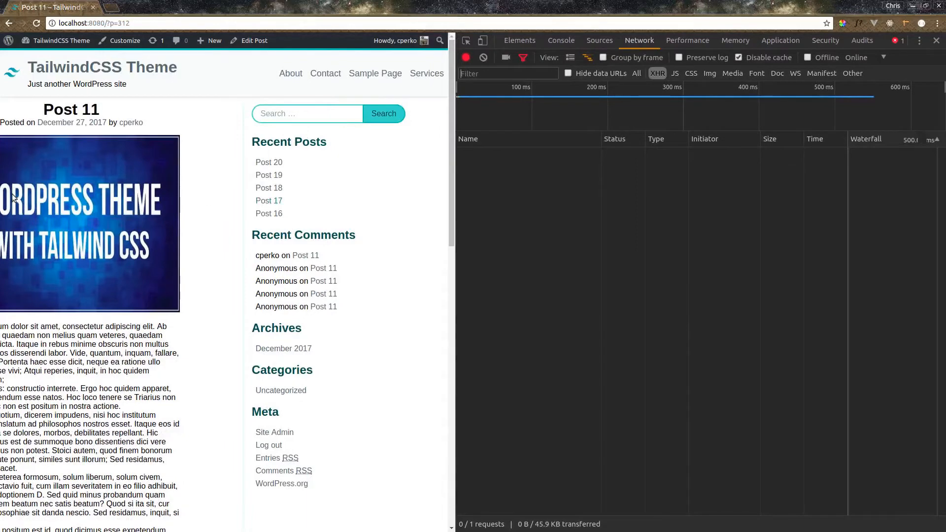
pyautogui.moveTo(456, 242)
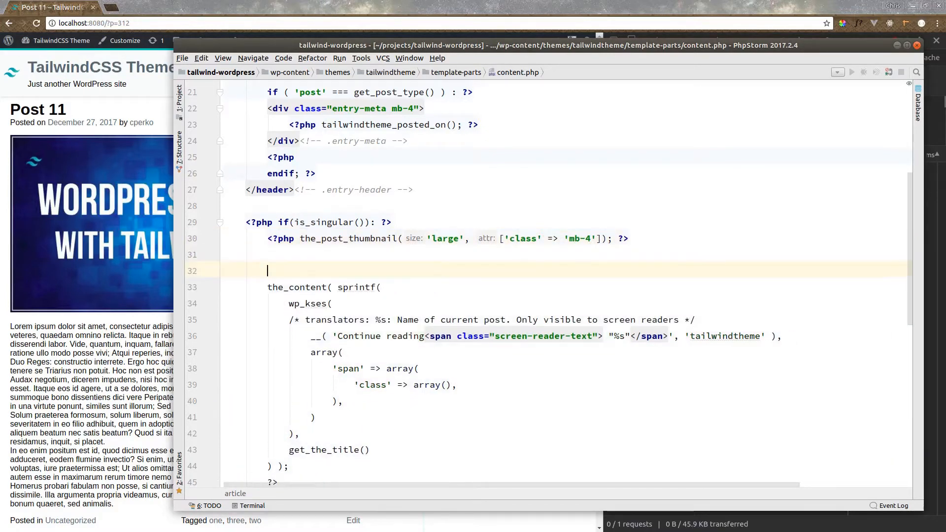
# Wrap the thumbnail in a text-center div, add w-auto h-auto classes, and save
pyautogui.write('<?php')
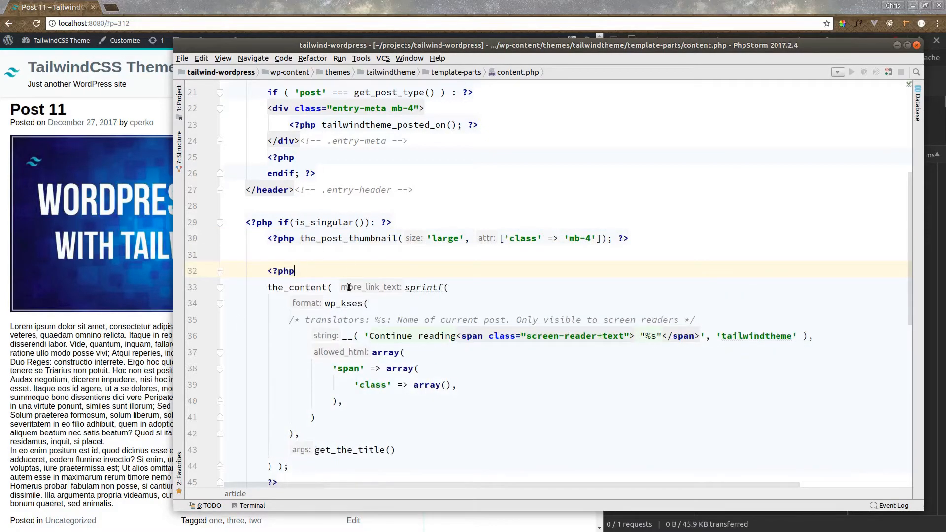
pyautogui.click(448, 222)
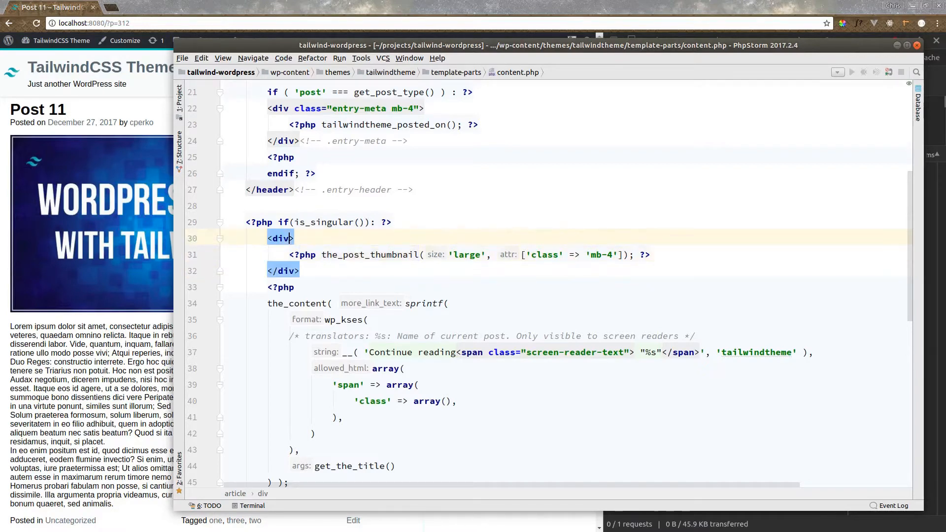
pyautogui.write('class="tex')
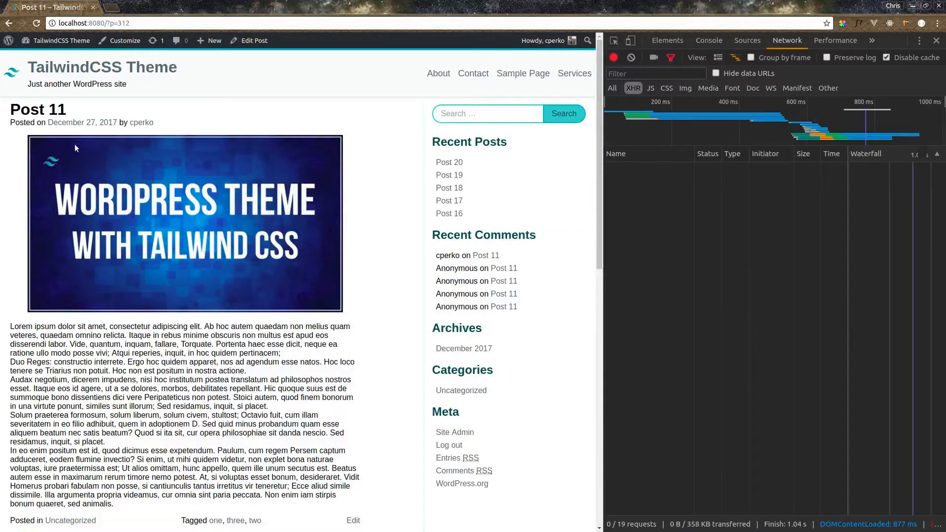
pyautogui.moveTo(206, 251)
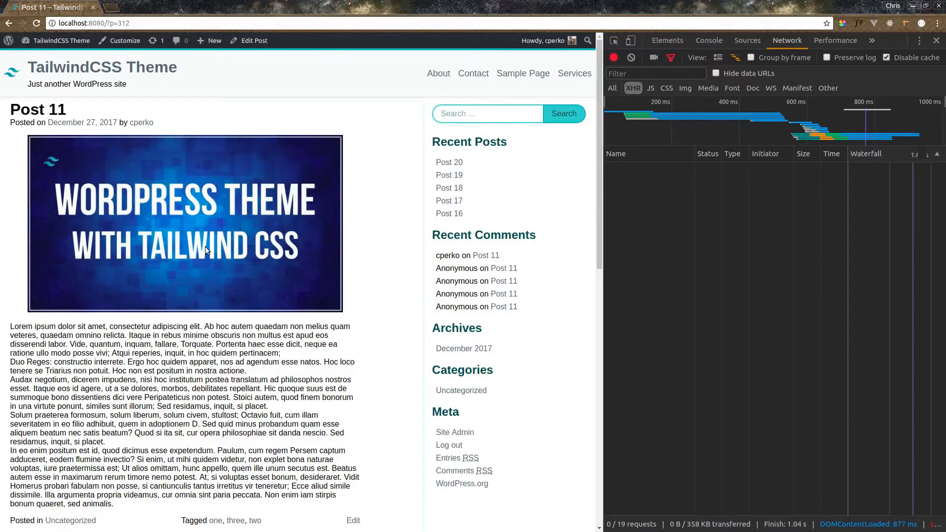
pyautogui.moveTo(196, 273)
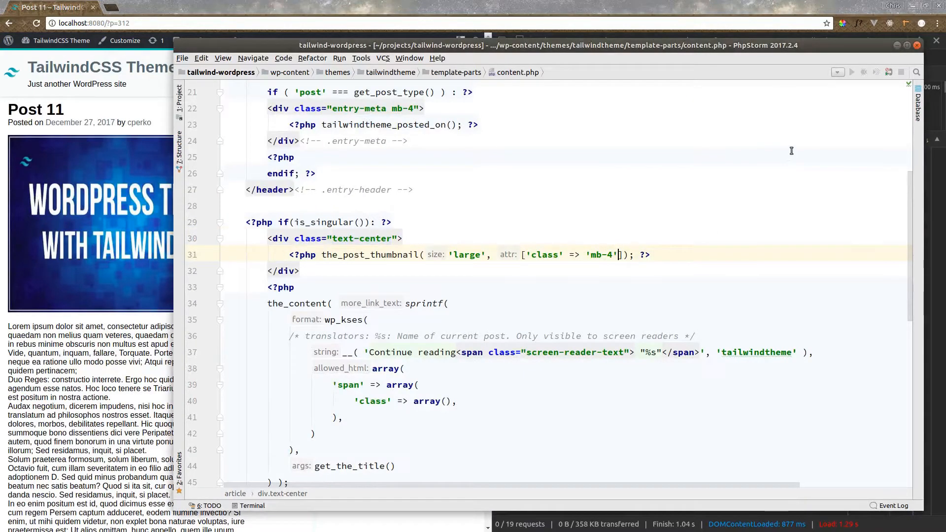
pyautogui.write('w-auto')
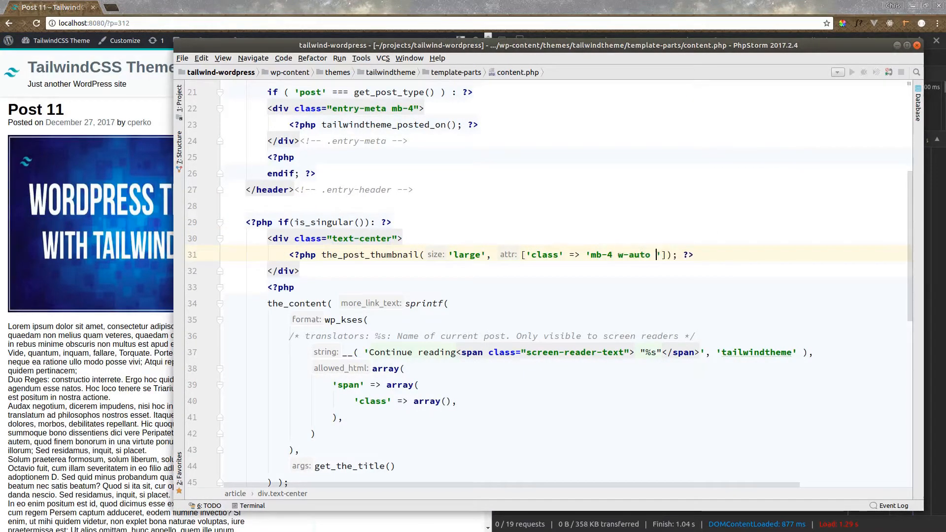
pyautogui.write('h-auto')
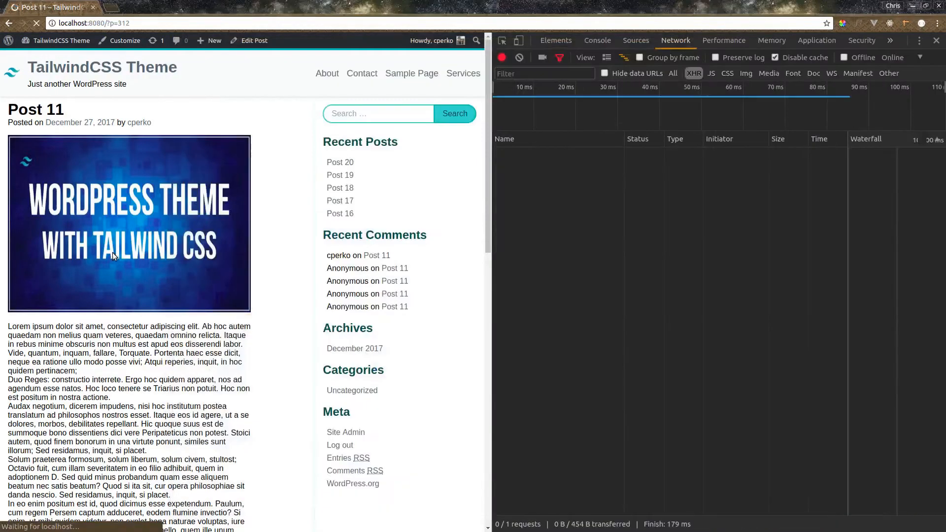
pyautogui.click(35, 23)
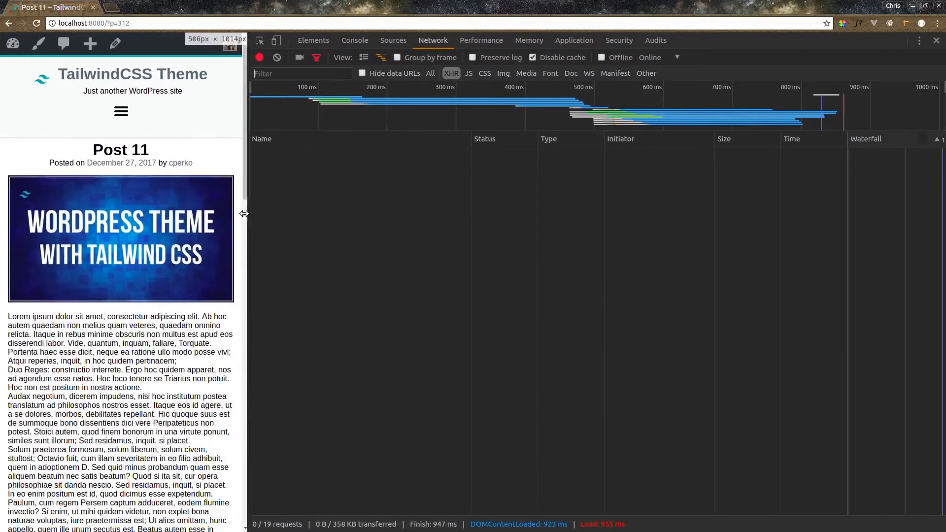
# Edit div#primary's classes to lg:w-2/3 md:w-1/2 md:mr-4 lg:mr-32 while testing phone and tablet widths
pyautogui.moveTo(242, 213); pyautogui.dragTo(228, 213)
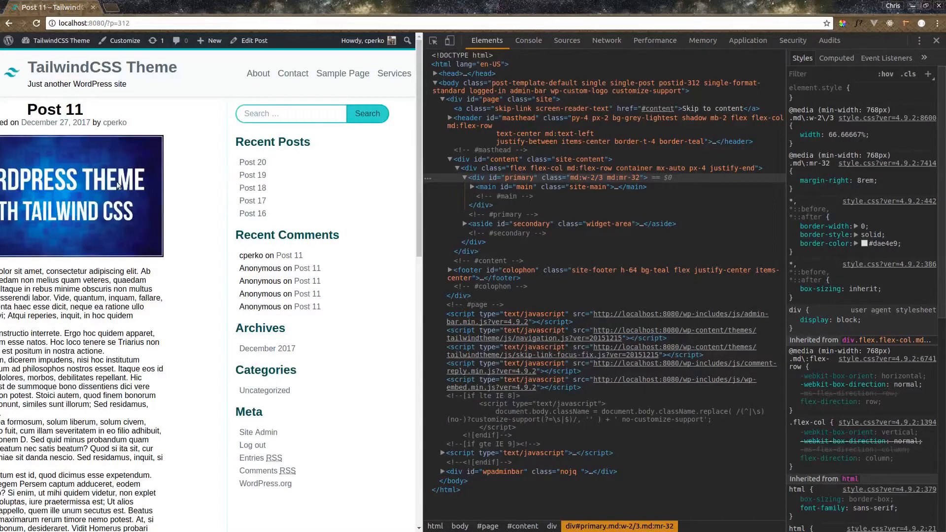
pyautogui.moveTo(519, 178)
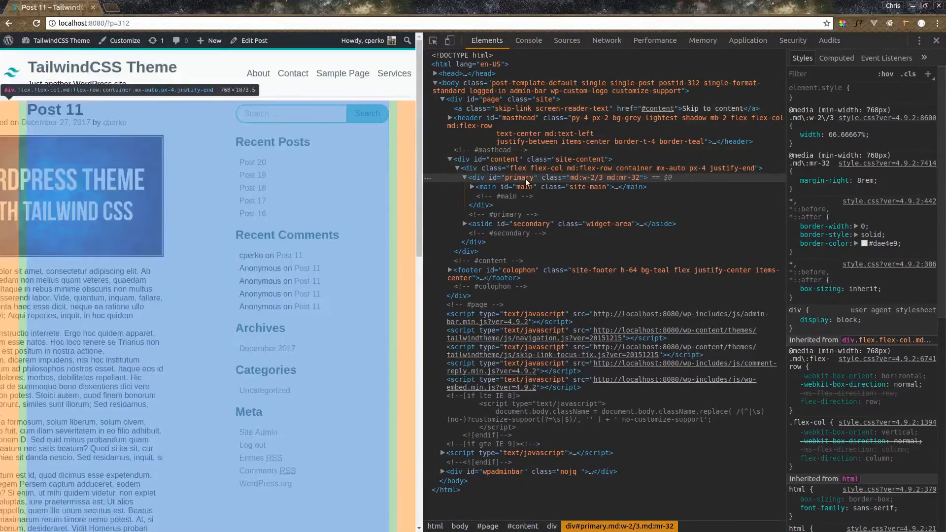
pyautogui.click(518, 177)
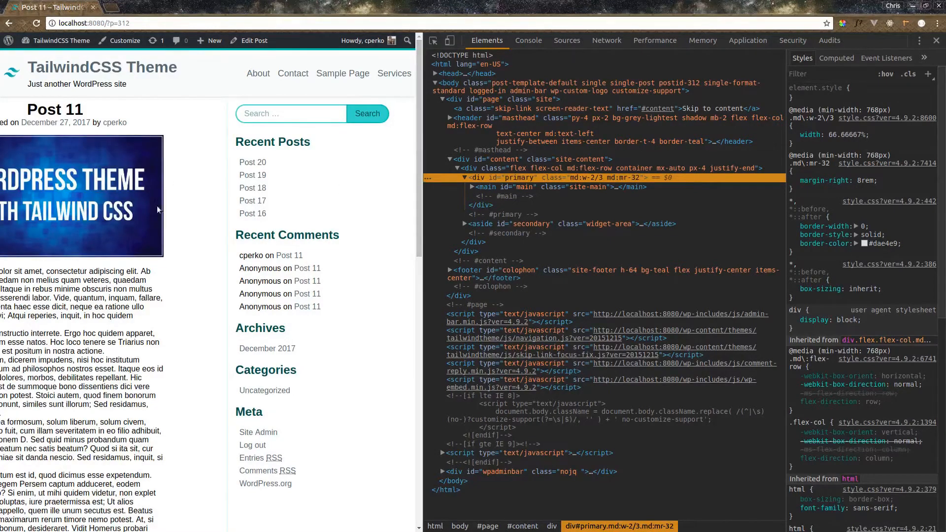
pyautogui.doubleClick(603, 177)
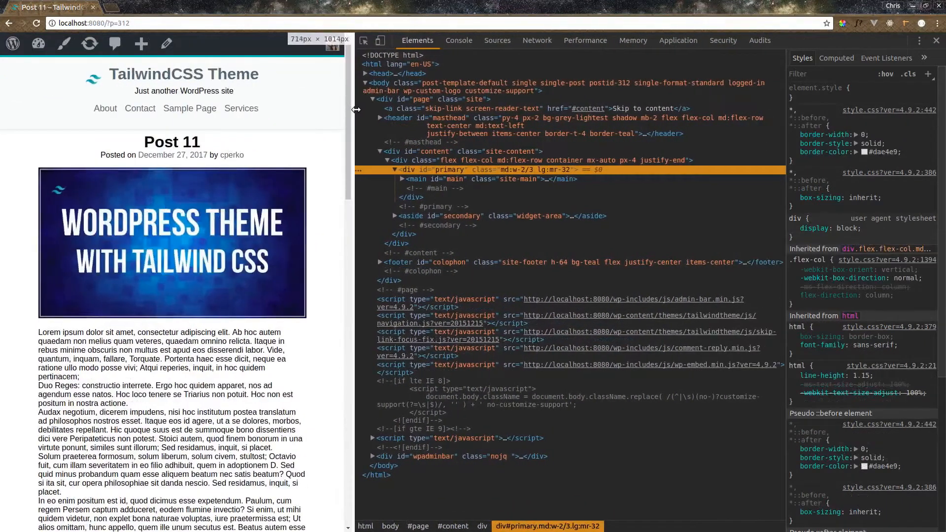
pyautogui.moveTo(356, 110); pyautogui.dragTo(367, 108)
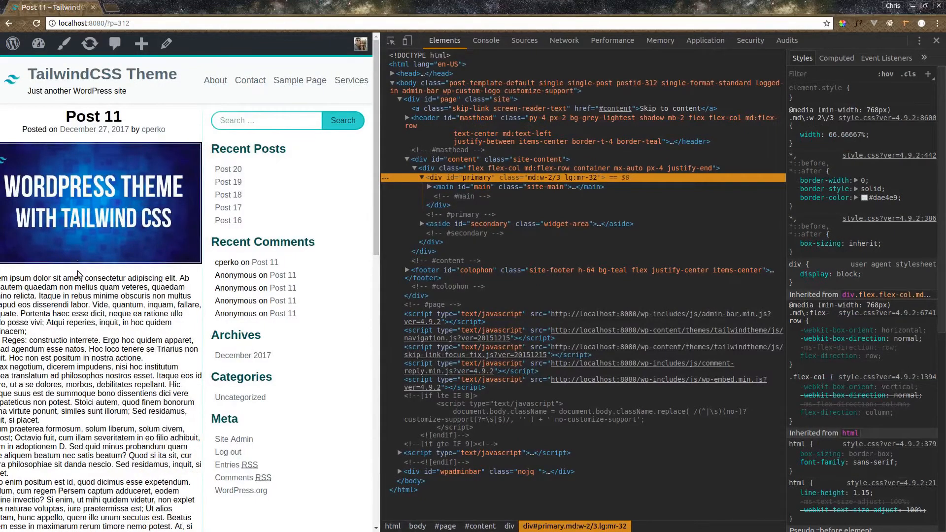
pyautogui.click(559, 177)
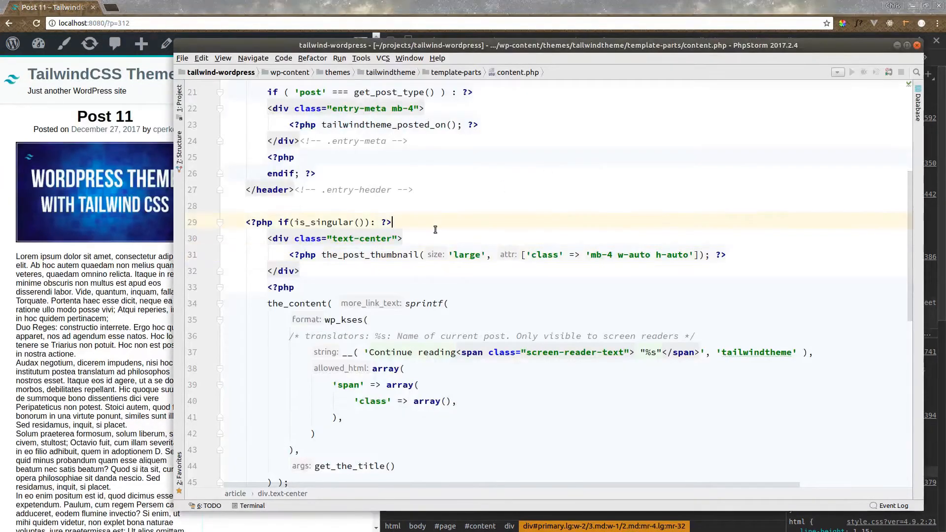
# Replace the #primary div's class in single.php with lg:w-2/3 md:w-1/2 md:mr-4 lg:mr-32
pyautogui.scroll(3)
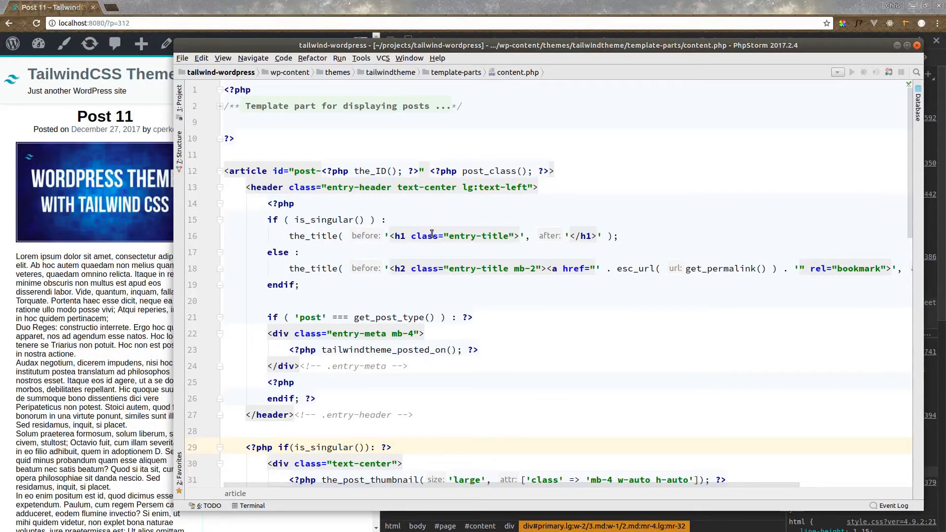
pyautogui.click(391, 447)
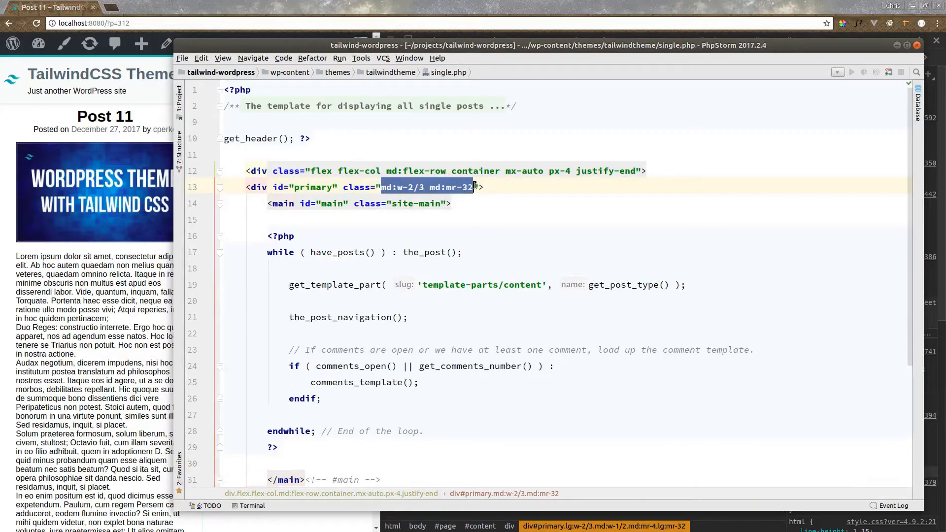
pyautogui.write('lg:w-2/3 md:w-1/2 md:mr-4 lg:mr-32')
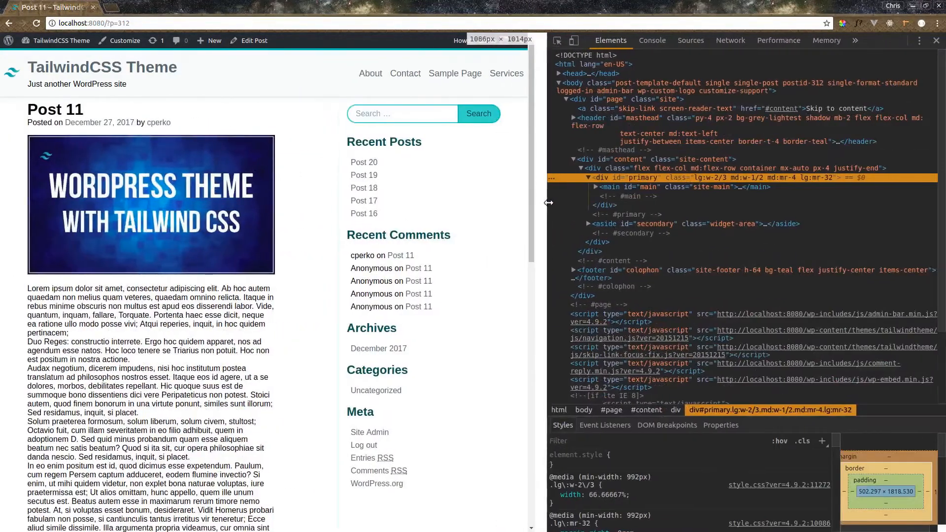
# Adjust the DevTools layout to verify div#primary at a wide viewport
pyautogui.click(936, 40)
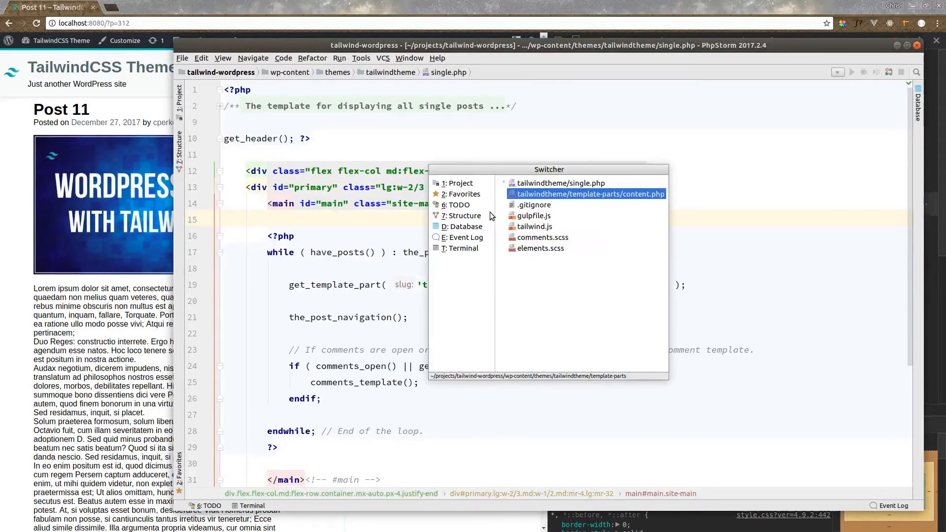
# Wrap the_content() in a new div with class="post-content" in content.php
pyautogui.click(587, 193)
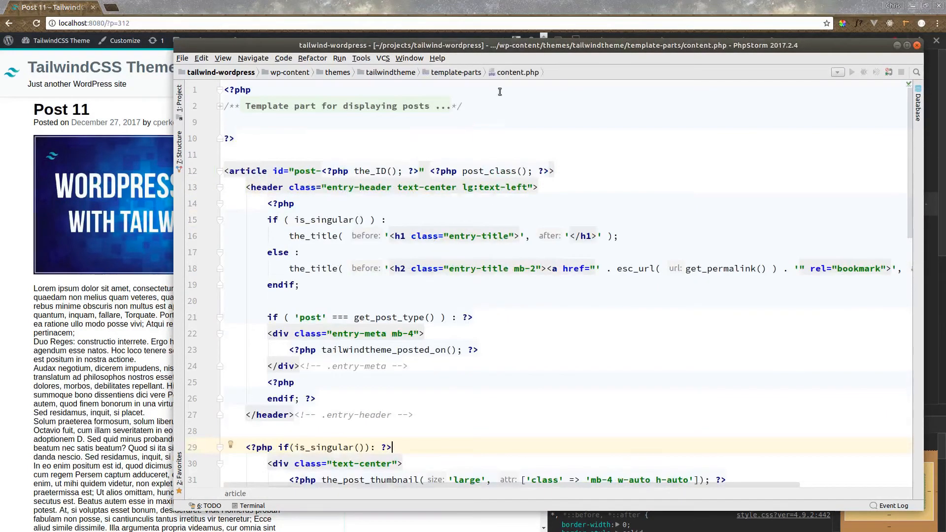
pyautogui.scroll(-3)
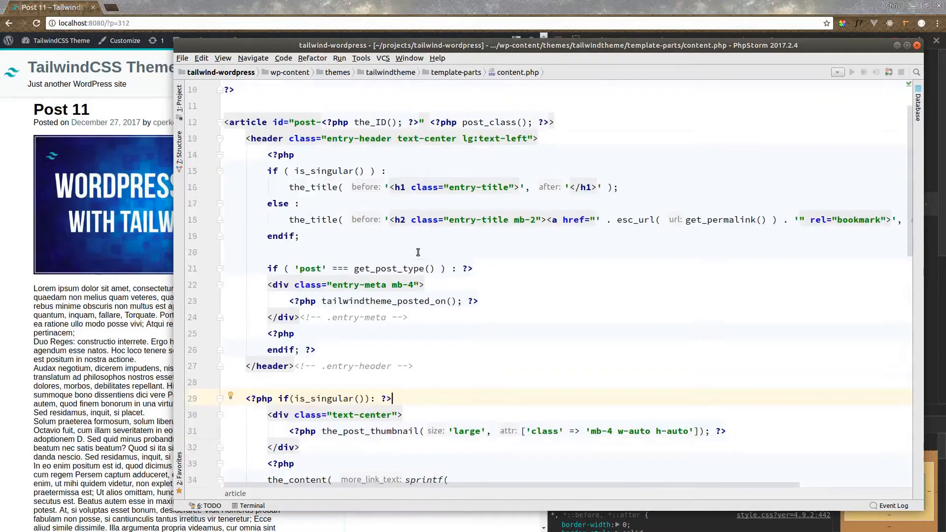
pyautogui.scroll(-3)
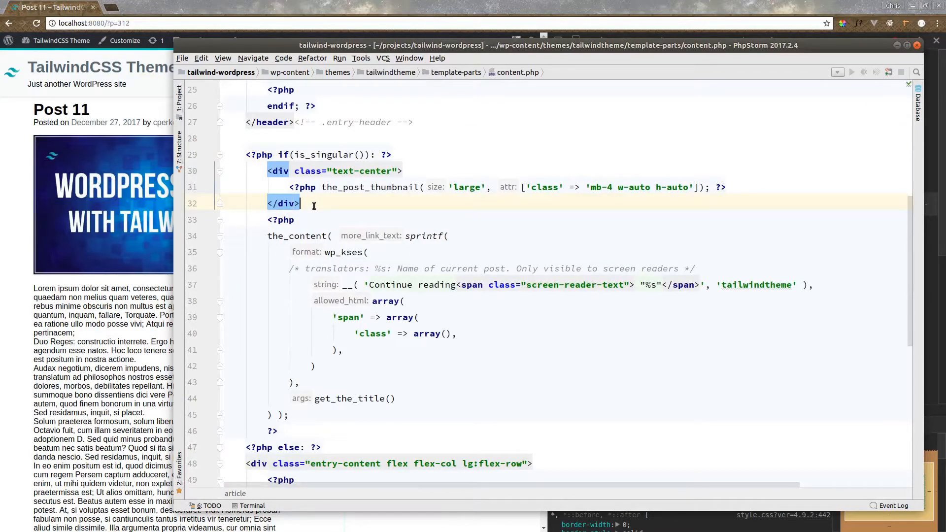
pyautogui.write('<div></div>')
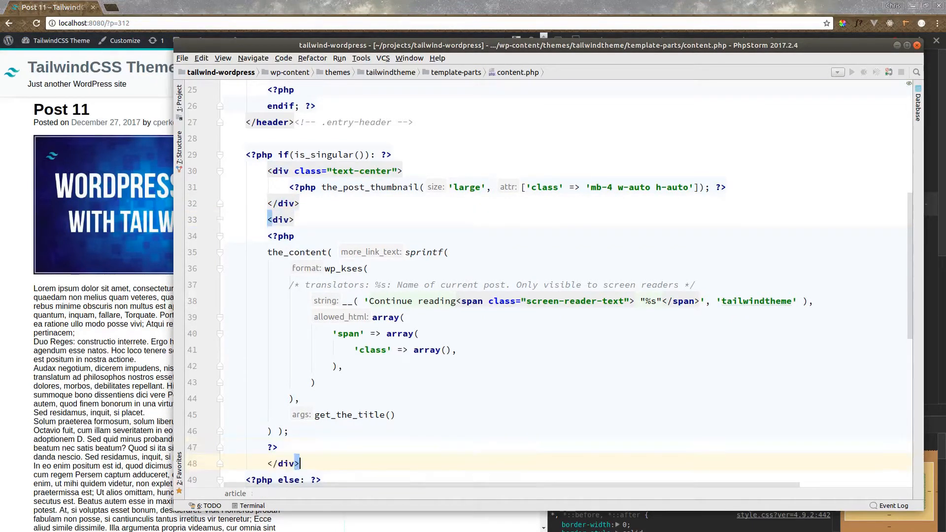
pyautogui.click(279, 236)
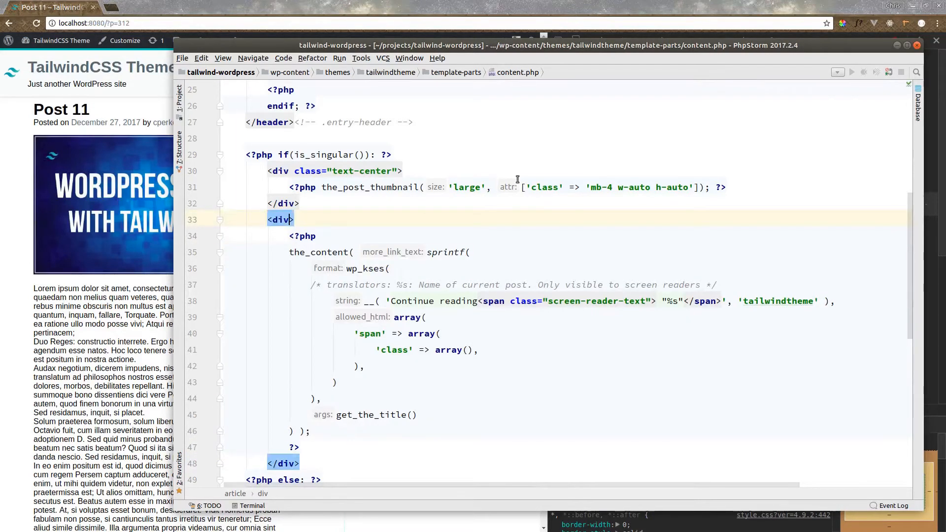
pyautogui.write('class=""')
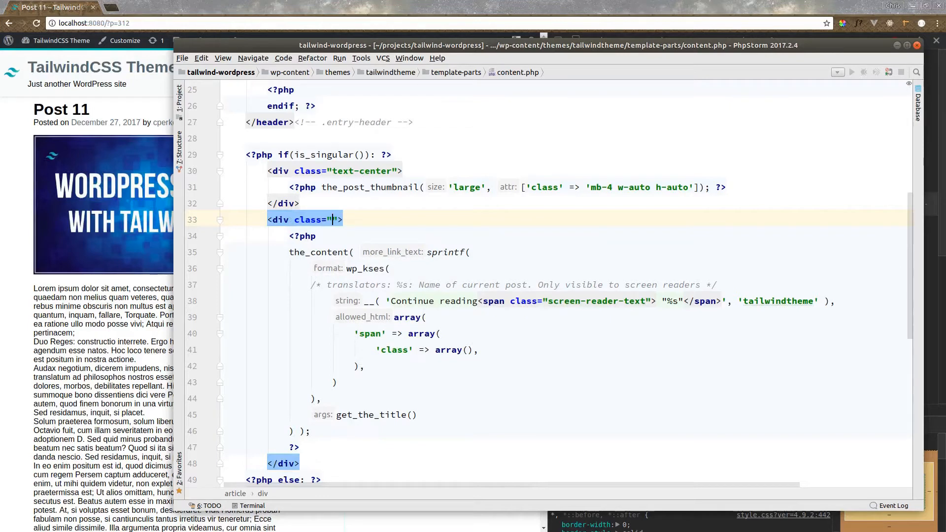
# Create a new post.scss file in the sass/components folder
pyautogui.write('post-content')
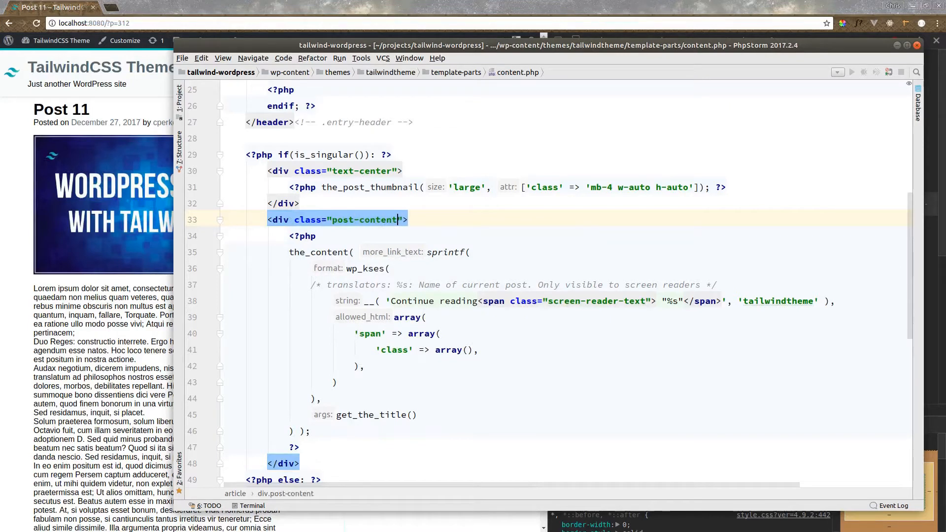
pyautogui.click(179, 101)
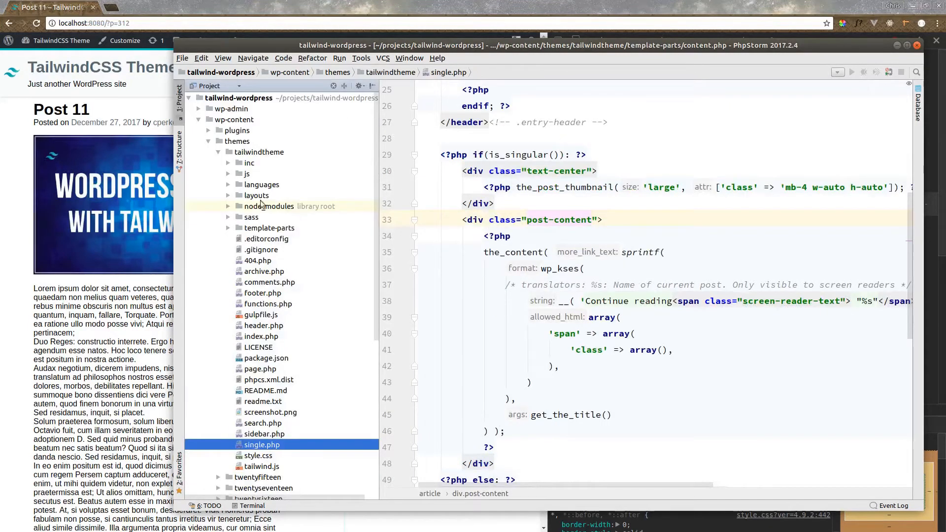
pyautogui.click(251, 217)
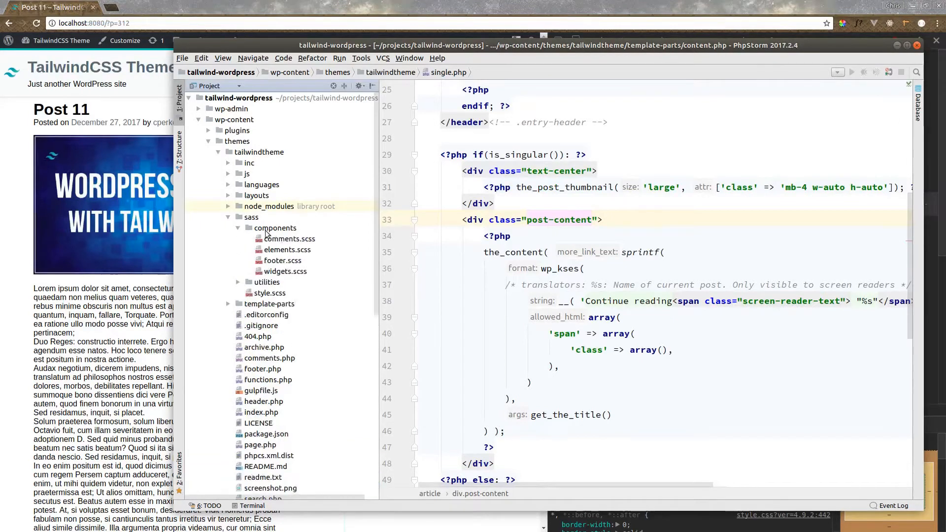
pyautogui.rightClick(275, 228)
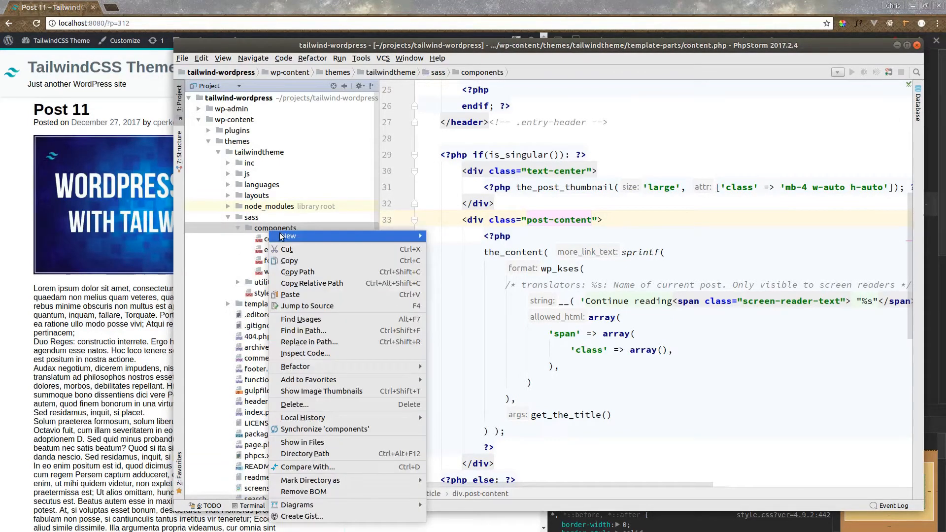
pyautogui.click(288, 236)
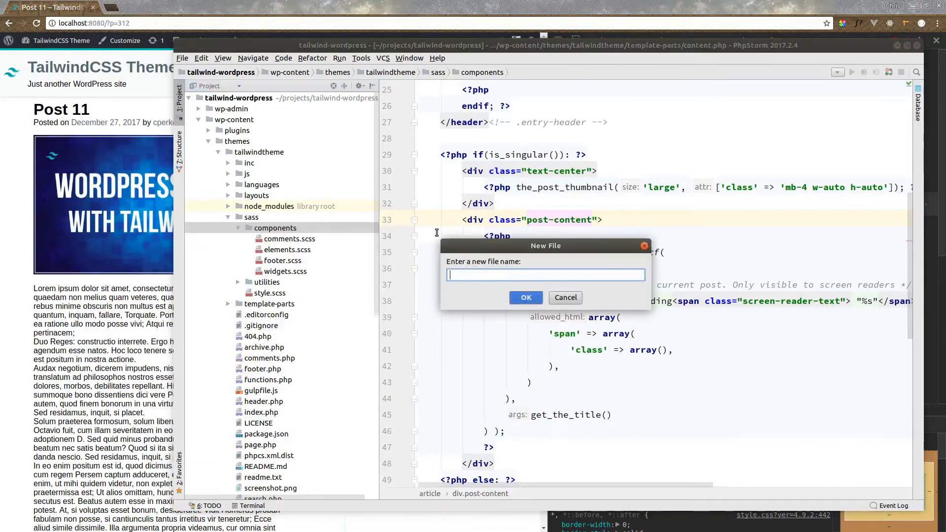
pyautogui.write('post.scss')
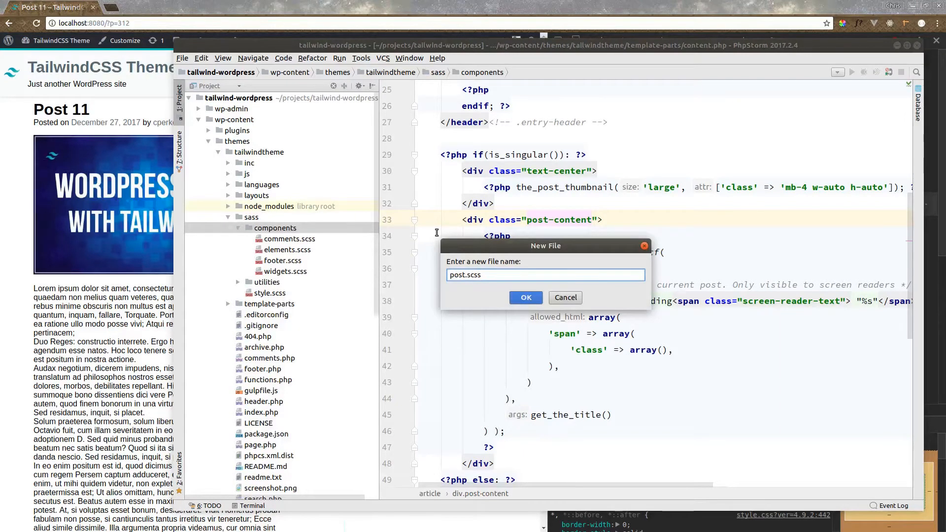
pyautogui.click(524, 298)
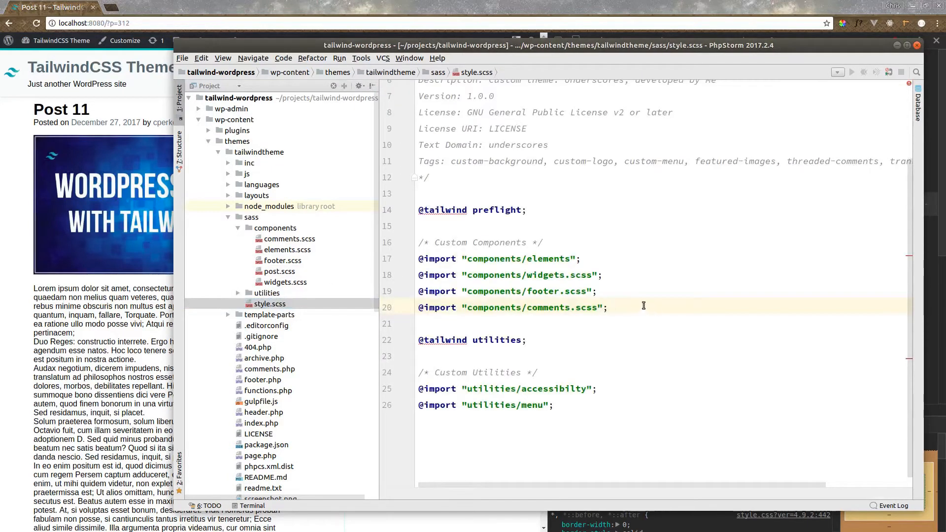
# Import components/post in style.scss and drop the .scss extensions from the component imports
pyautogui.write('@import "components/')
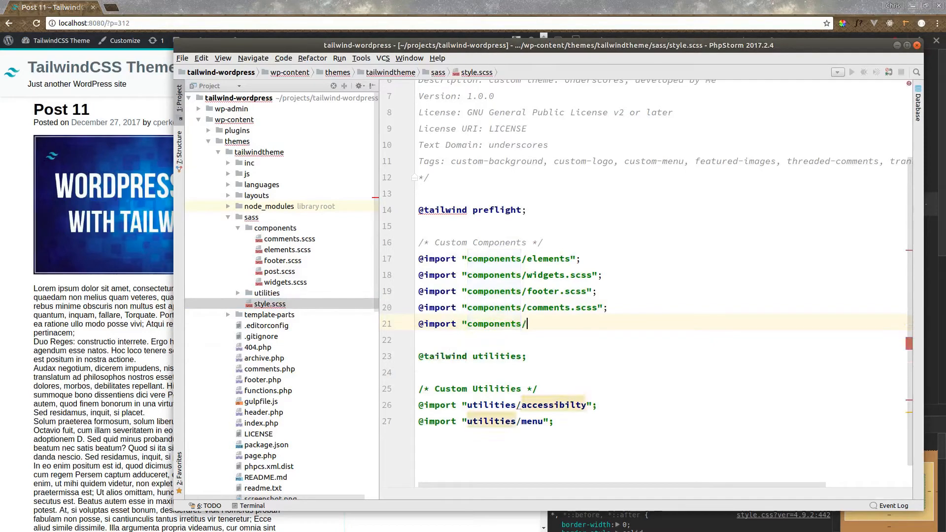
pyautogui.write('post";')
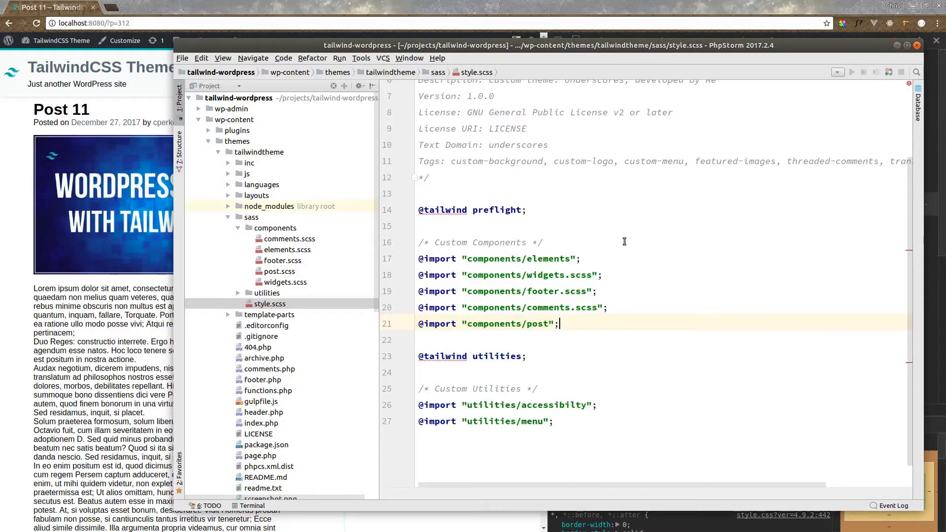
pyautogui.doubleClick(574, 290)
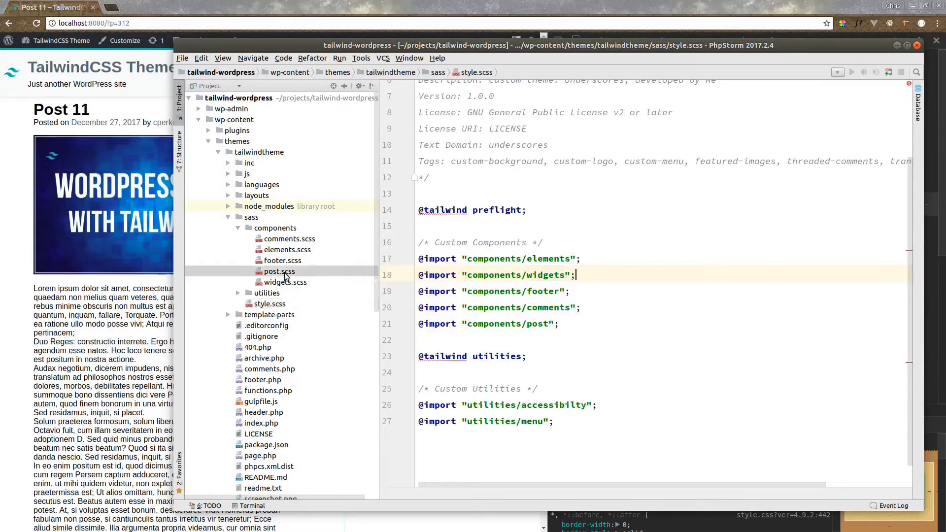
# In post.scss, apply my-2 to paragraphs inside .post-content, then change it to my-4
pyautogui.doubleClick(278, 271)
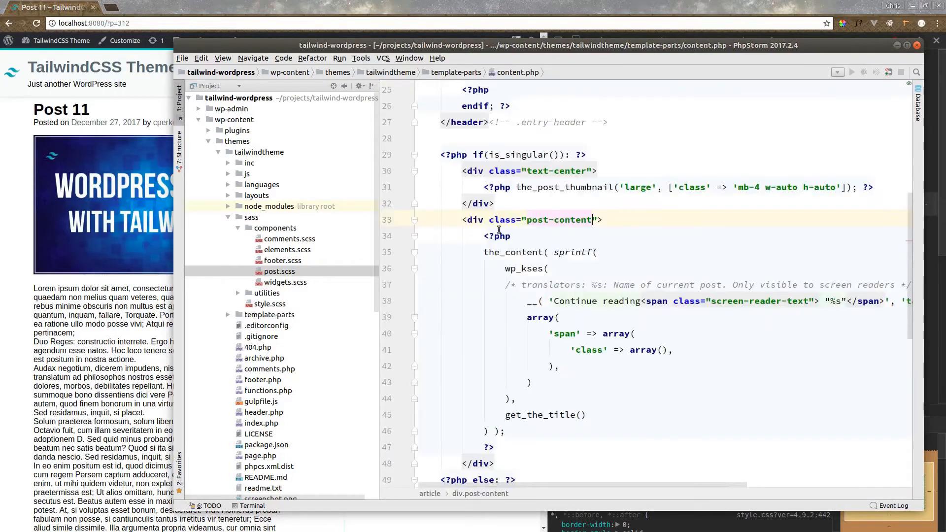
pyautogui.doubleClick(558, 220)
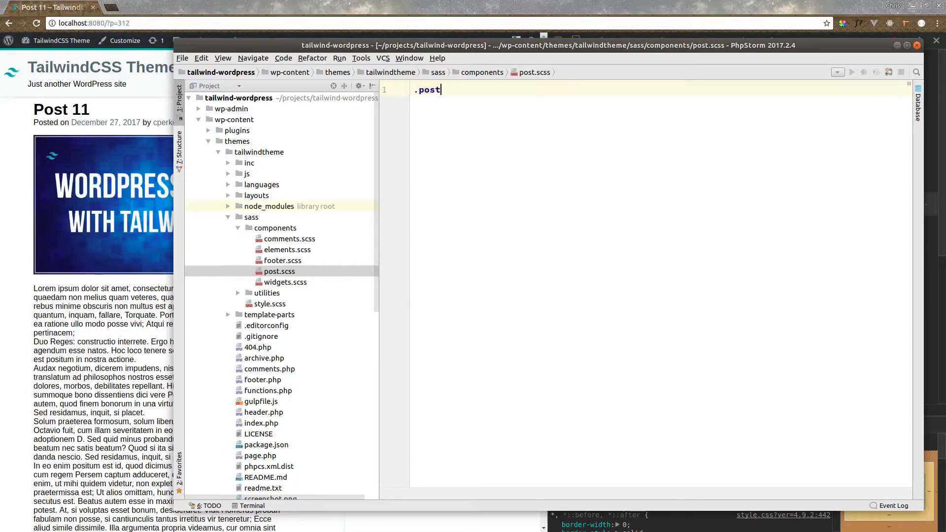
pyautogui.write('-content {')
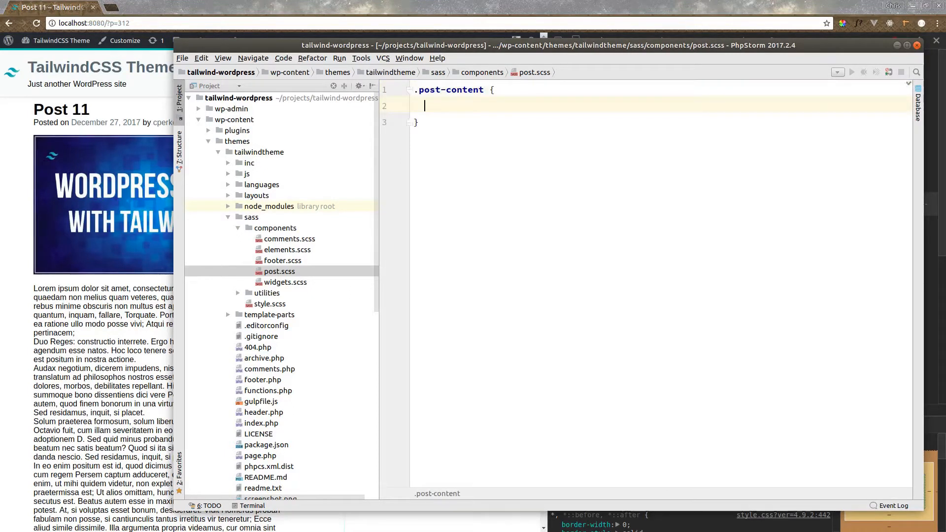
pyautogui.write('p {')
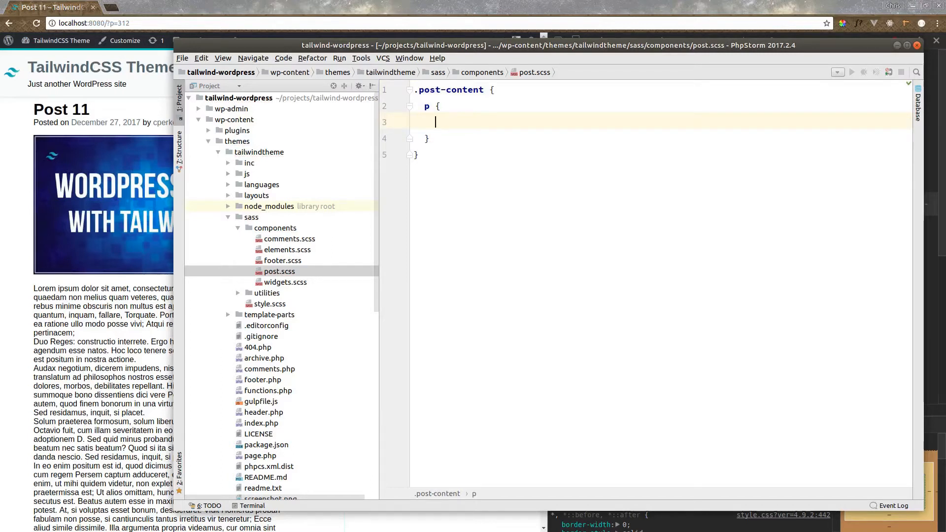
pyautogui.write('@appy')
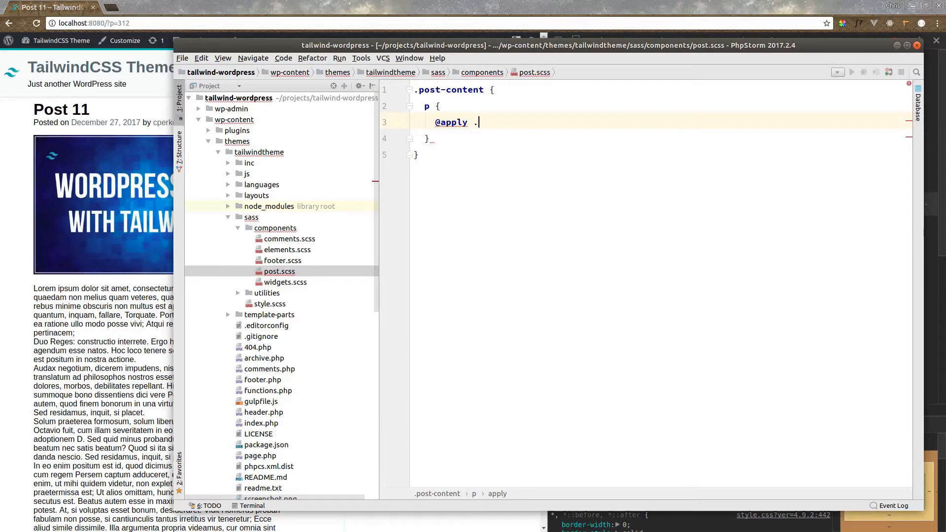
pyautogui.write('my-2')
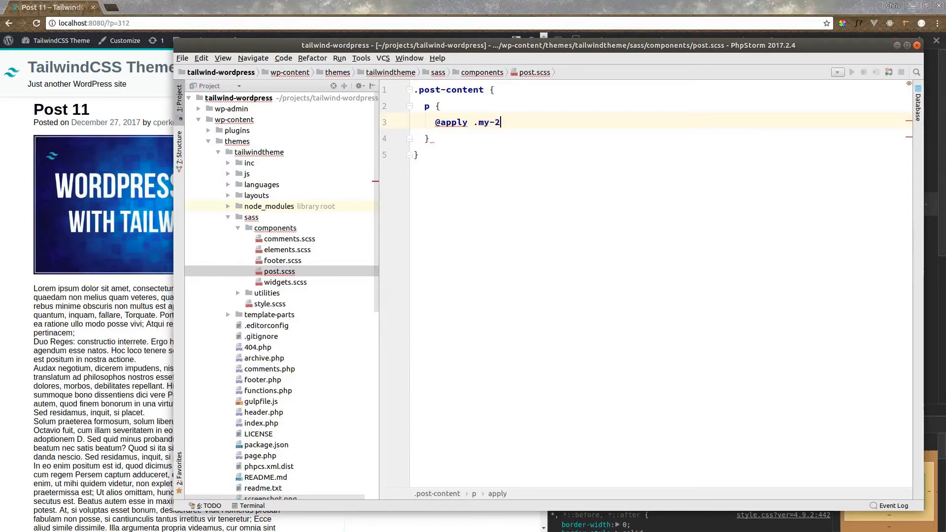
pyautogui.write(';')
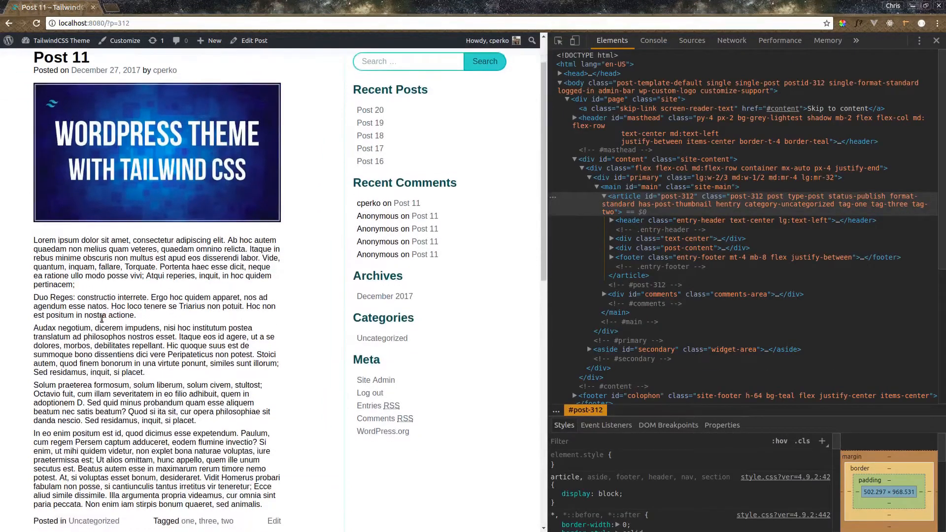
pyautogui.scroll(-3)
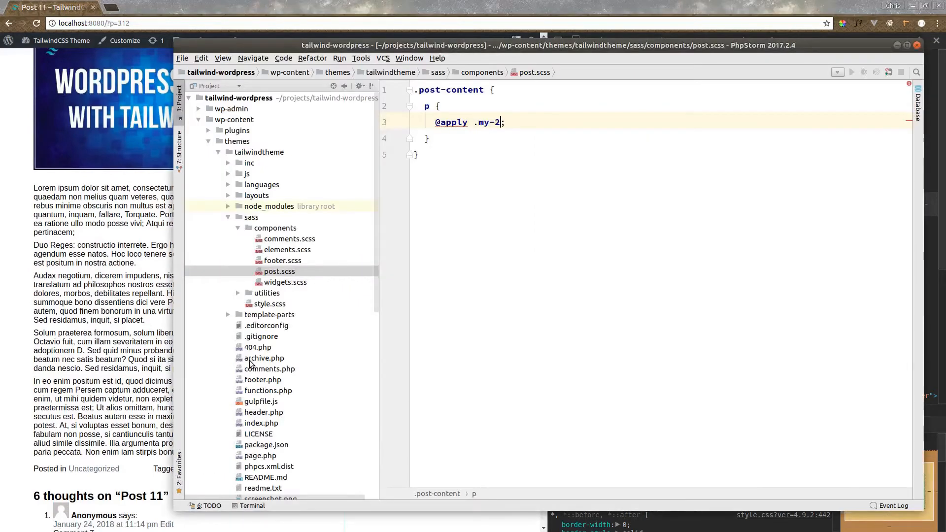
pyautogui.write('4')
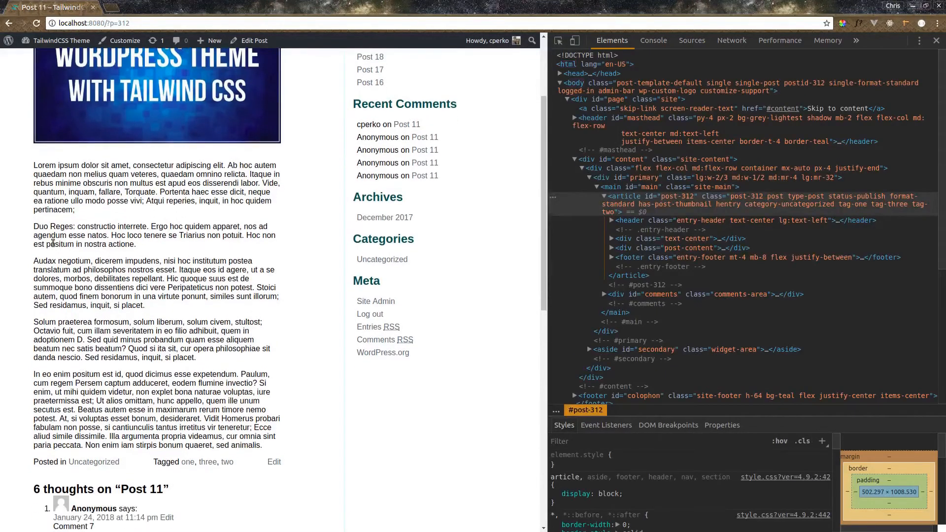
pyautogui.scroll(-3)
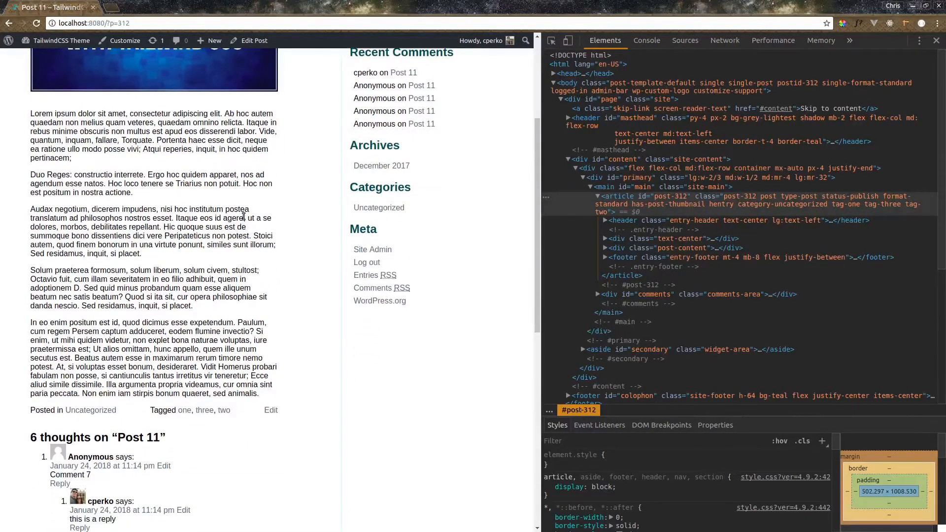
pyautogui.scroll(-3)
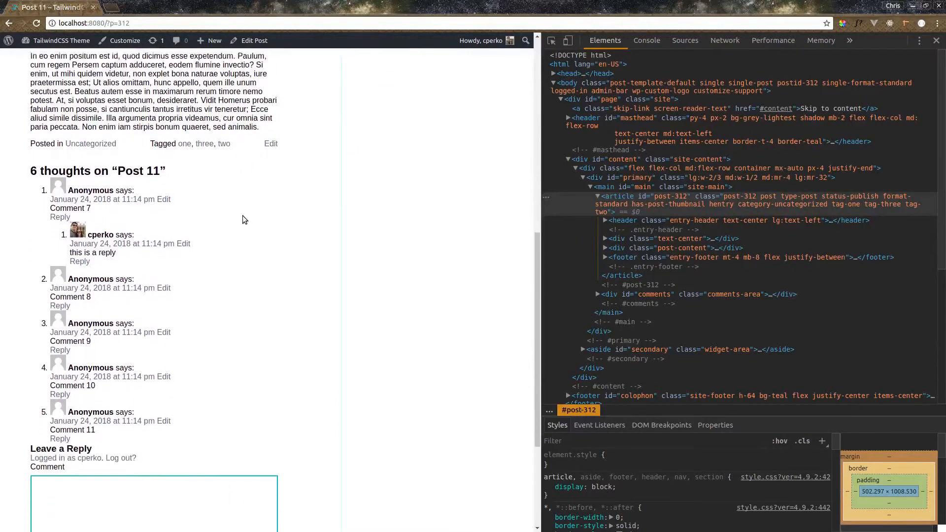
pyautogui.scroll(-3)
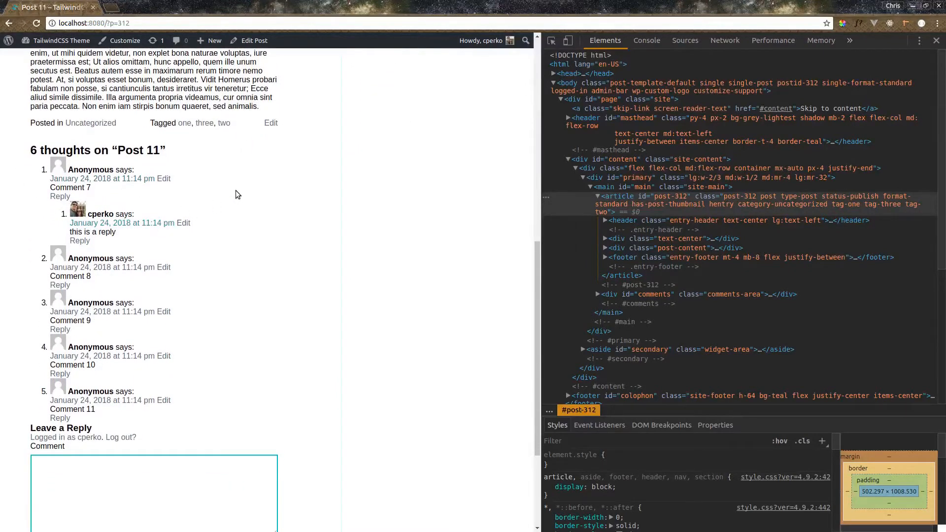
pyautogui.moveTo(78, 241)
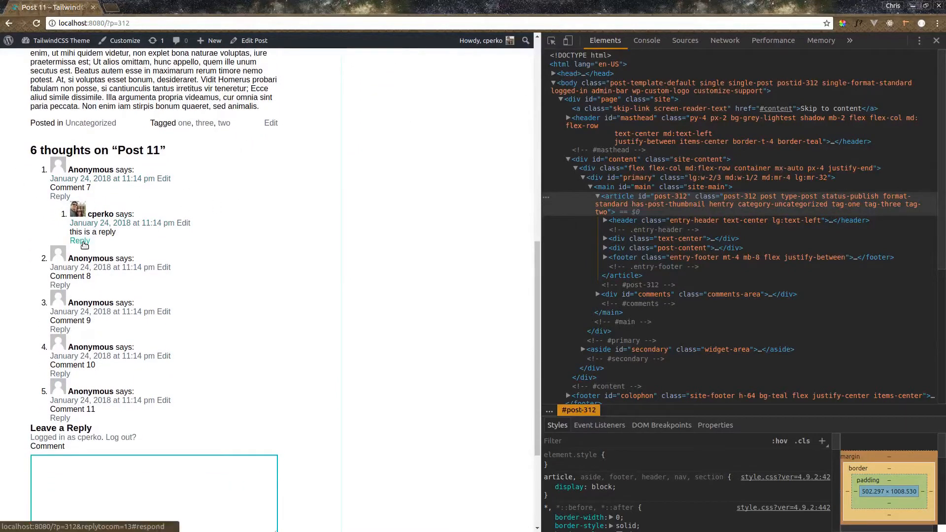
pyautogui.click(79, 239)
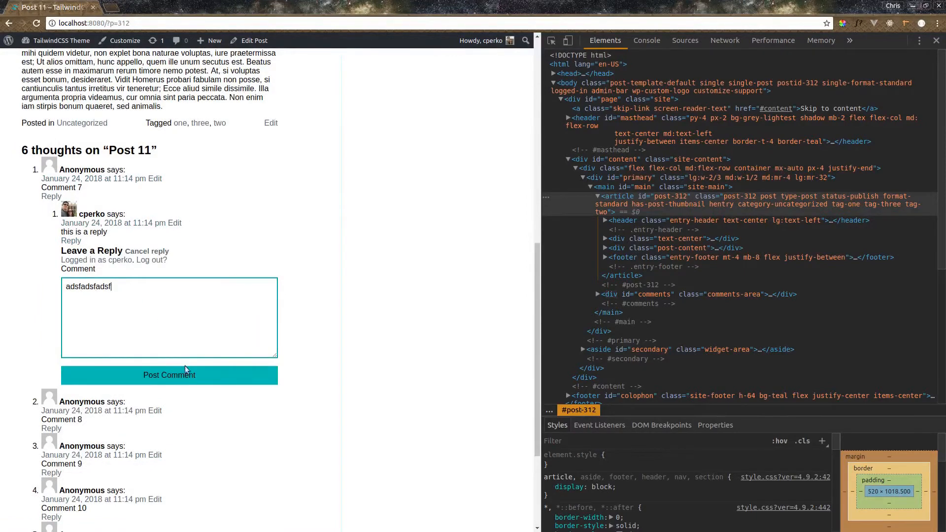
pyautogui.click(169, 374)
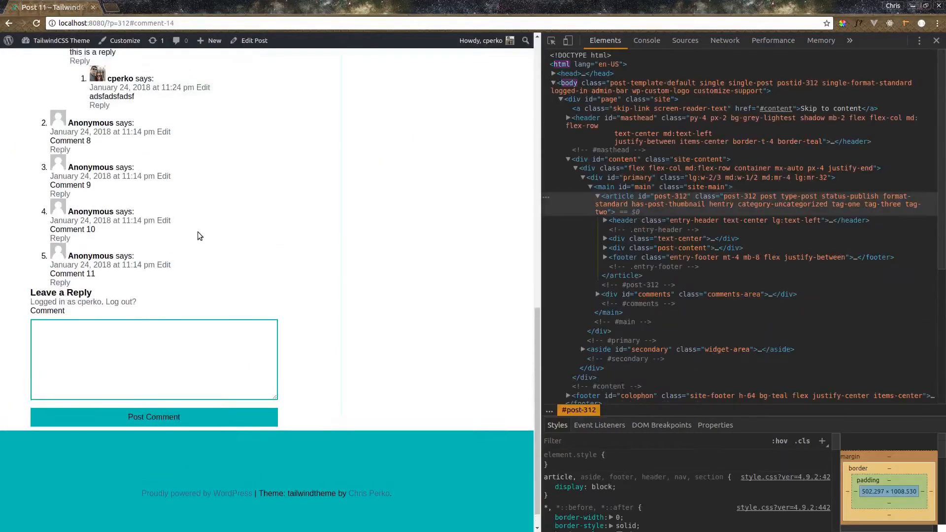
pyautogui.scroll(3)
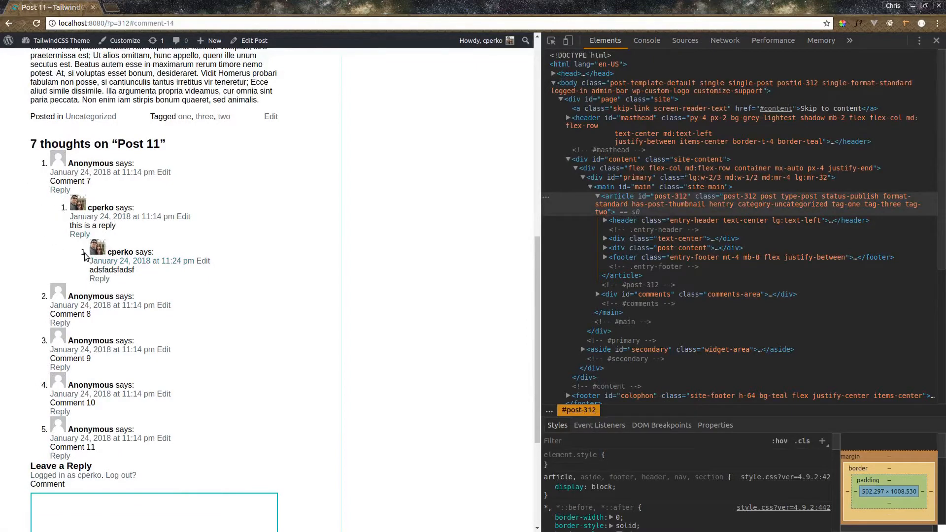
pyautogui.moveTo(136, 237)
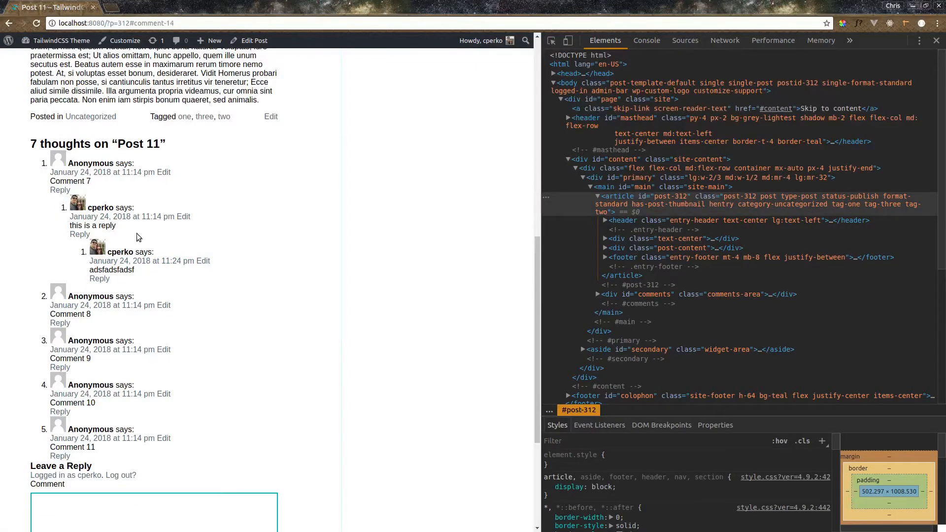
pyautogui.moveTo(187, 185)
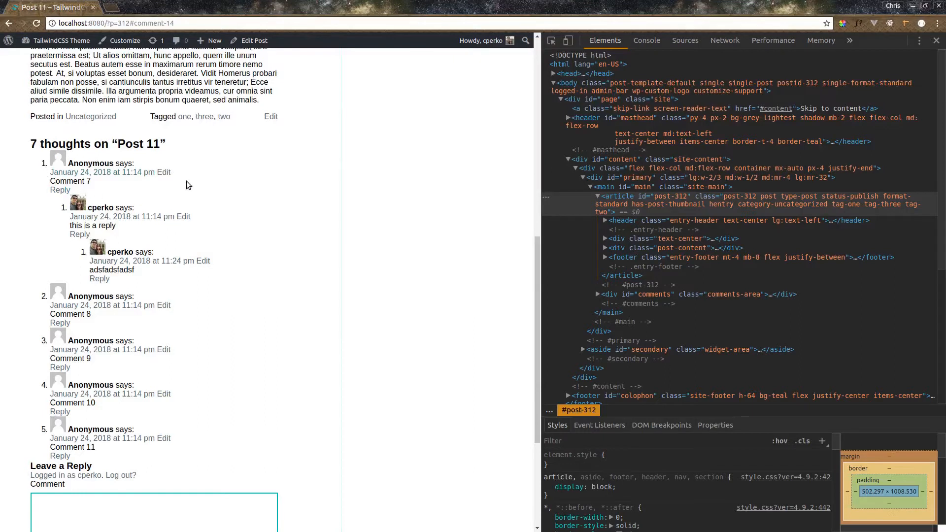
pyautogui.moveTo(196, 167)
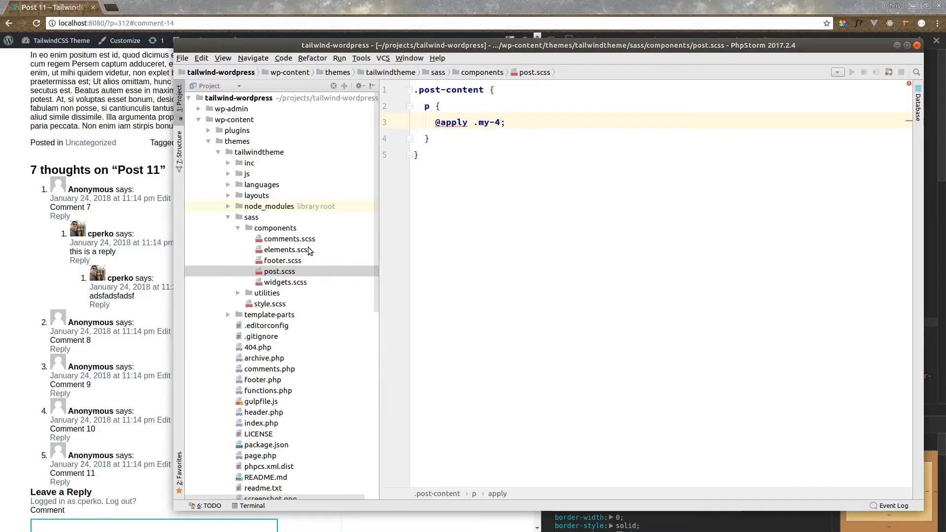
# In comments.scss, add an ol rule applying list-reset and pl-8 to the comment lists
pyautogui.click(289, 239)
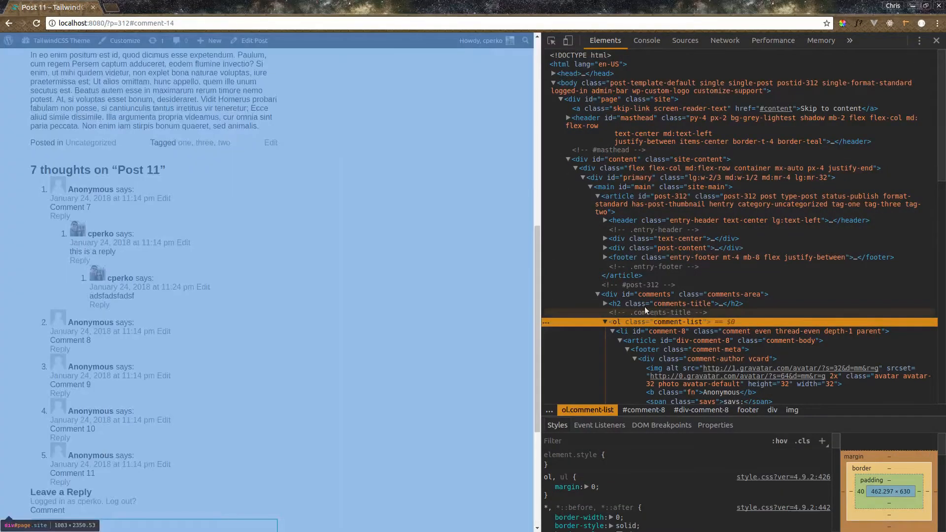
pyautogui.click(652, 294)
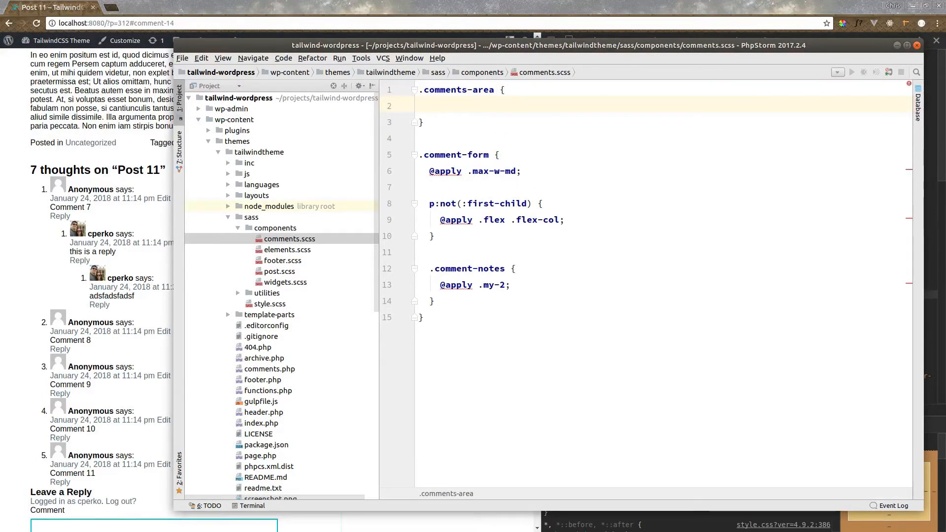
pyautogui.write('ol')
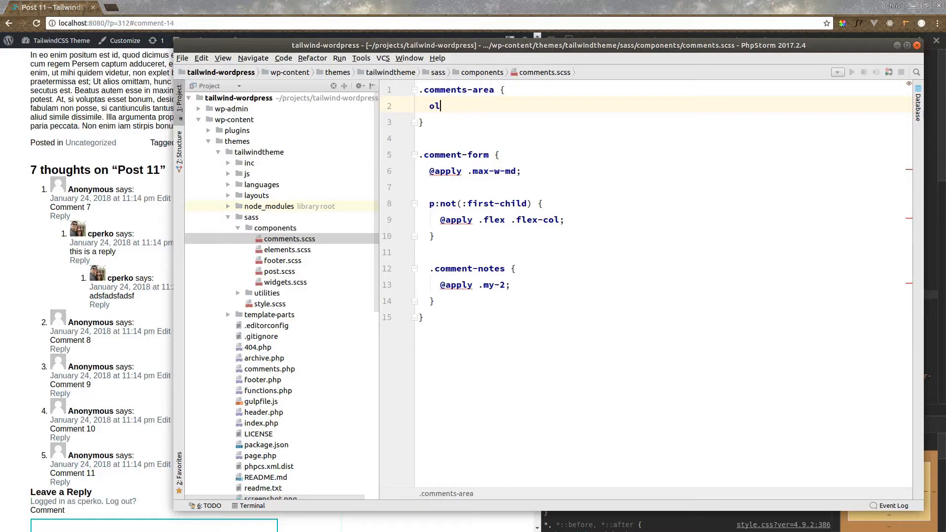
pyautogui.write('{')
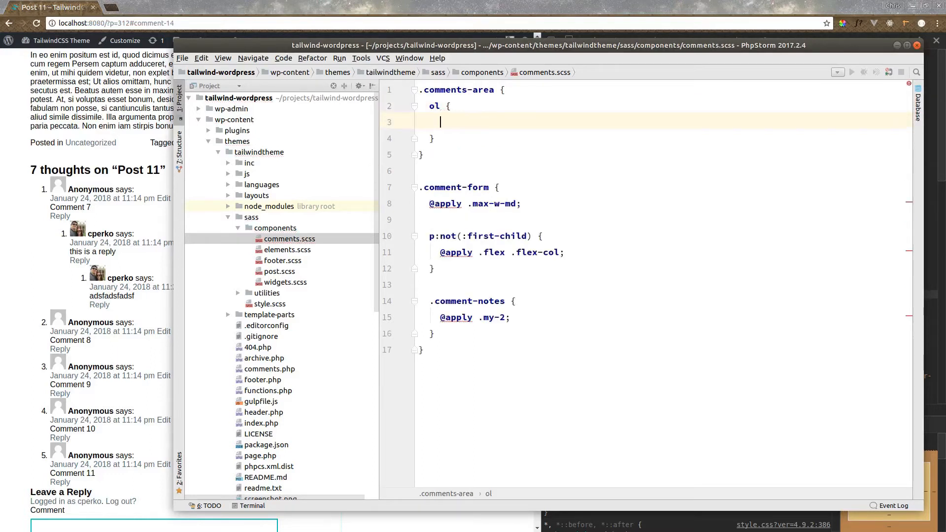
pyautogui.write('@apply')
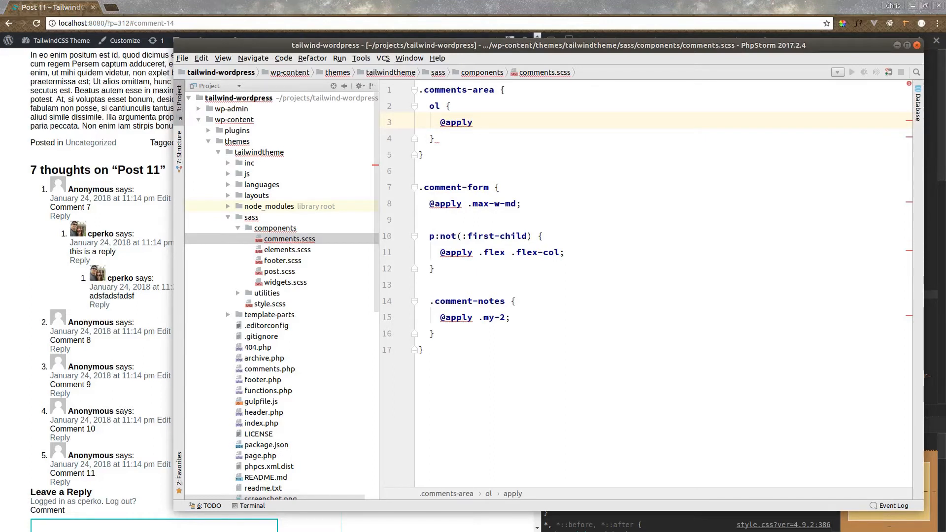
pyautogui.write('.list-r')
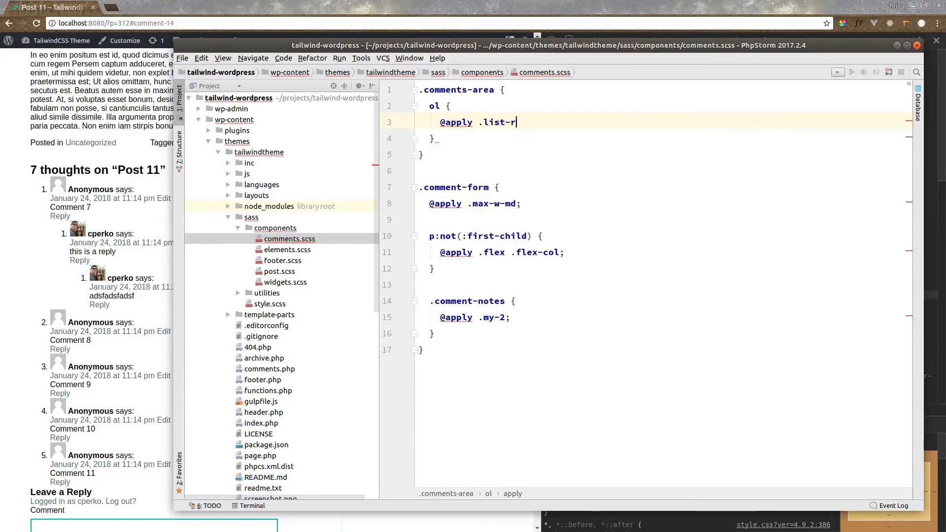
pyautogui.write('eset;')
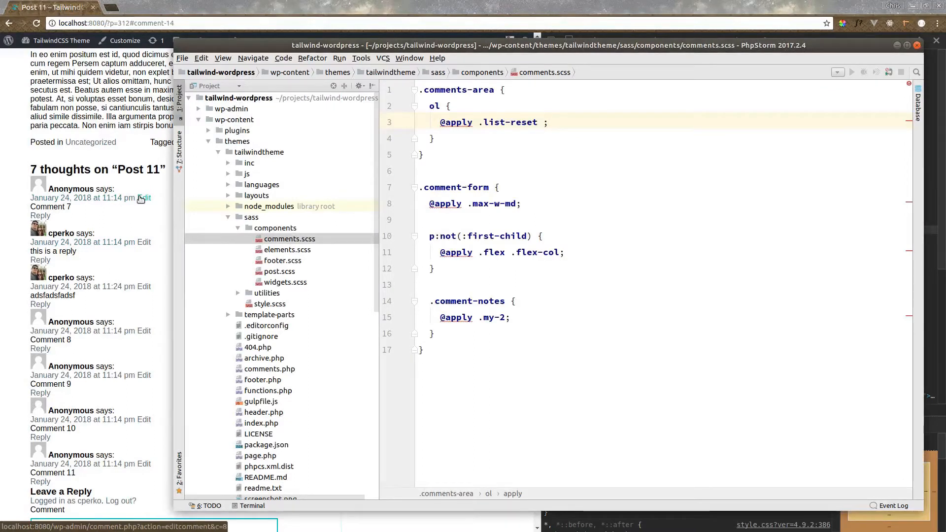
pyautogui.write('.pl-4')
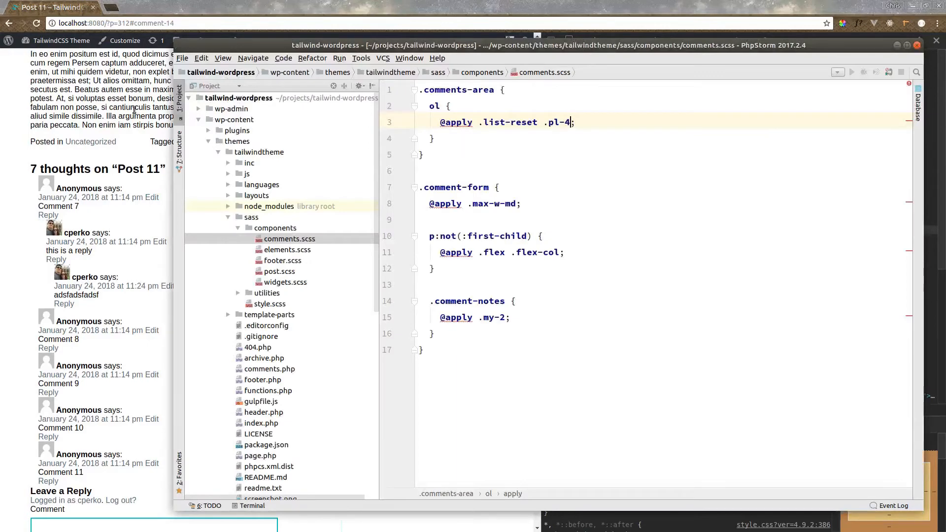
pyautogui.write('8')
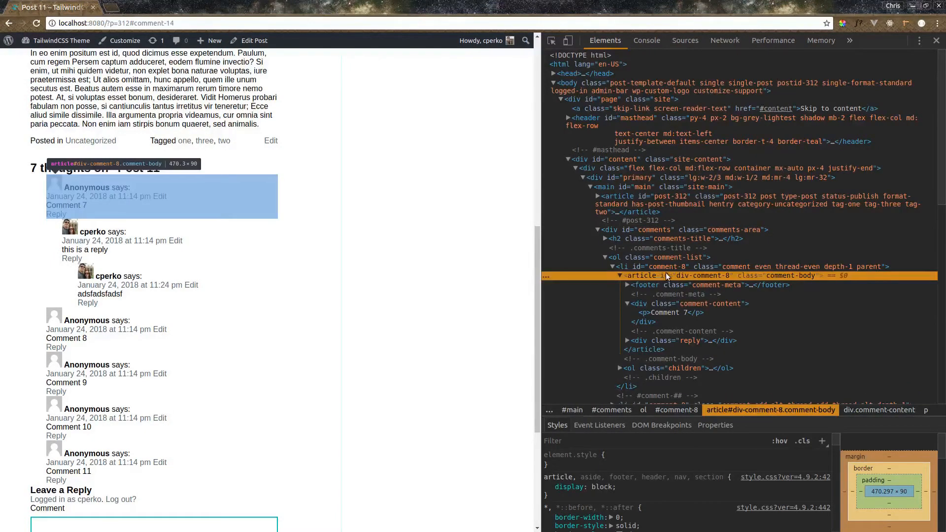
pyautogui.moveTo(782, 284)
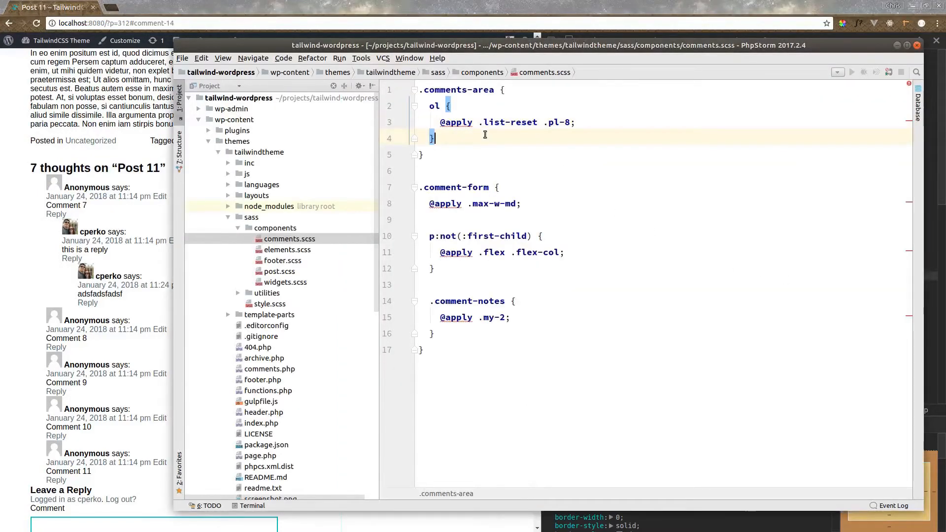
# Add an article.comment-body rule applying bg-grey-lighter, py-2 and px-4
pyautogui.write('article.')
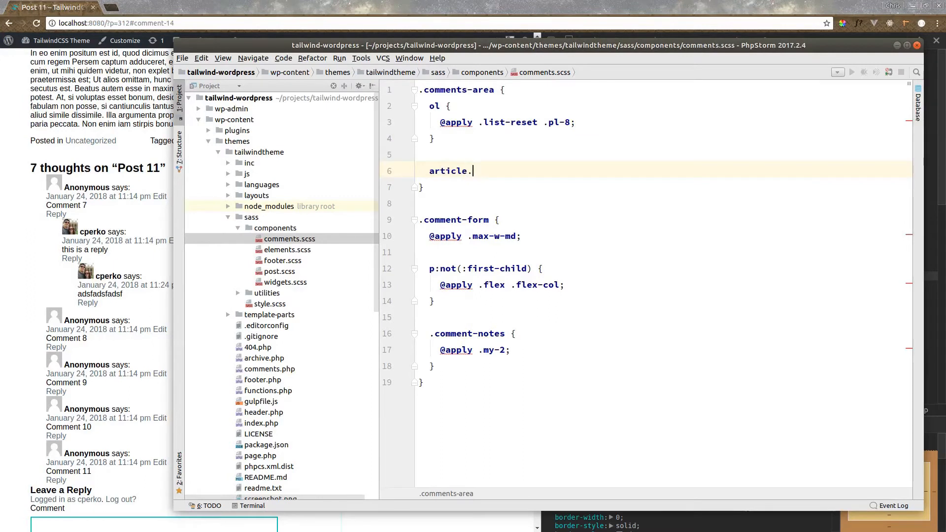
pyautogui.write('comment-body {')
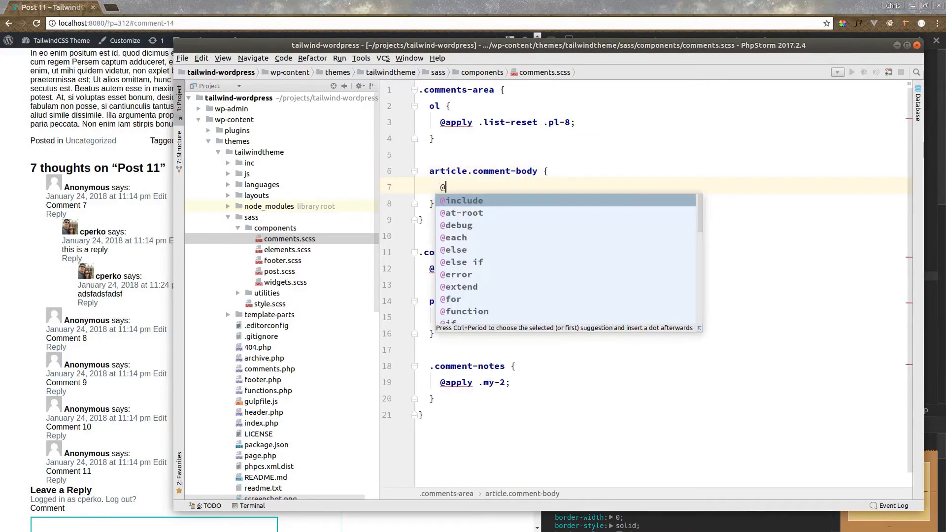
pyautogui.write('apply')
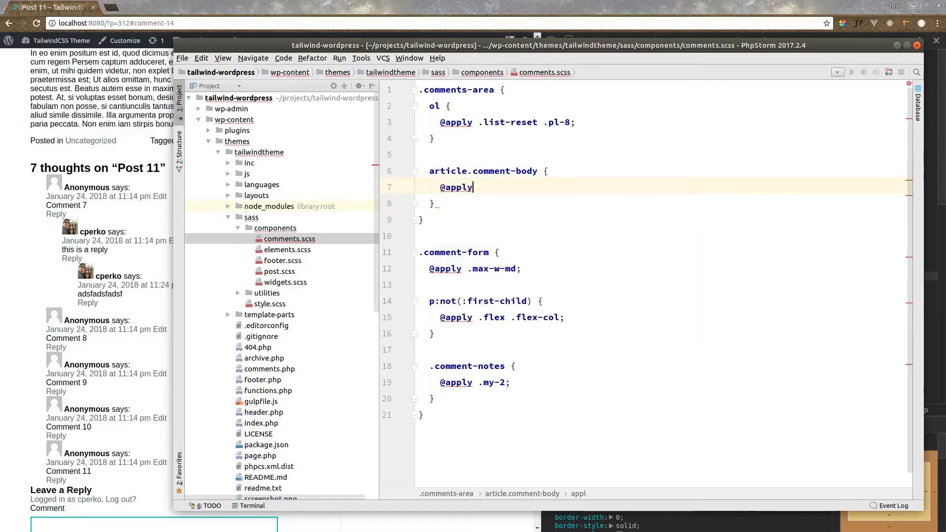
pyautogui.write('.bg-gr')
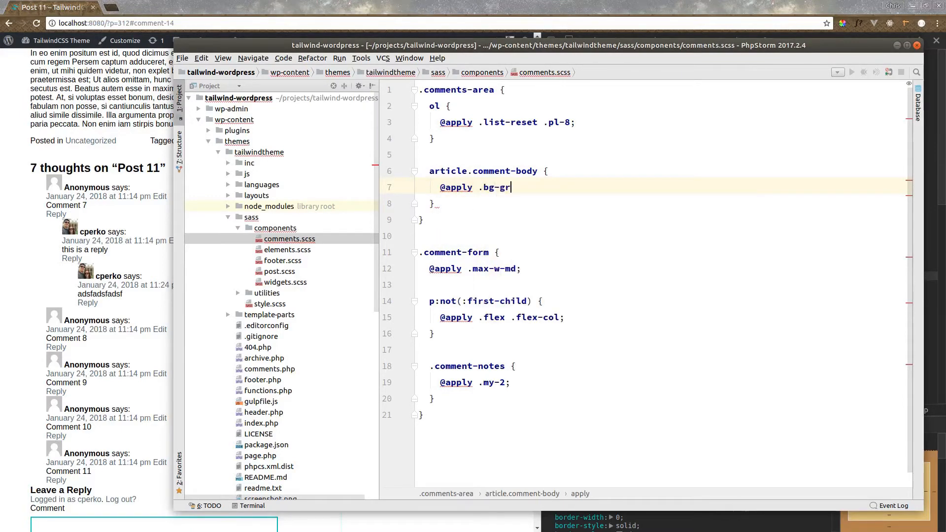
pyautogui.write('ey-light')
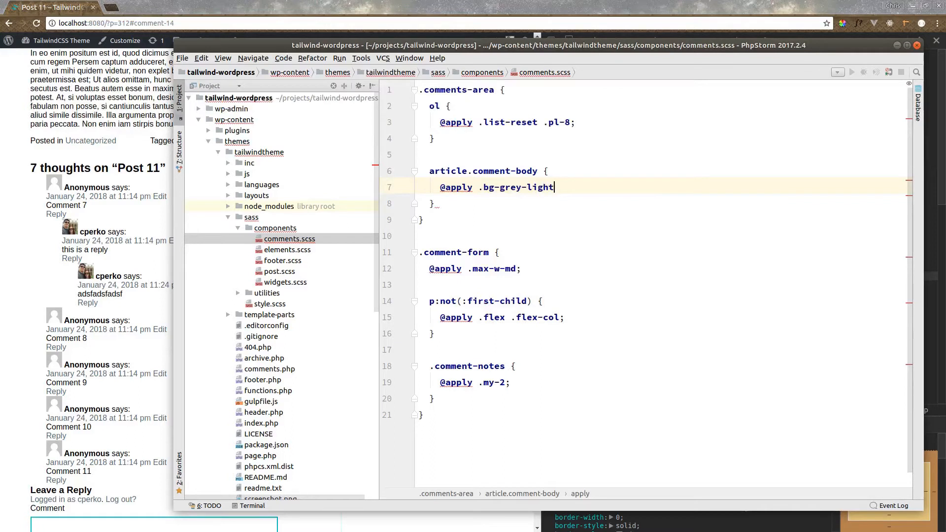
pyautogui.write('er')
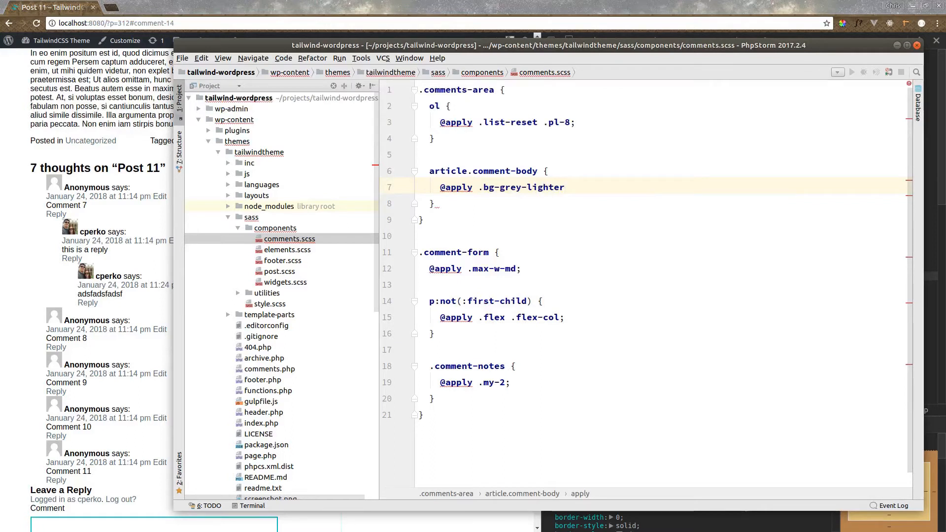
pyautogui.write('.')
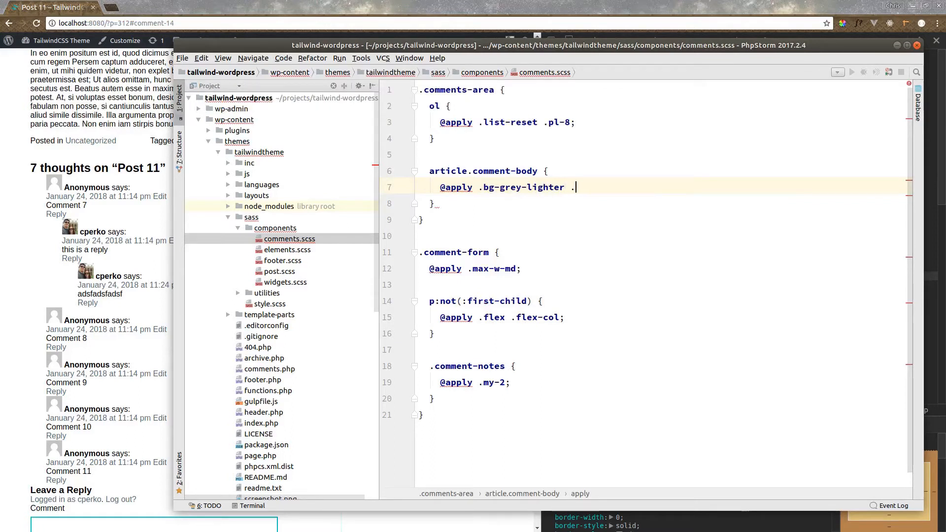
pyautogui.write('py-2')
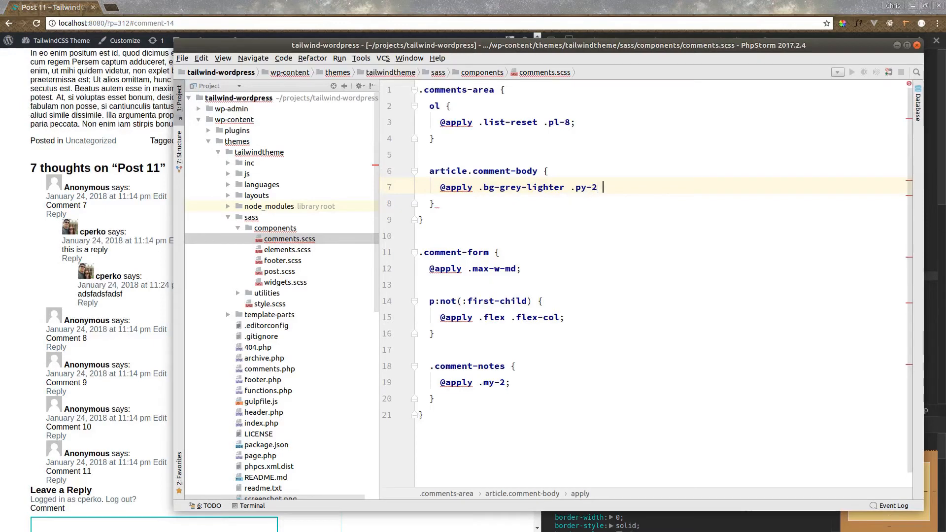
pyautogui.write('.px-4;')
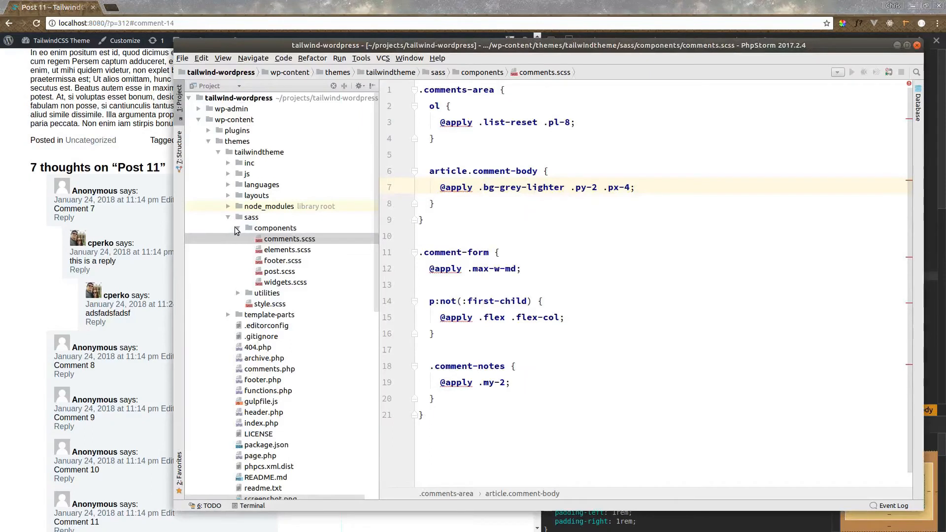
pyautogui.write('.')
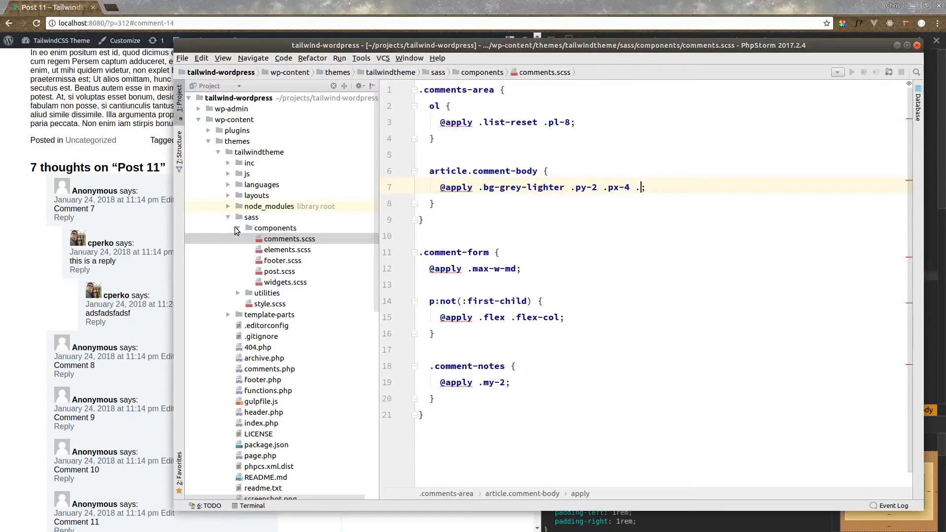
pyautogui.write('rounded')
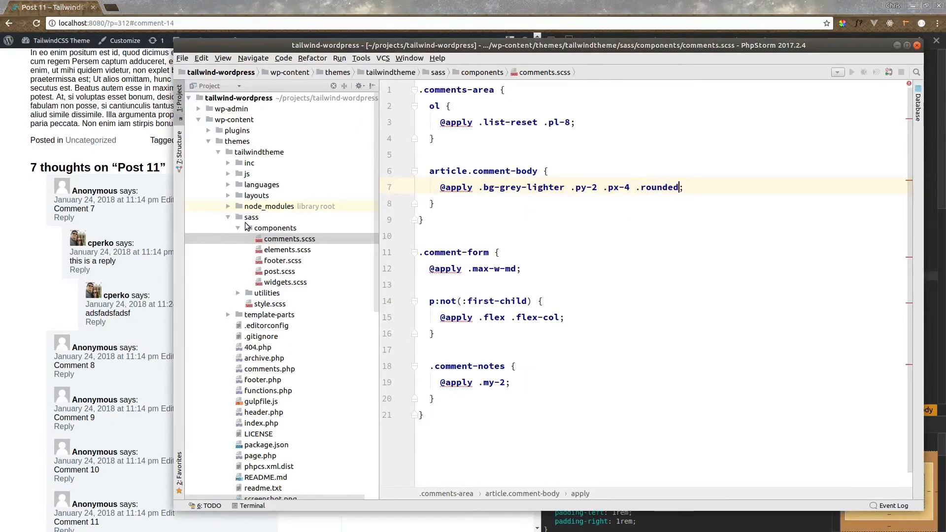
pyautogui.write('.sh')
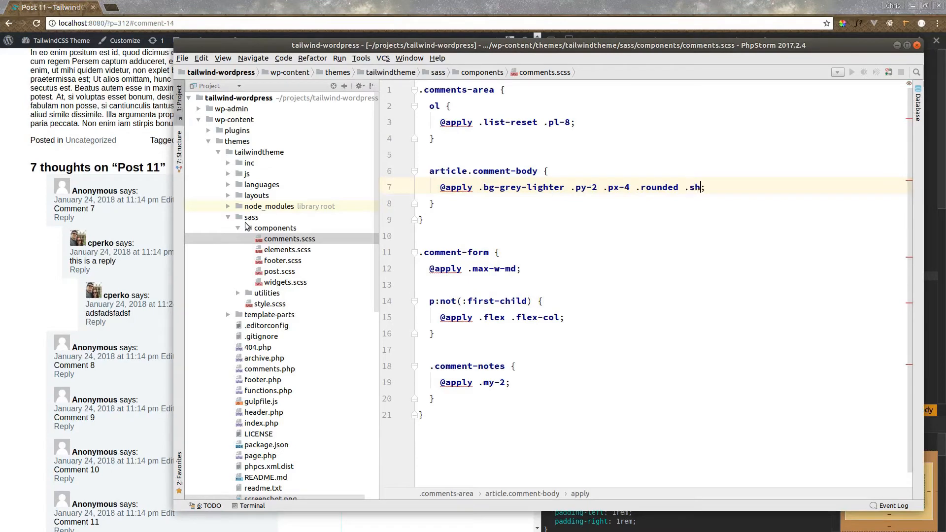
pyautogui.write('adow-md')
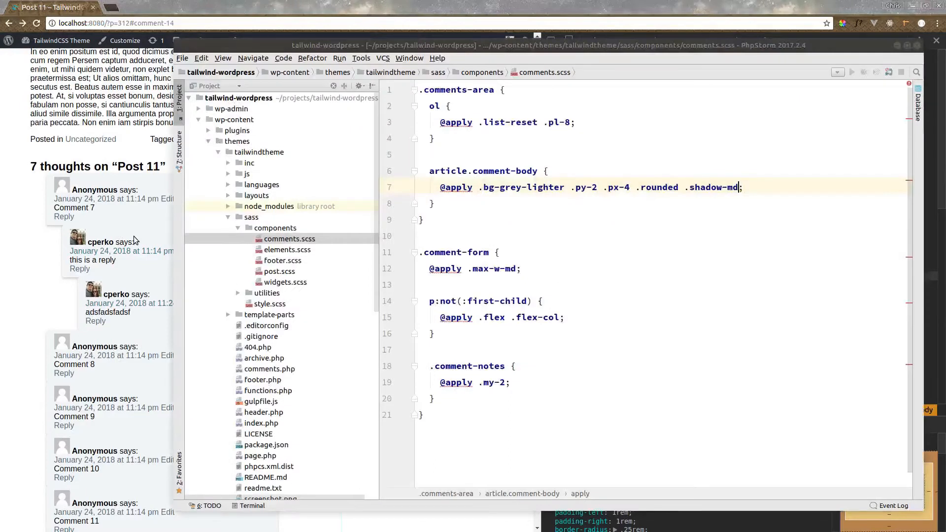
pyautogui.write('.')
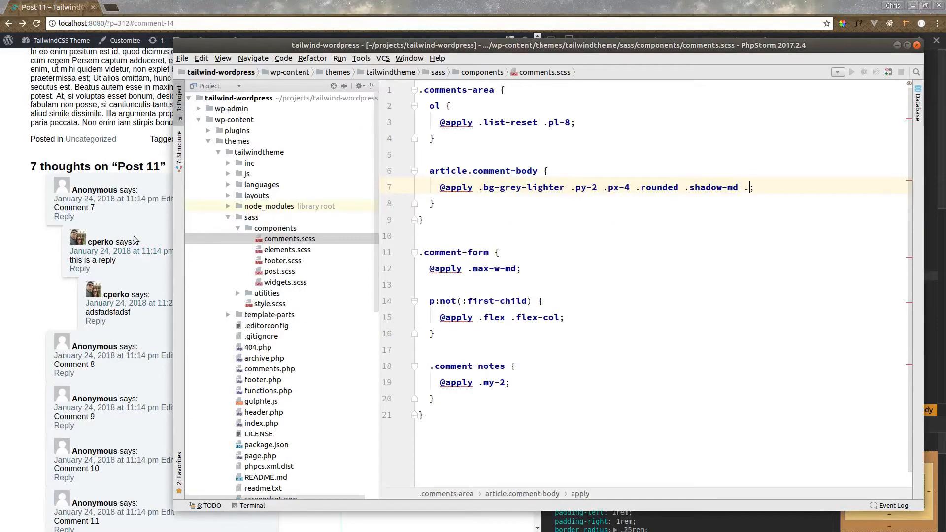
pyautogui.write('mb-')
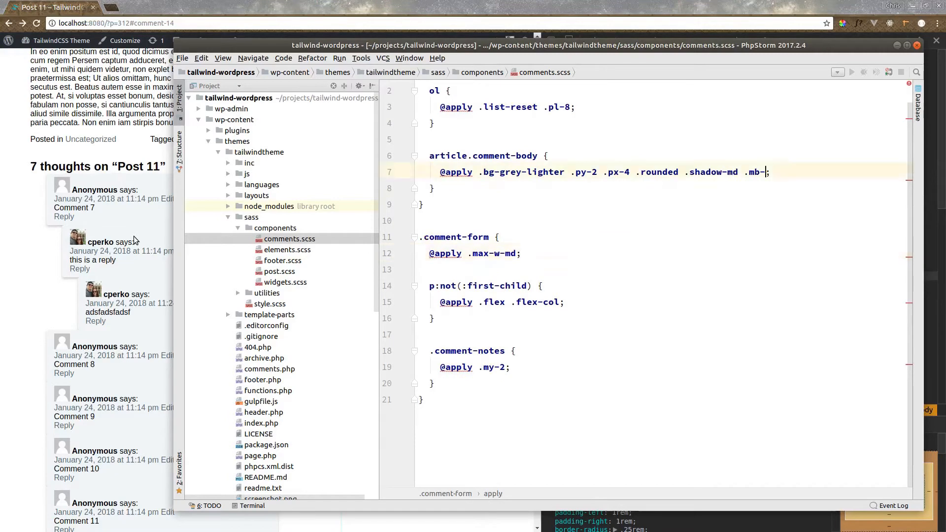
pyautogui.write('2')
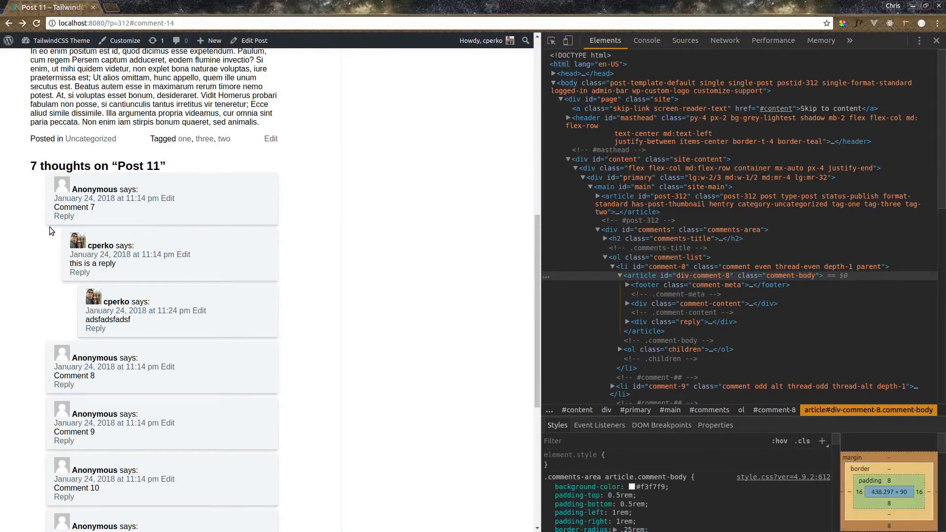
pyautogui.moveTo(75, 248)
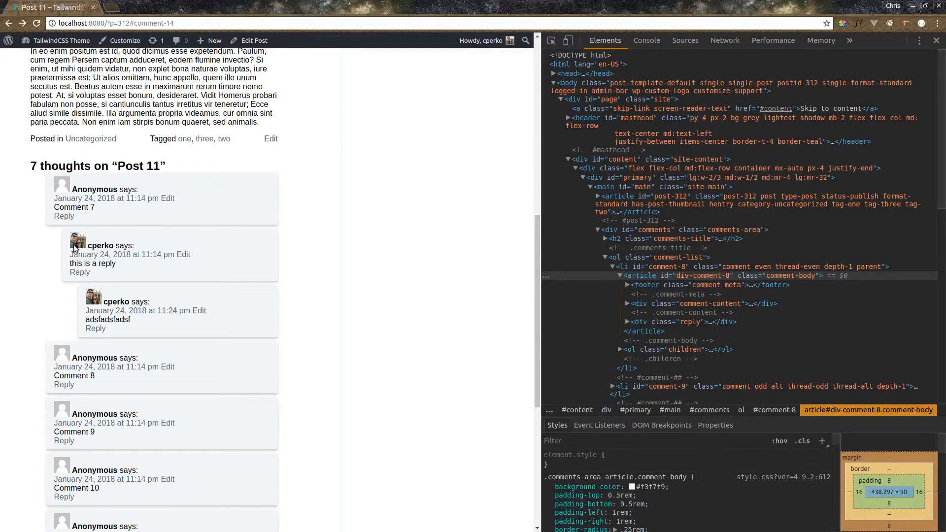
pyautogui.moveTo(165, 242)
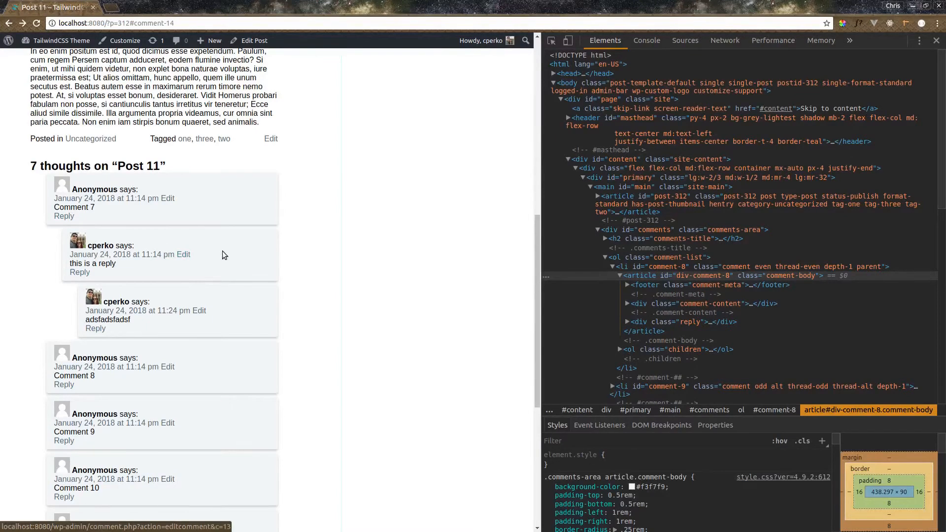
# Apply my-2 to .comment-content and inspect the reloaded comment text in DevTools
pyautogui.click(620, 350)
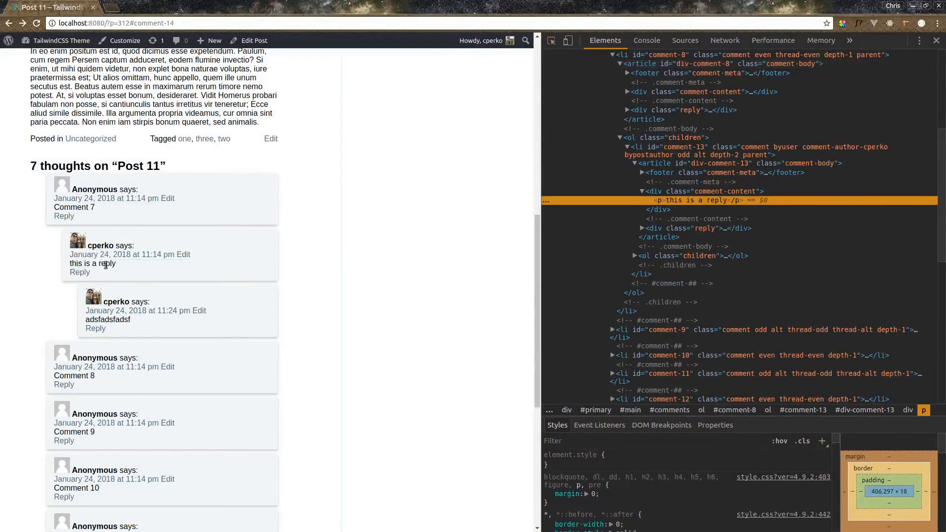
pyautogui.click(724, 191)
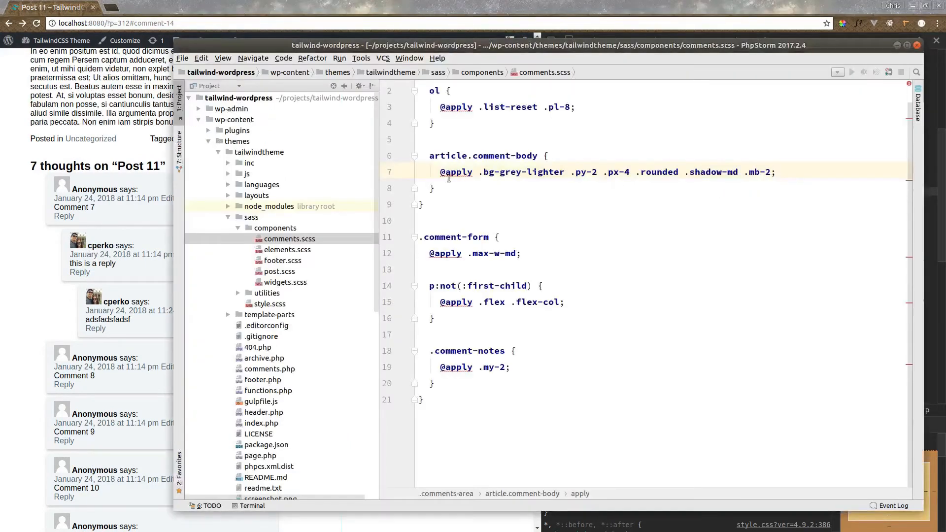
pyautogui.click(776, 172)
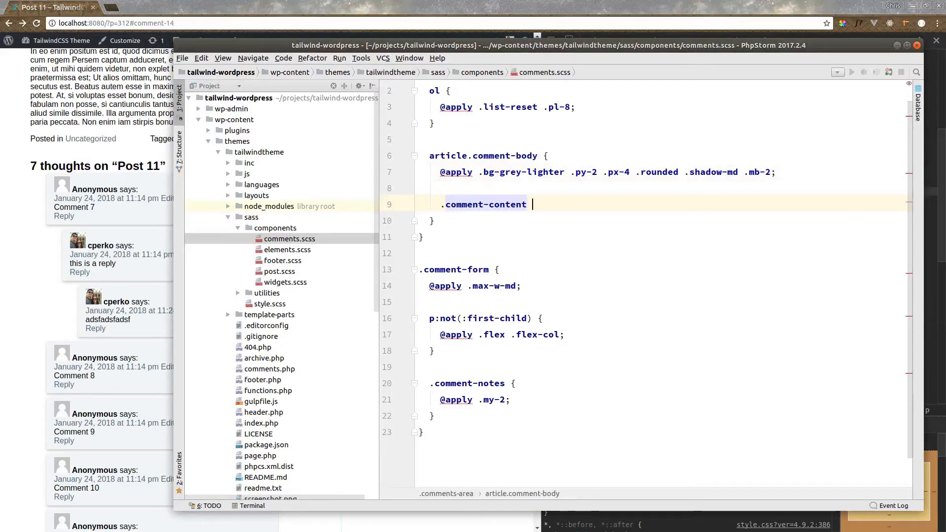
pyautogui.write('{')
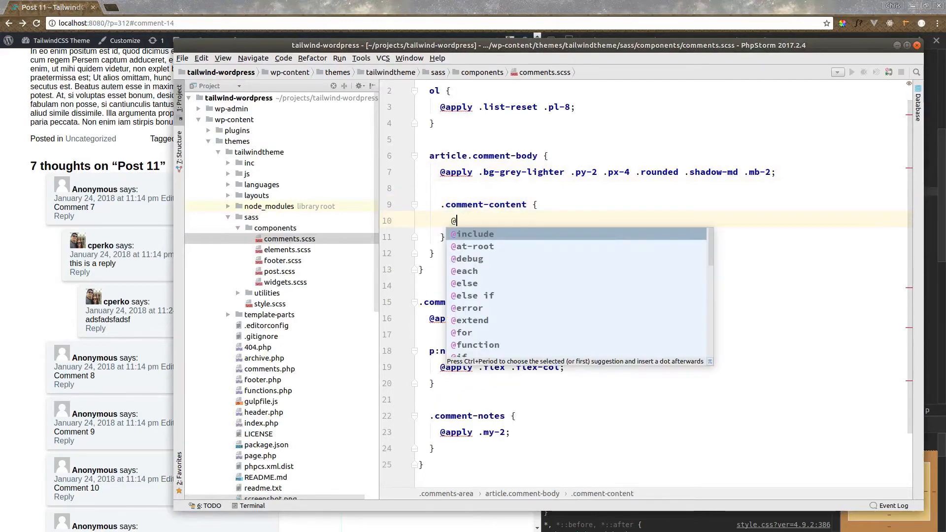
pyautogui.write('apply .m')
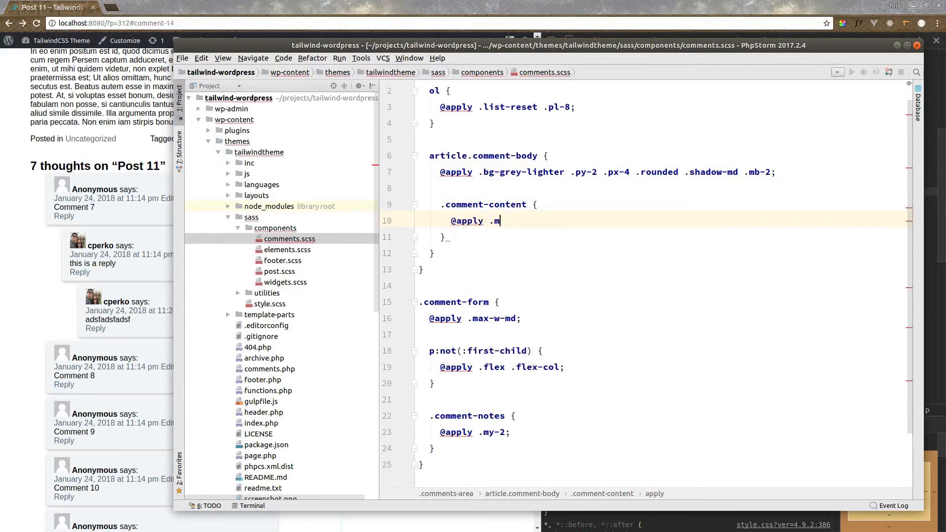
pyautogui.write('y-2;')
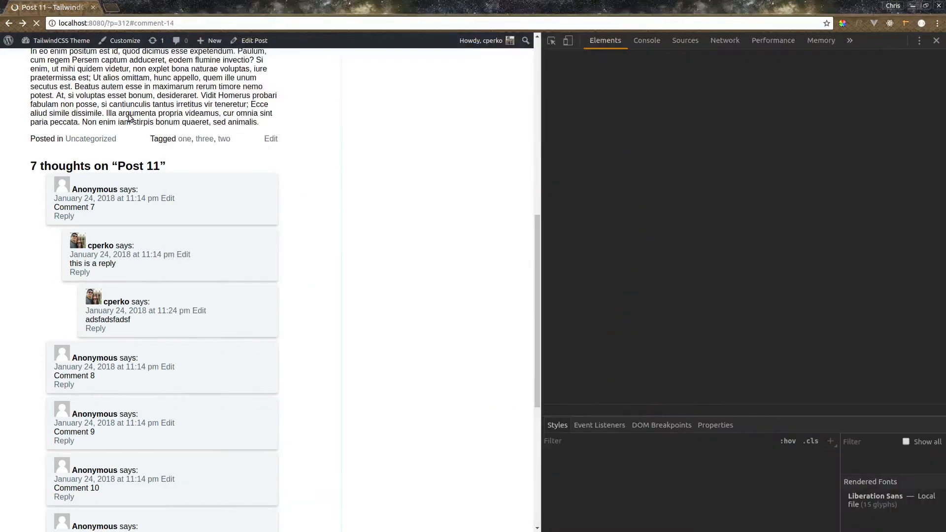
pyautogui.click(92, 275)
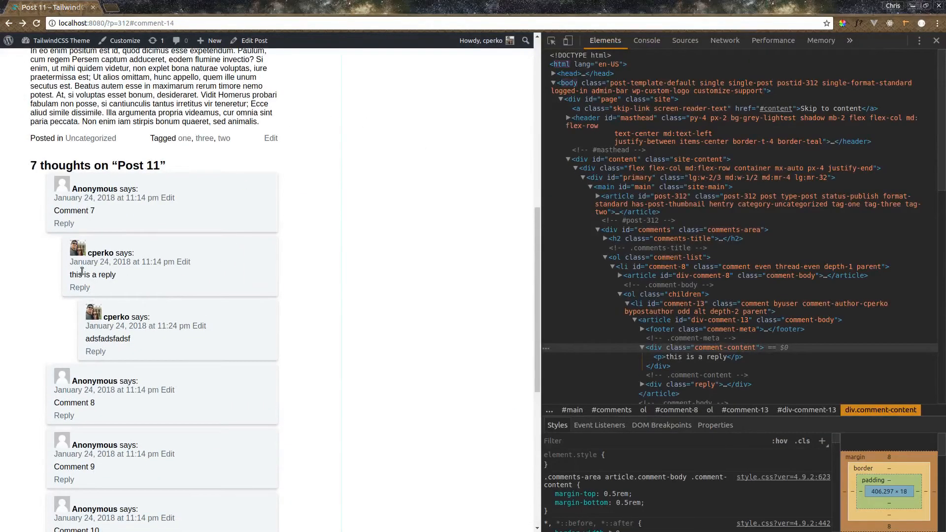
pyautogui.moveTo(91, 261)
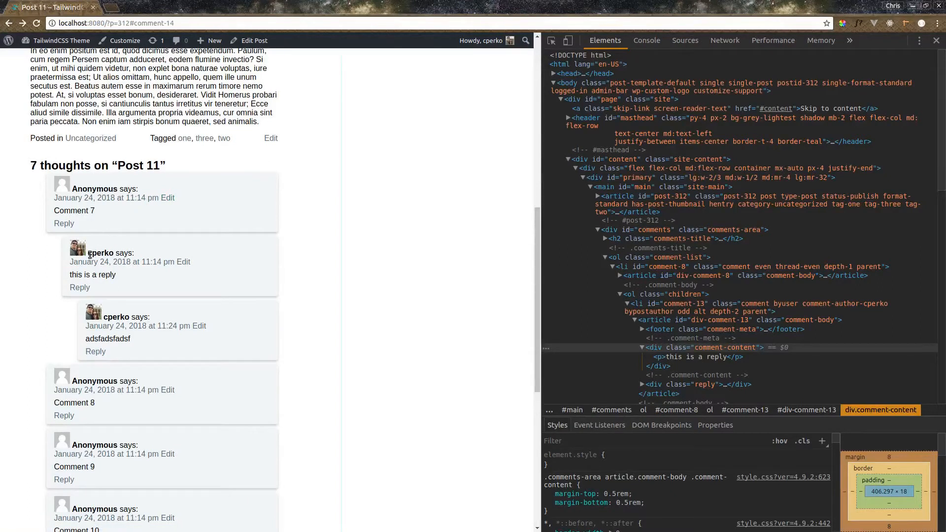
# In DevTools, add flex items-center to the comment-author vcard div's class attribute
pyautogui.doubleClick(99, 252)
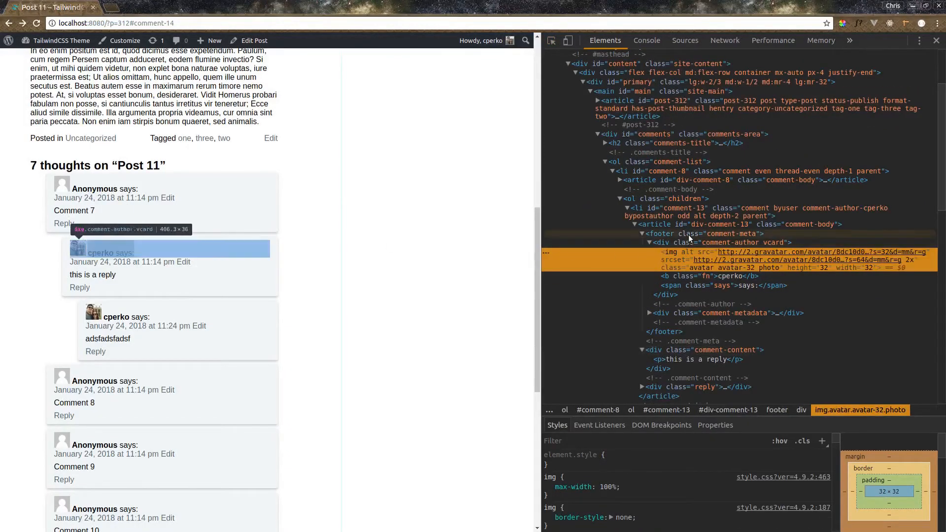
pyautogui.click(662, 233)
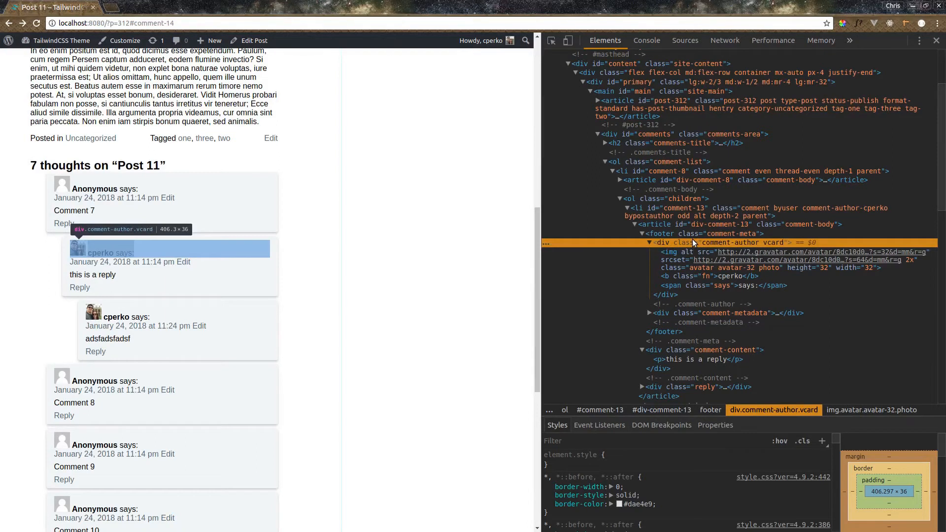
pyautogui.doubleClick(731, 242)
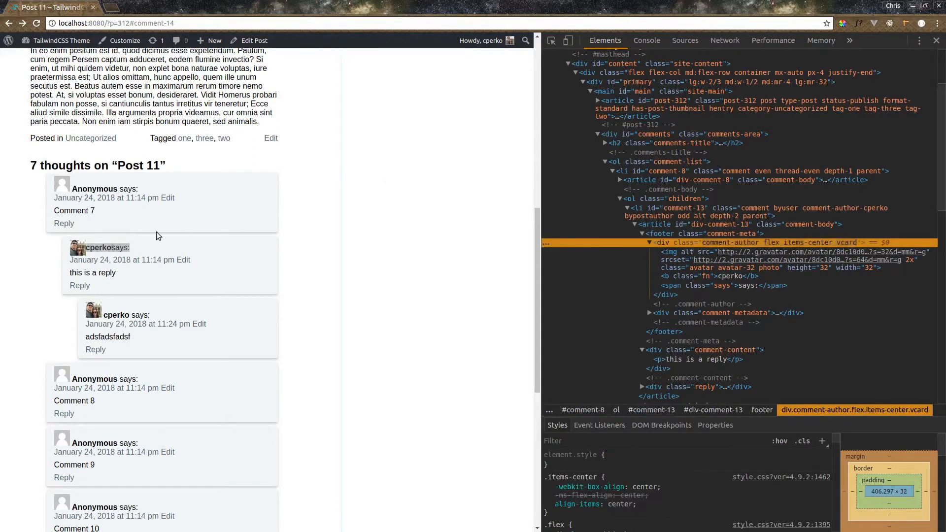
pyautogui.moveTo(261, 251)
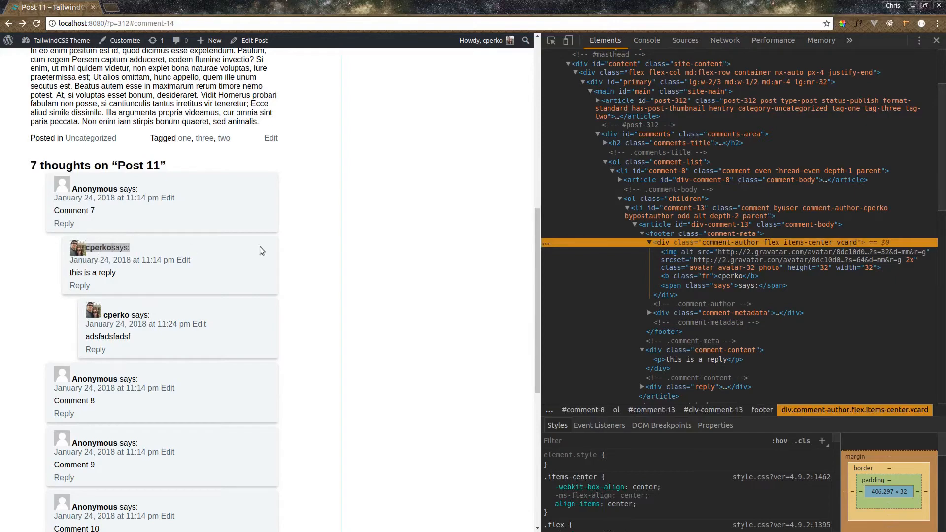
pyautogui.moveTo(202, 247)
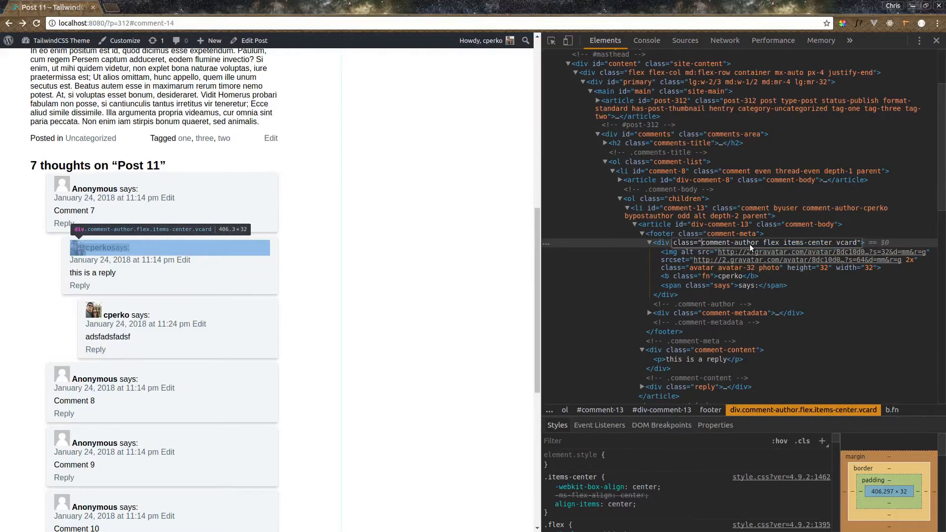
pyautogui.doubleClick(730, 242)
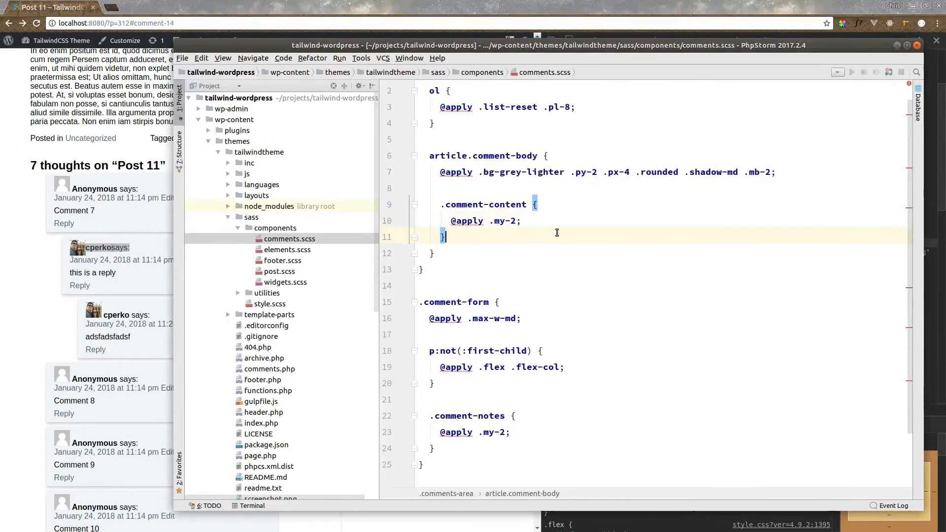
# Apply flex and items-center to .comment-author in comments.scss
pyautogui.write('.comment-author {')
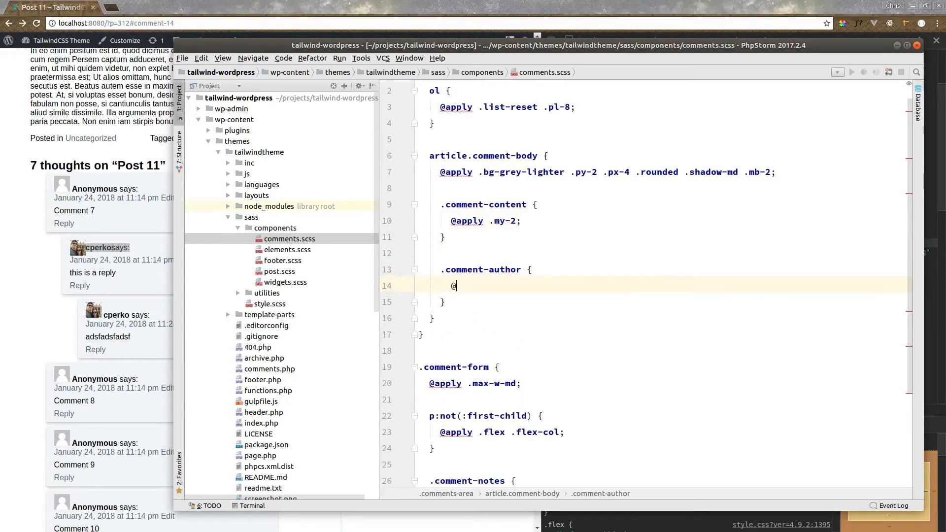
pyautogui.write('apply')
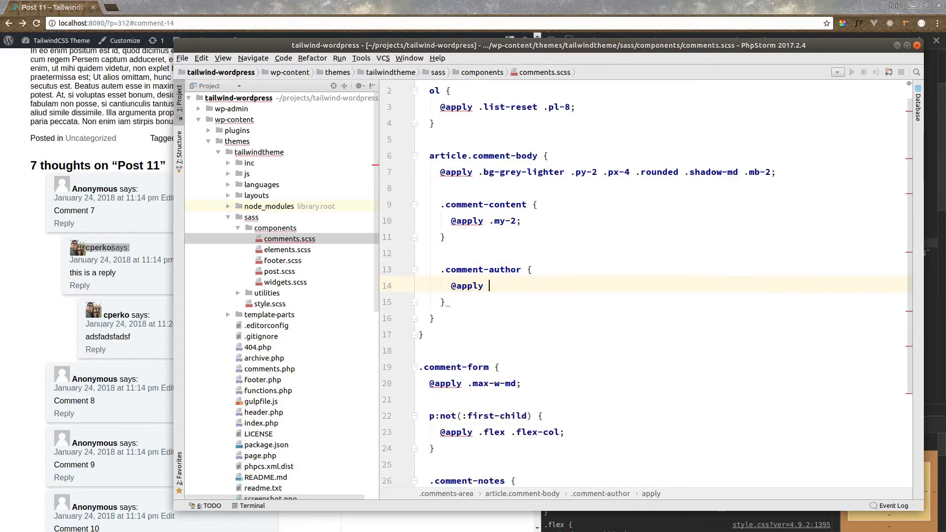
pyautogui.write('.flex .item')
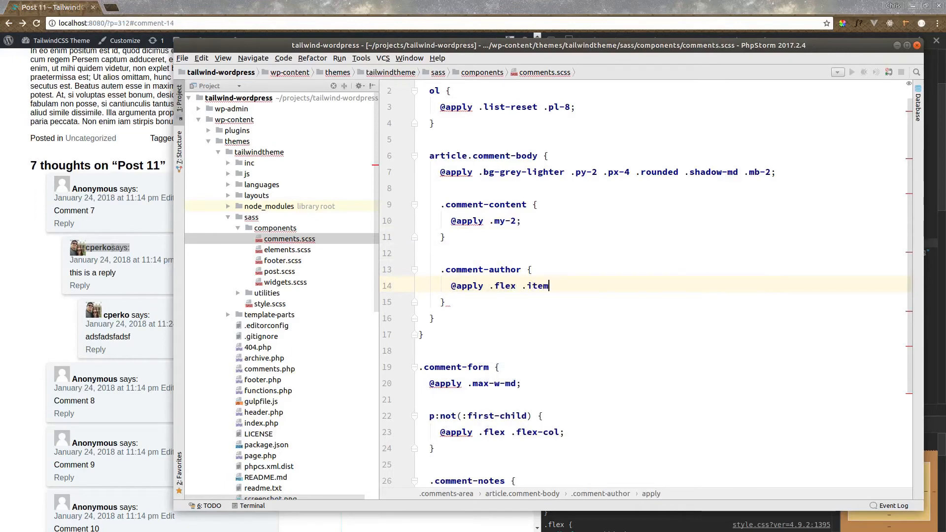
pyautogui.write('s-center;')
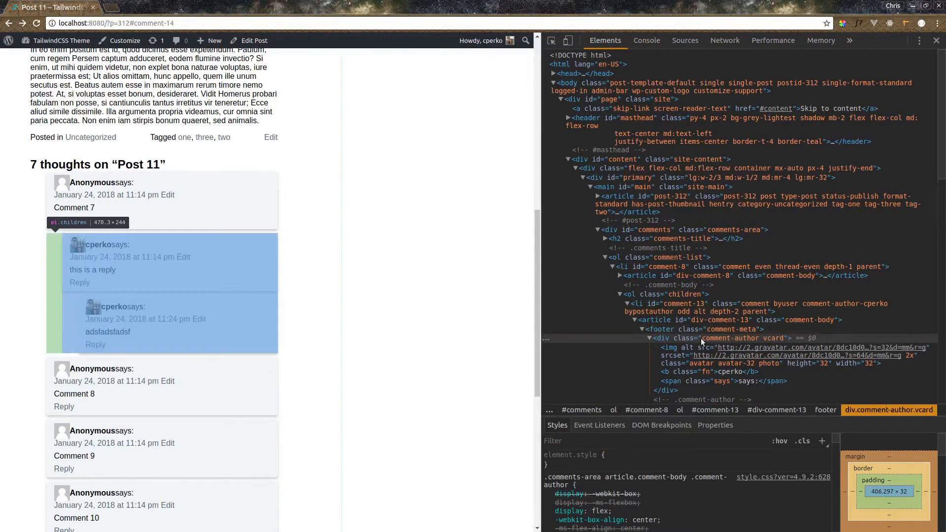
pyautogui.moveTo(253, 236)
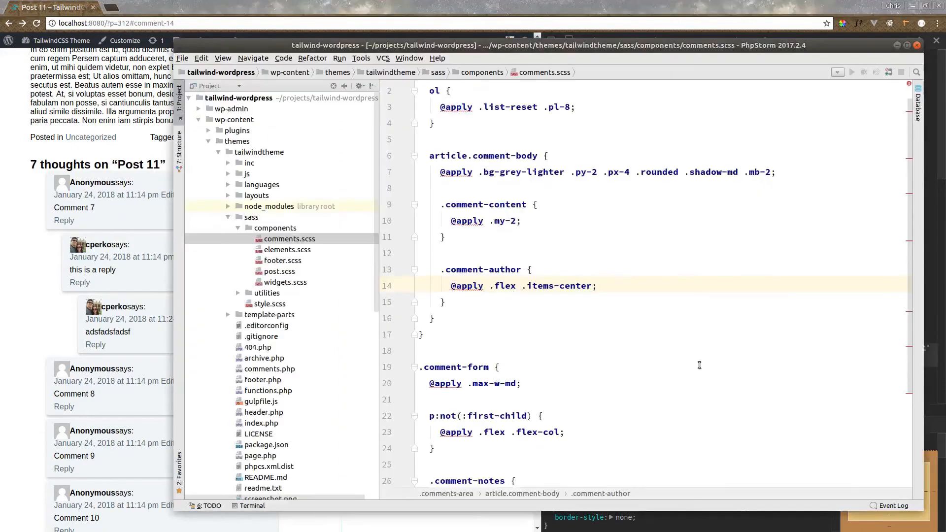
# Give img.avatar an mr-2 right margin and inspect the avatar in Chrome
pyautogui.write('img.a')
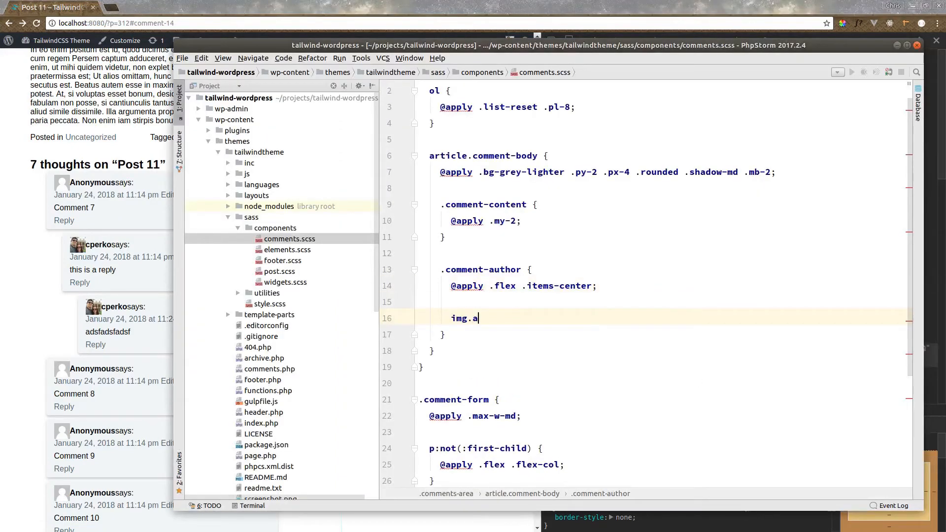
pyautogui.write('vatar {')
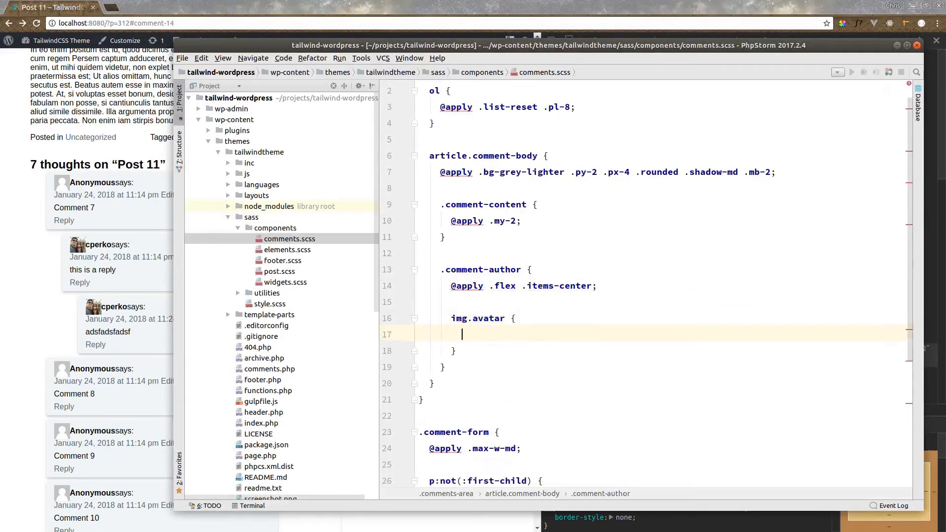
pyautogui.write('@apply .mr')
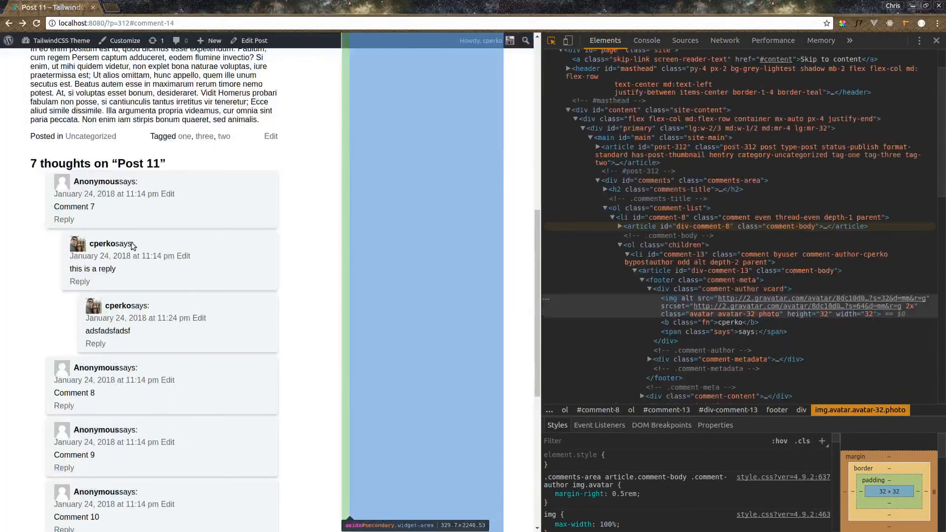
pyautogui.click(707, 331)
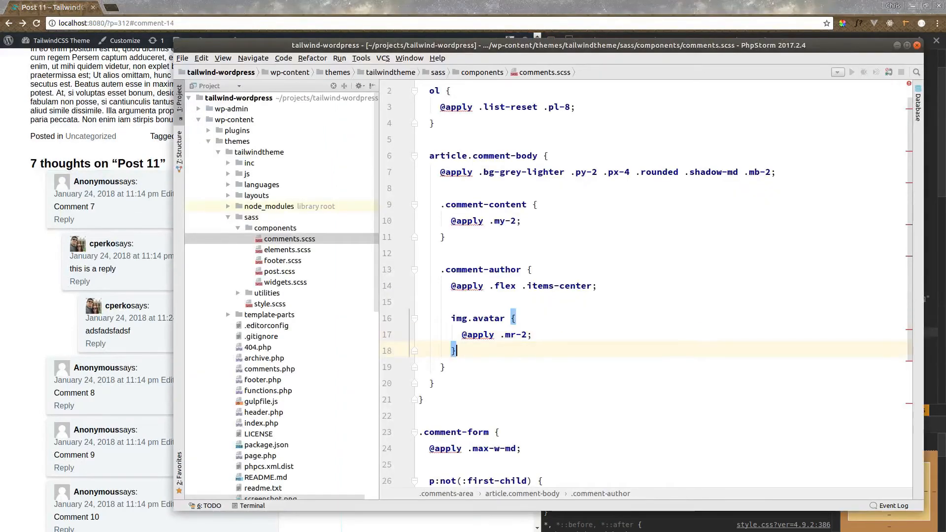
# Hide the 'says' label by applying hidden to span.says
pyautogui.write('span.')
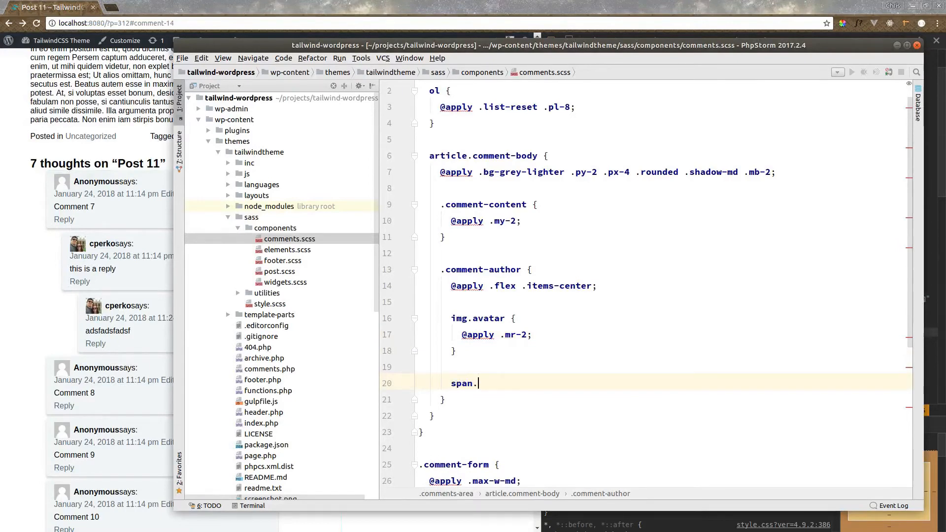
pyautogui.write('says {')
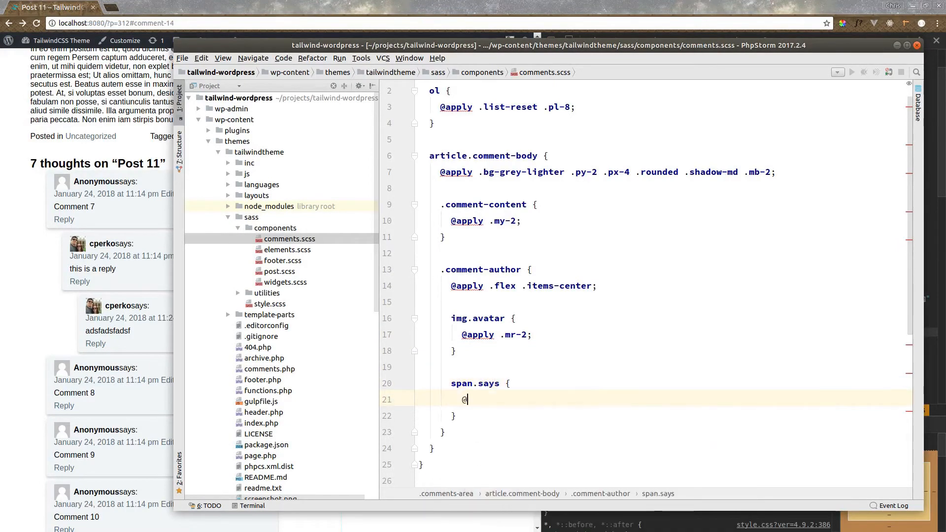
pyautogui.write('apply .hid')
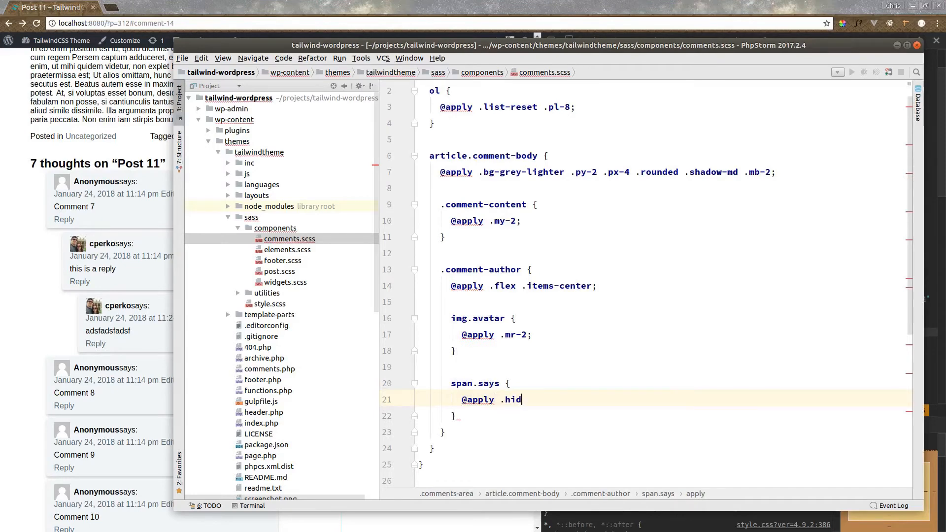
pyautogui.write('den;')
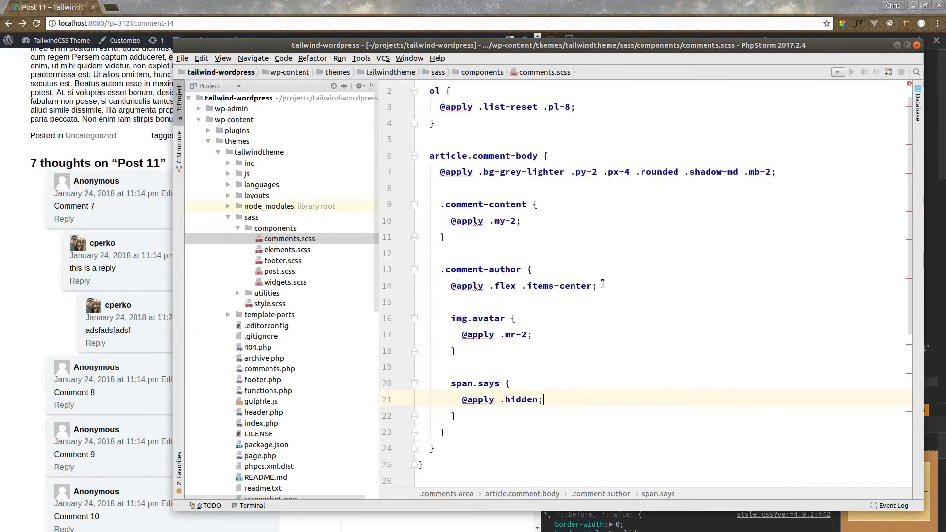
pyautogui.write('mb')
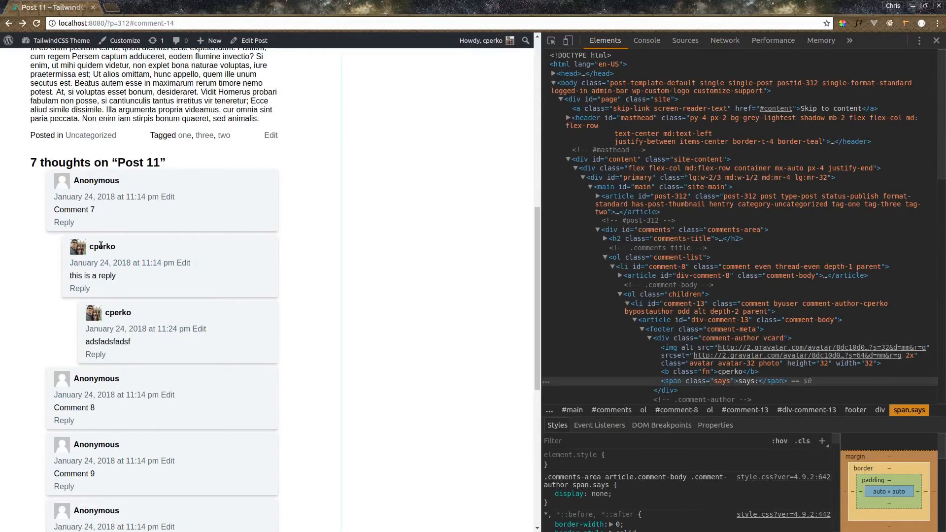
# Add mb-2 to comment authors, raise comment-content margin to my-4, and check in DevTools
pyautogui.doubleClick(81, 276)
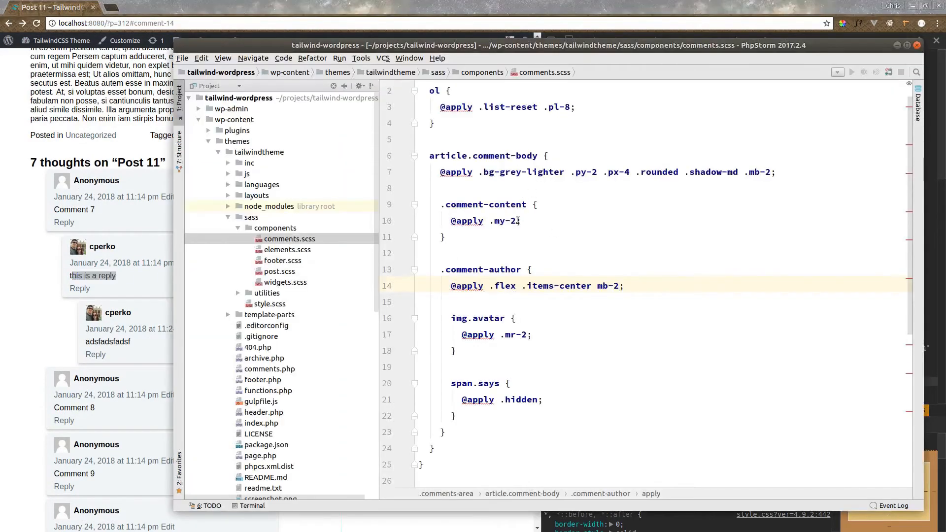
pyautogui.write('4')
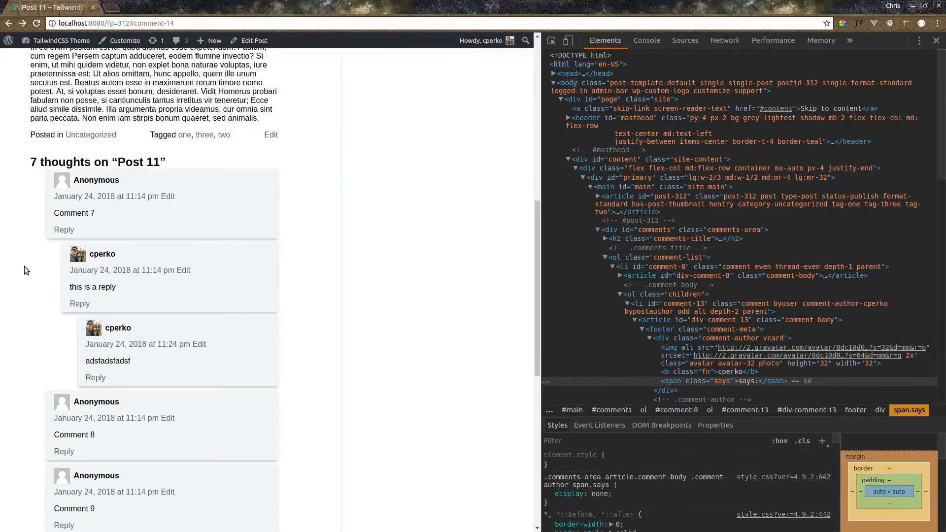
pyautogui.scroll(-3)
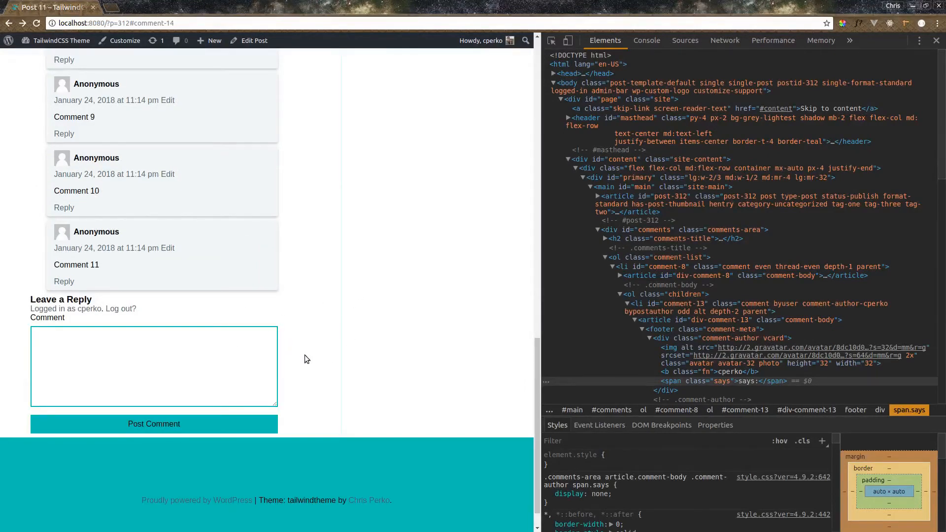
pyautogui.moveTo(566, 40)
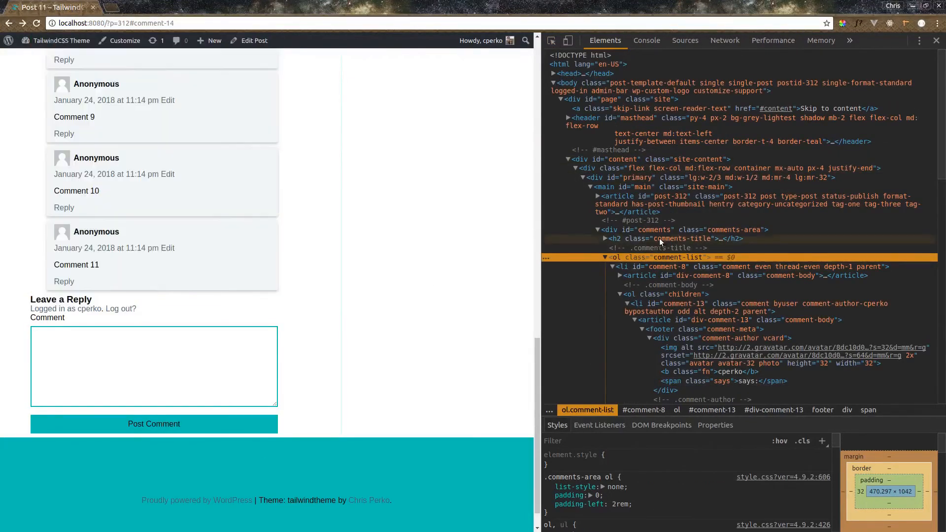
pyautogui.click(649, 230)
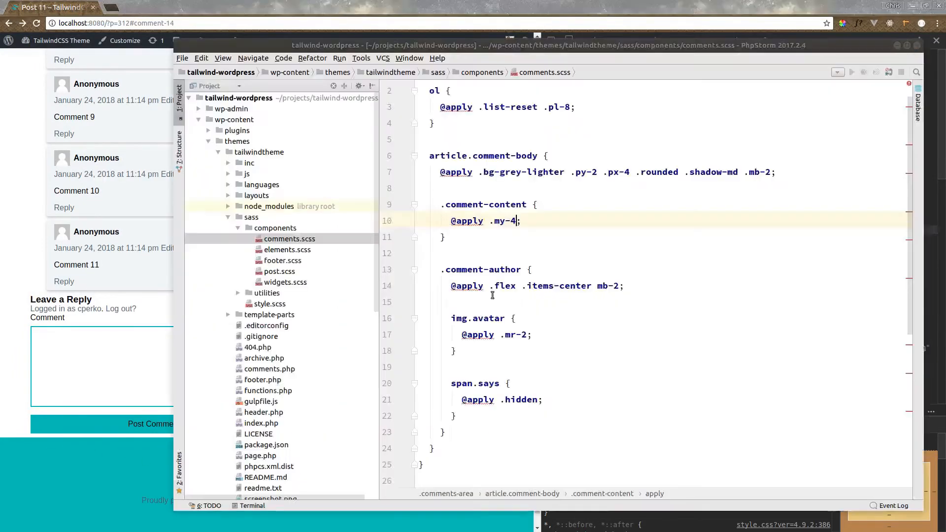
pyautogui.scroll(3)
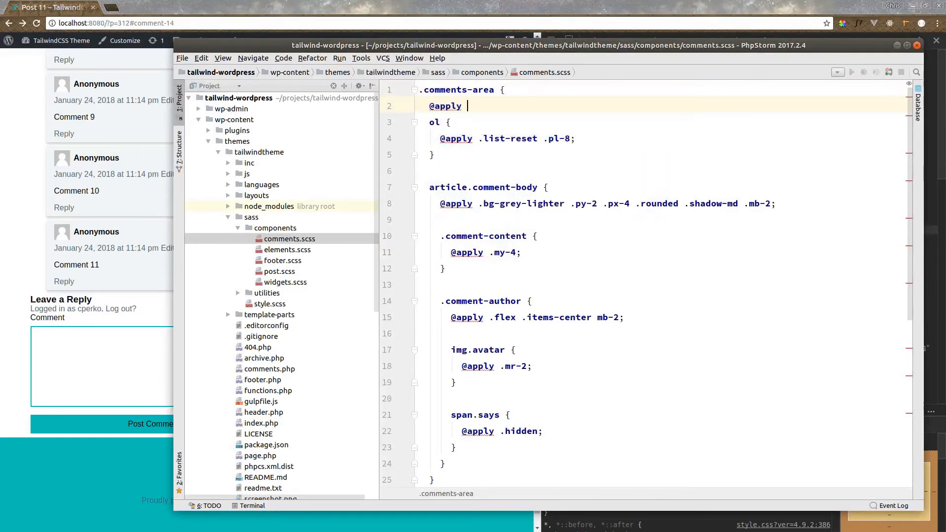
pyautogui.write('.mb-32')
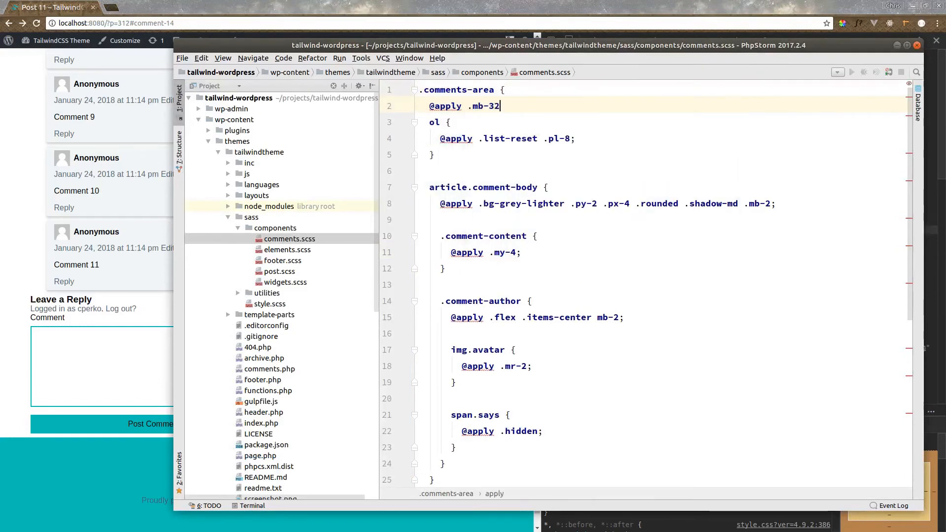
pyautogui.press('Return')
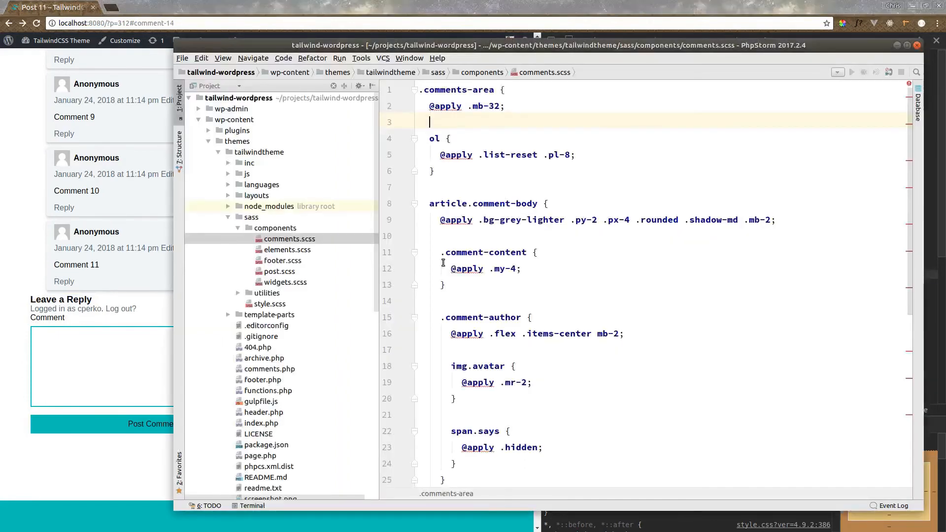
pyautogui.scroll(-3)
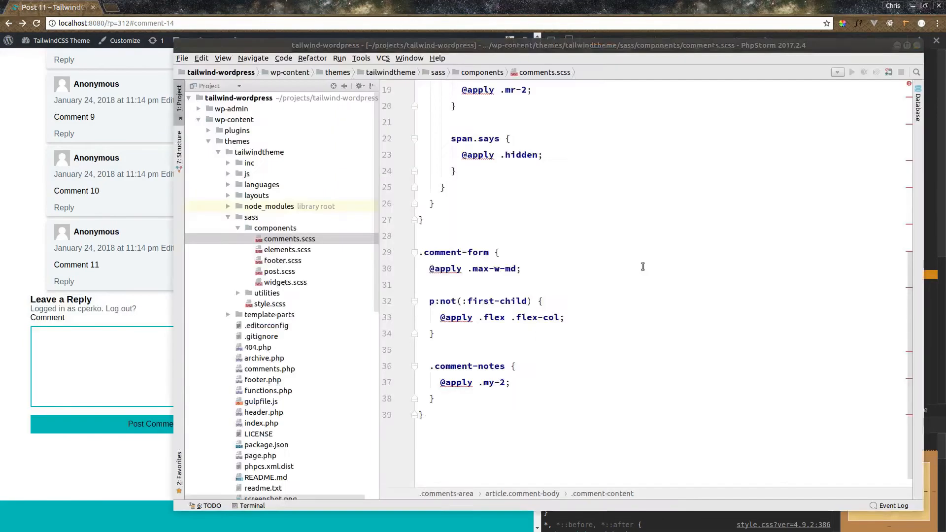
pyautogui.write('.comment-respond {')
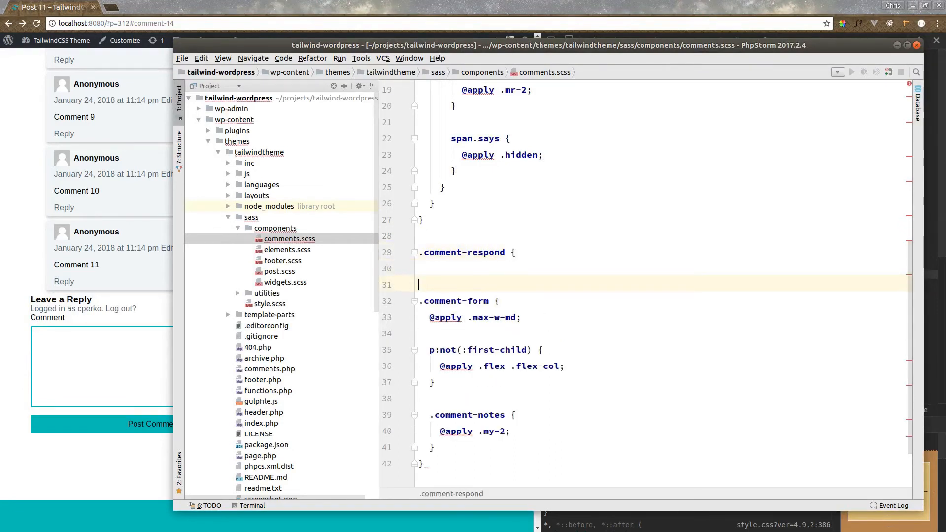
pyautogui.scroll(-3)
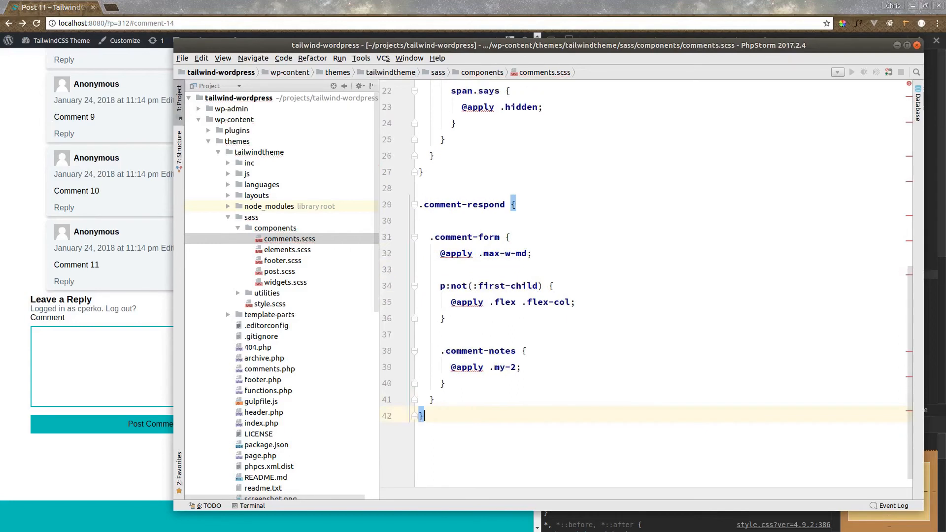
pyautogui.press('enter')
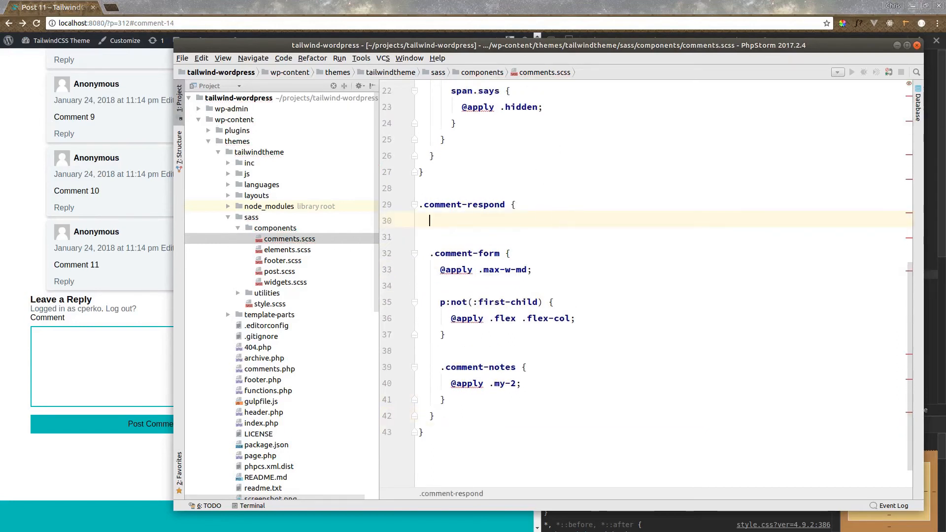
pyautogui.write('@apply')
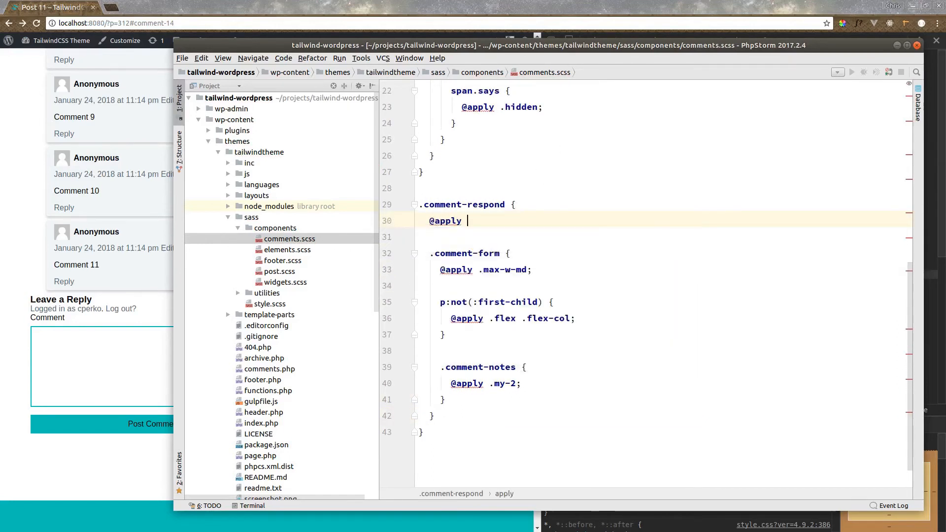
pyautogui.write('.mt-4;')
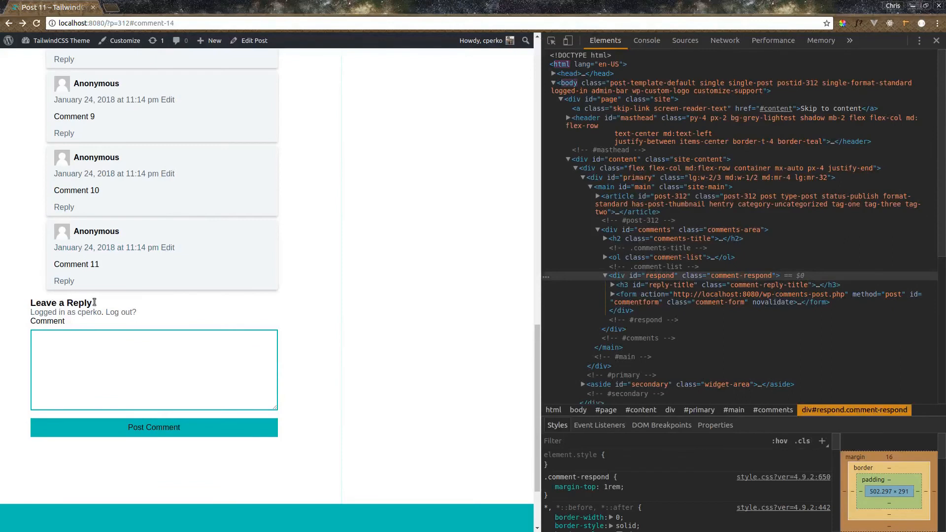
pyautogui.moveTo(655, 282)
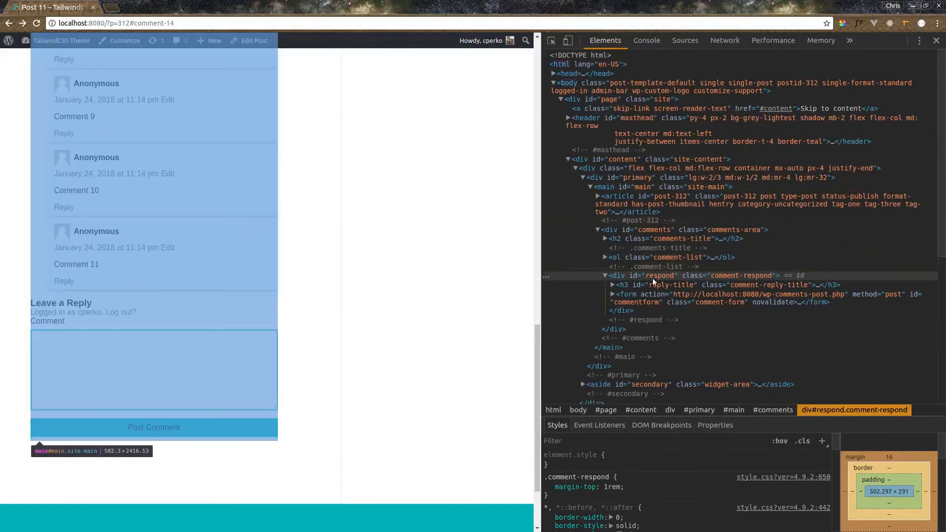
# Back in comments.scss, begin a .reply-title rule with an mb-4 margin
pyautogui.click(661, 285)
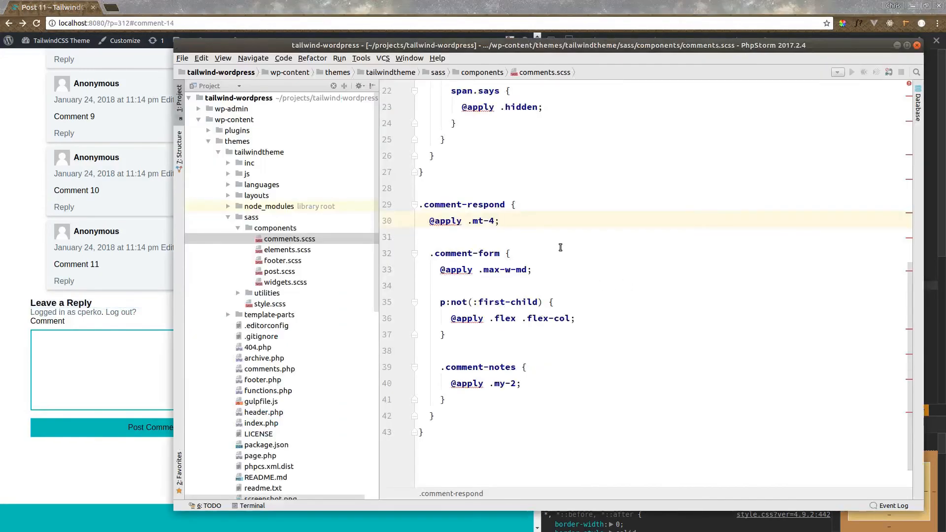
pyautogui.write('.reply-title {')
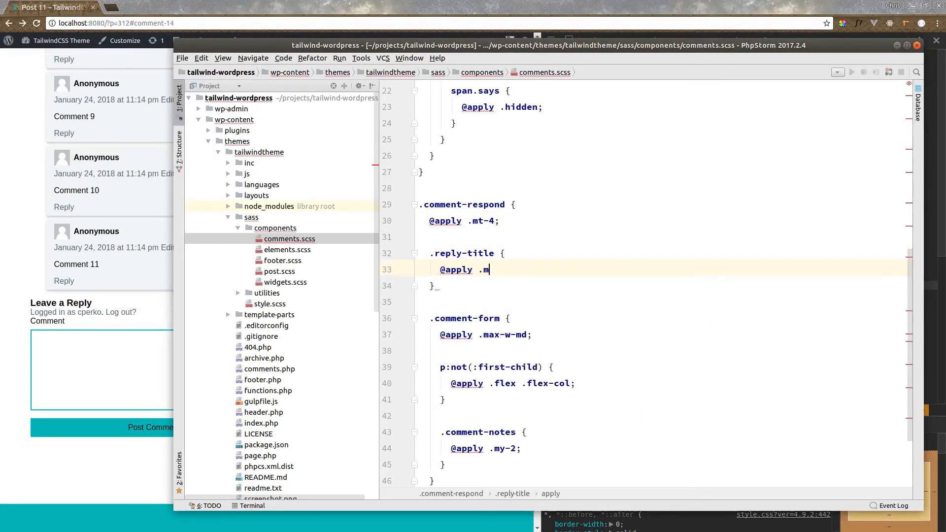
pyautogui.write('b-4;')
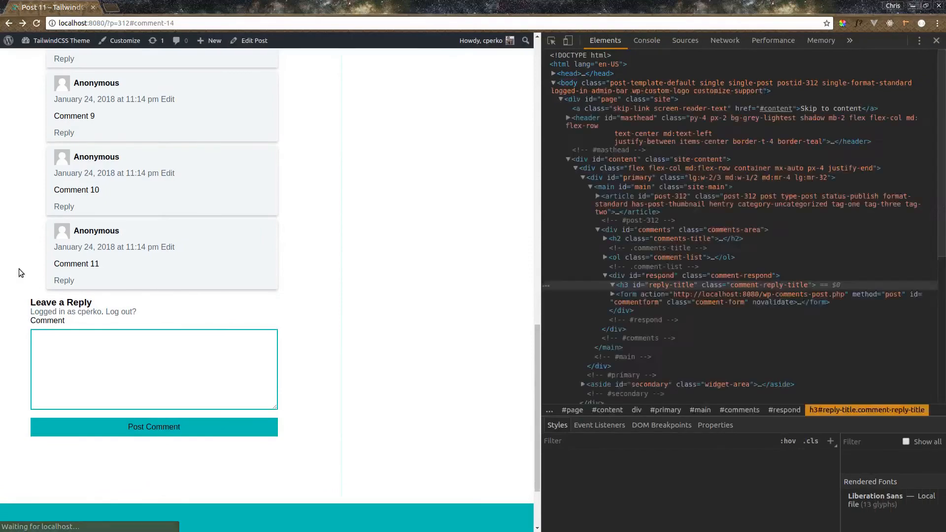
# Inspect h3#reply-title and p.logged-in-as, then apply .mb-4 to .comment-reply-title, .logged-in-as
pyautogui.click(622, 285)
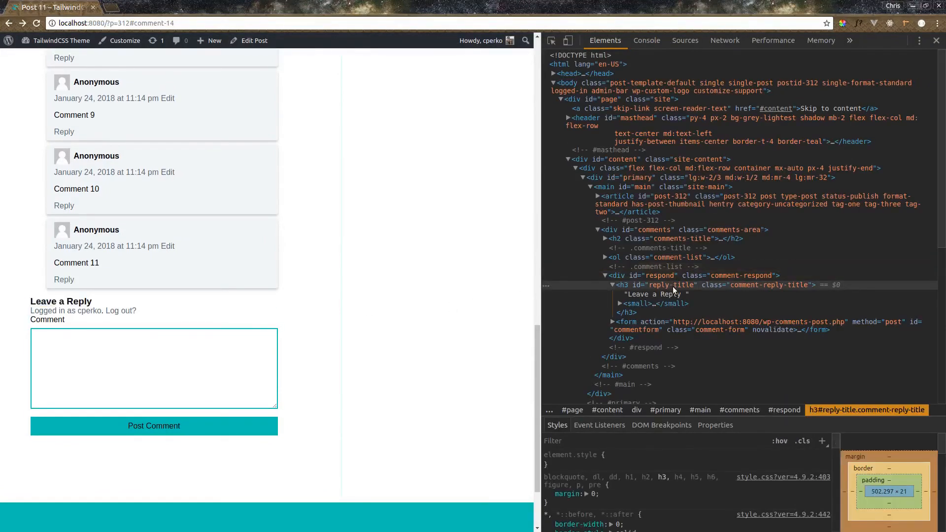
pyautogui.moveTo(664, 285)
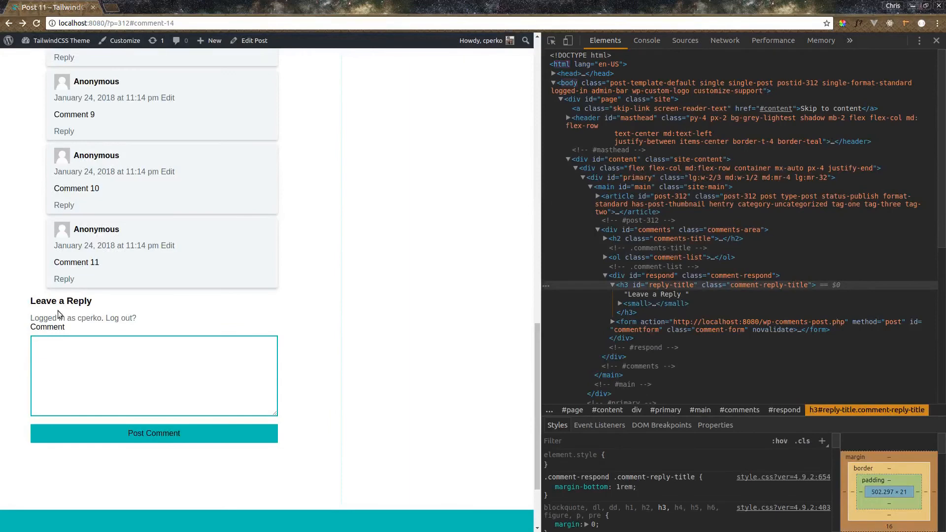
pyautogui.moveTo(129, 278)
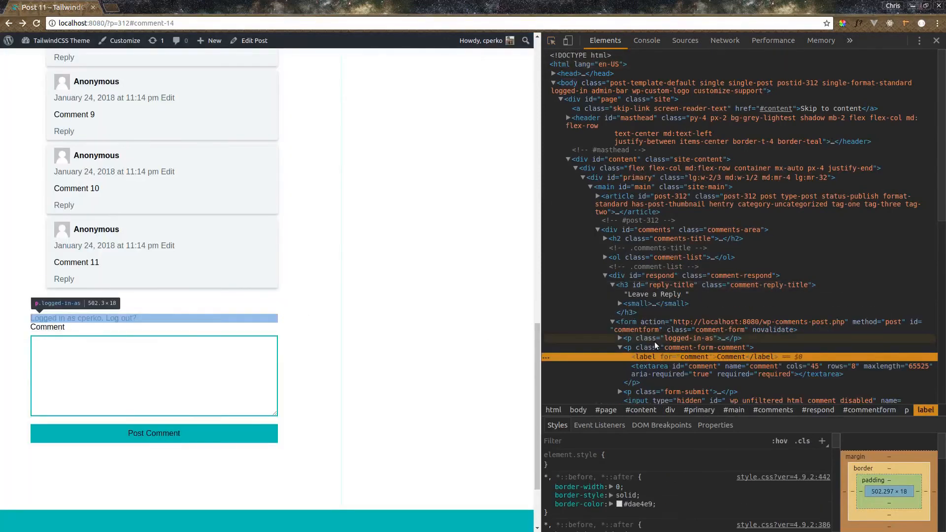
pyautogui.click(682, 346)
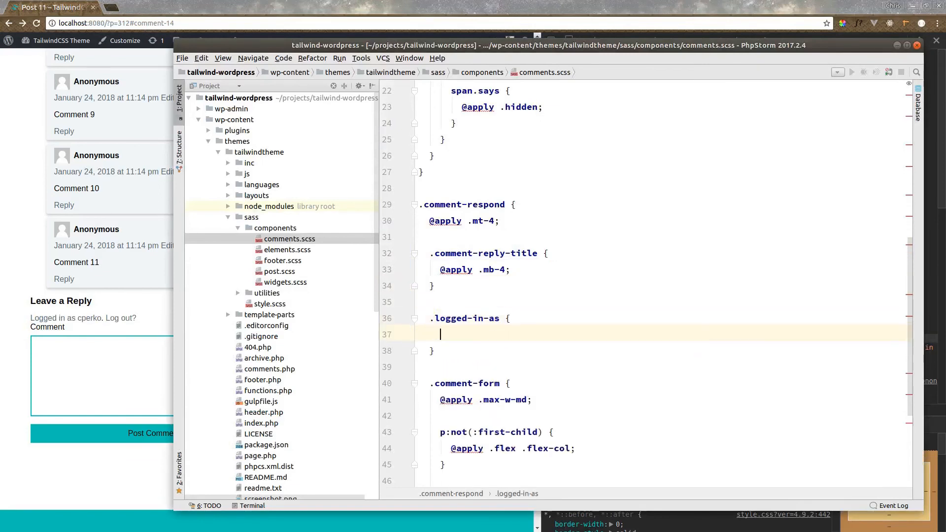
pyautogui.write('@ap')
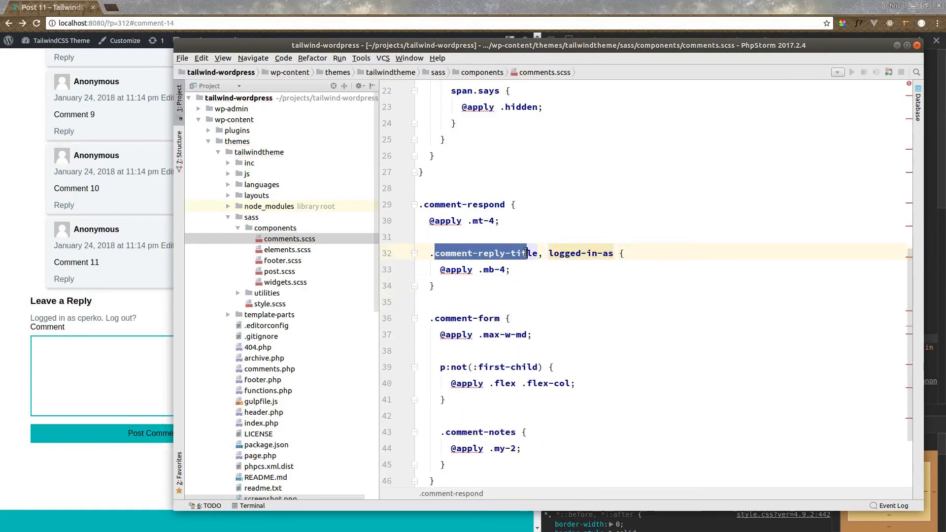
pyautogui.click(549, 253)
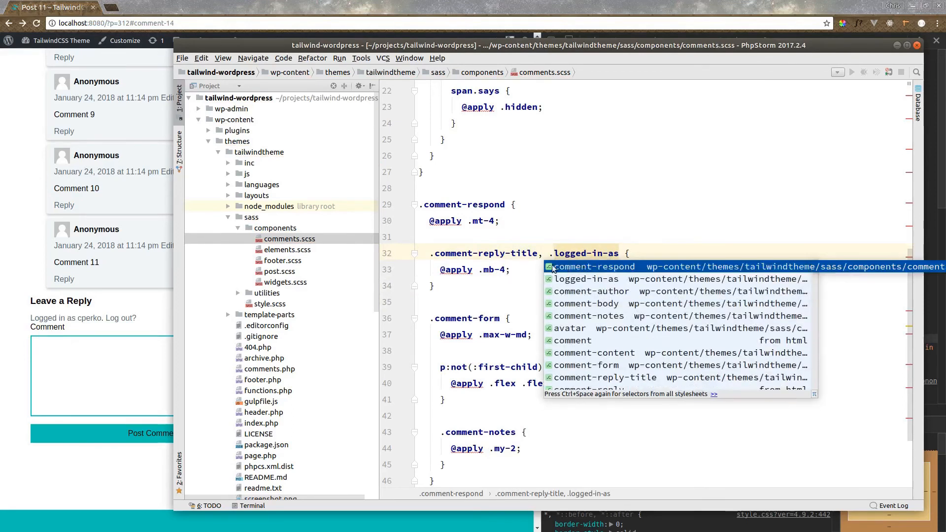
pyautogui.press('Escape')
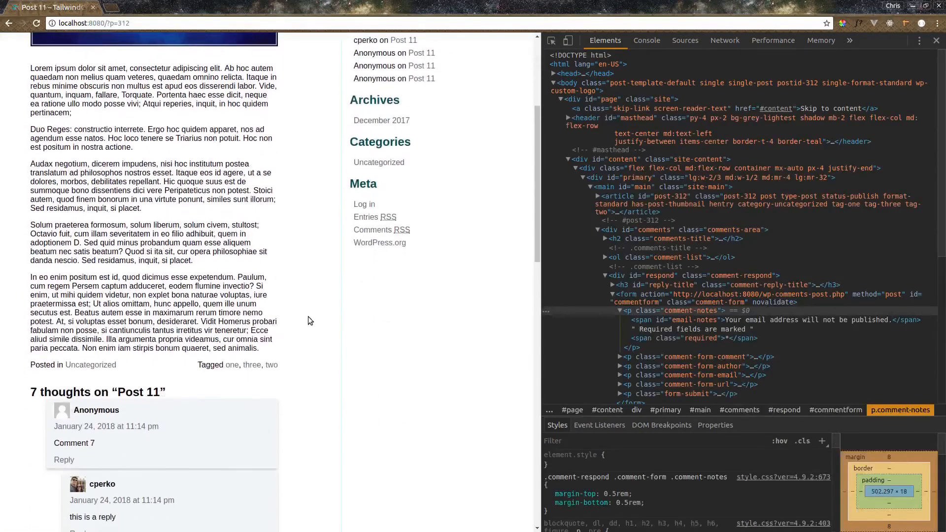
# Scroll Post 11 down to the reply form and close the developer tools
pyautogui.scroll(-3)
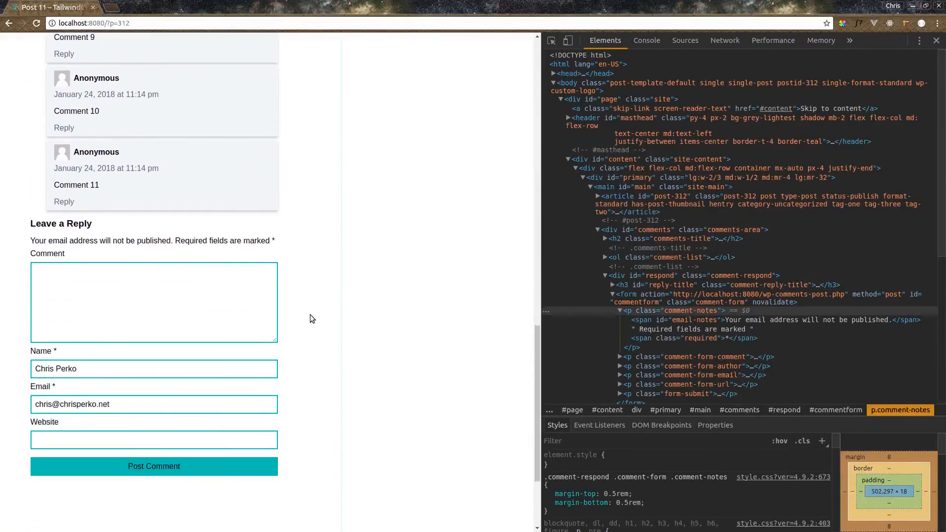
pyautogui.scroll(-3)
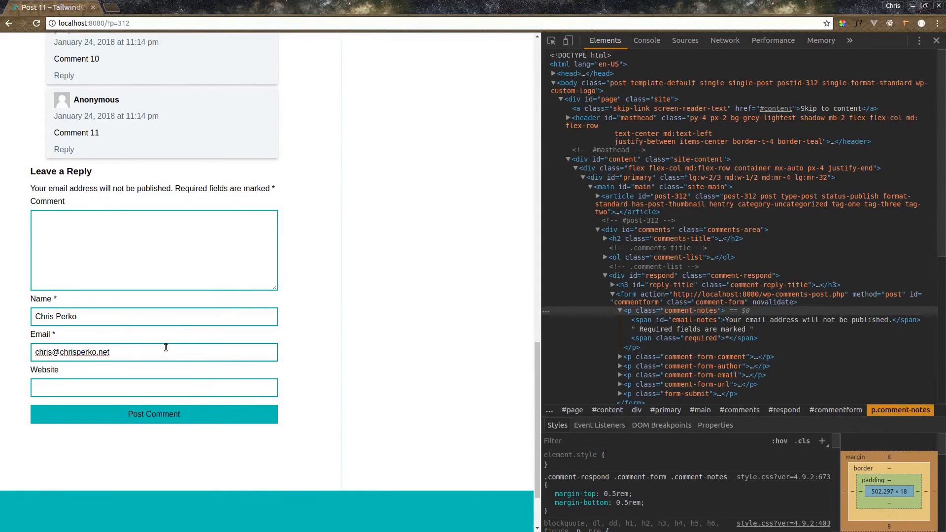
pyautogui.click(936, 39)
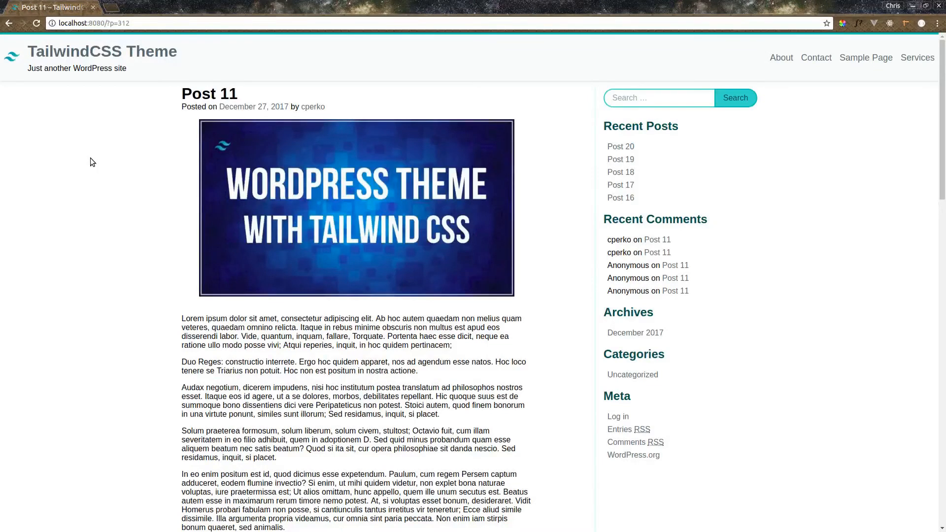
pyautogui.moveTo(107, 167)
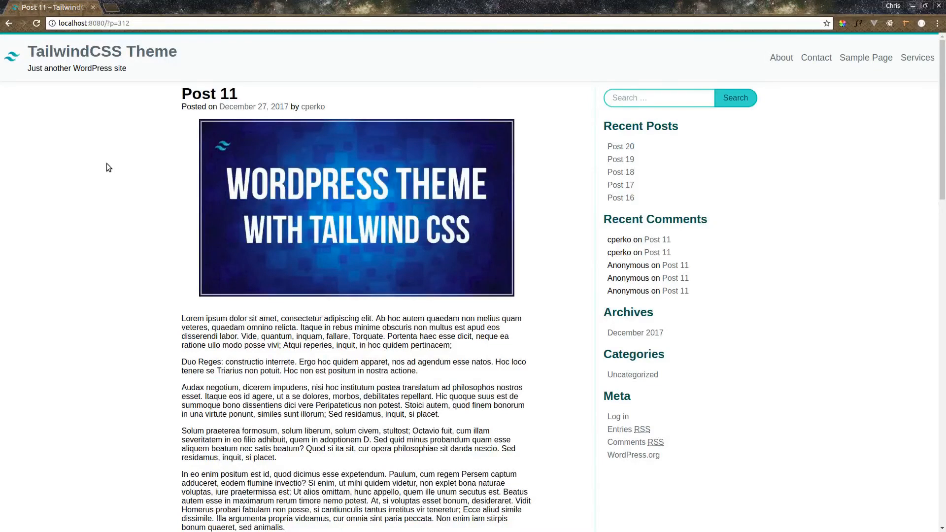
pyautogui.moveTo(384, 195)
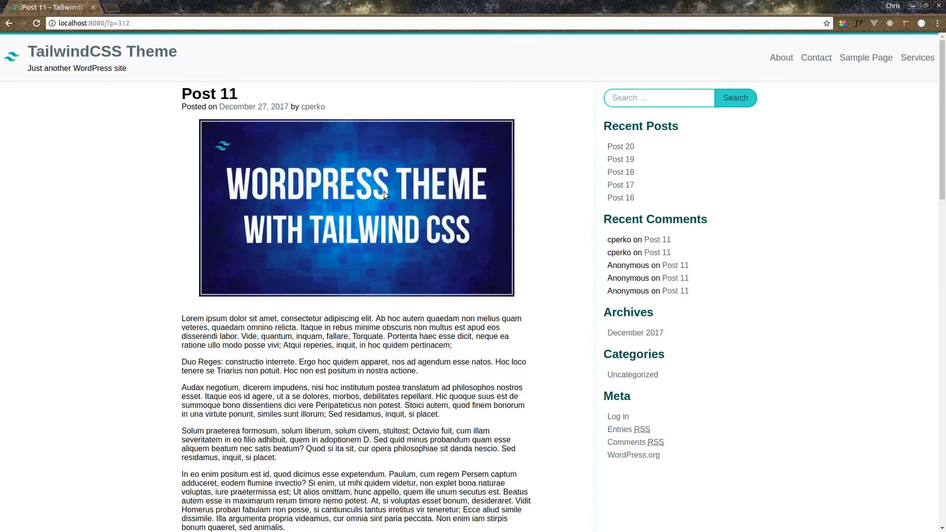
pyautogui.scroll(-3)
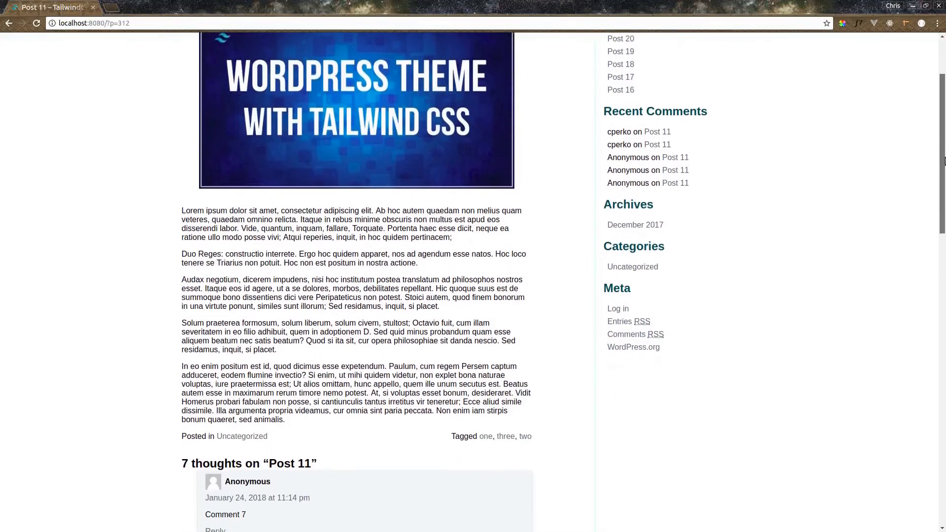
pyautogui.scroll(-3)
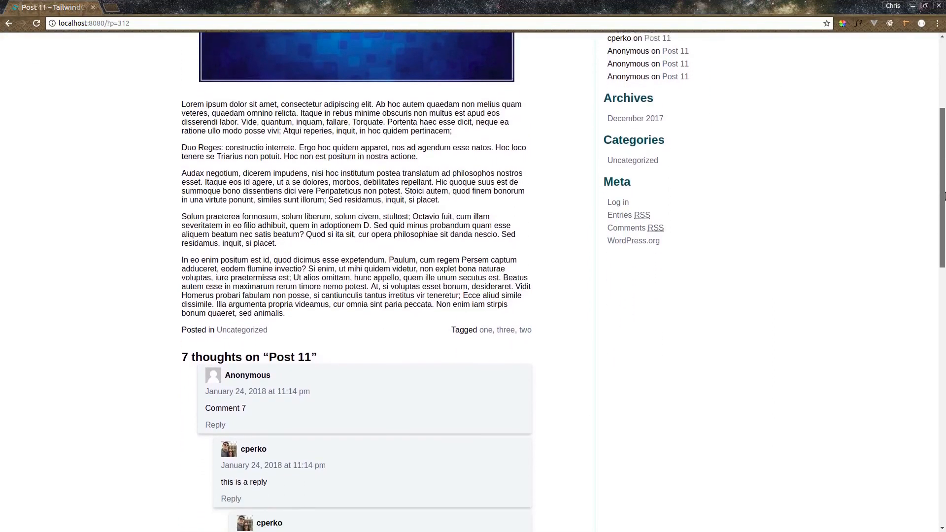
pyautogui.scroll(-3)
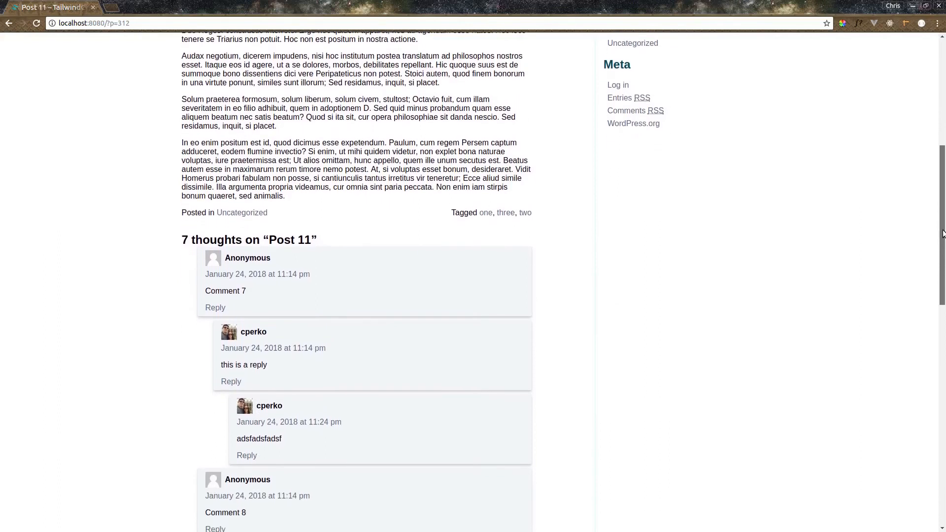
pyautogui.scroll(-3)
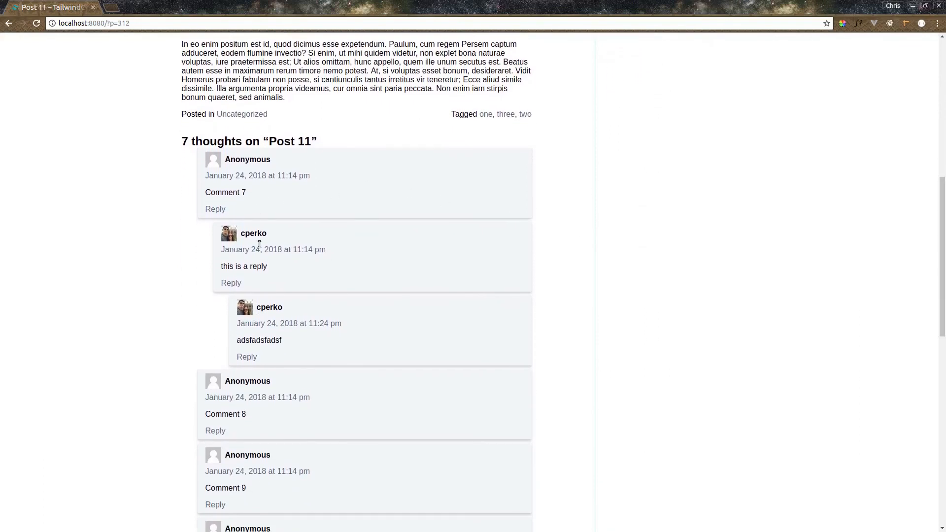
pyautogui.scroll(3)
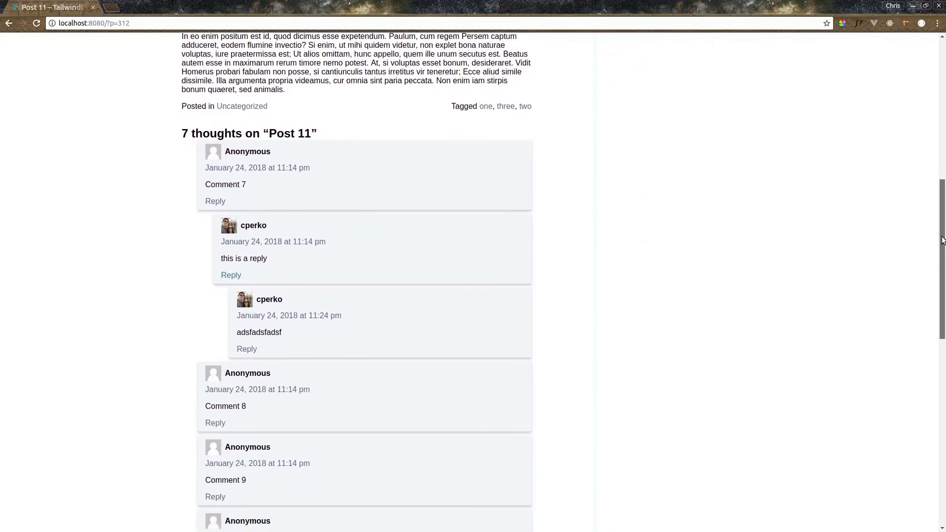
pyautogui.scroll(-3)
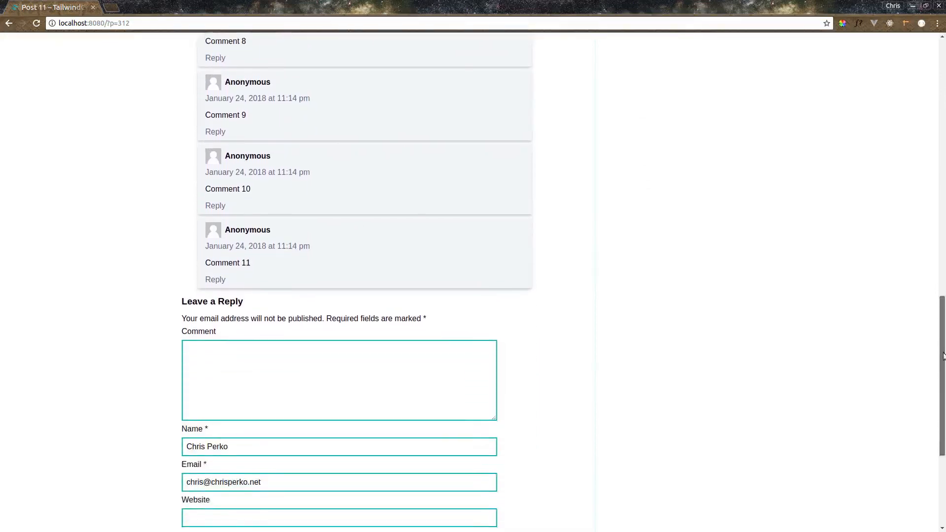
pyautogui.scroll(-3)
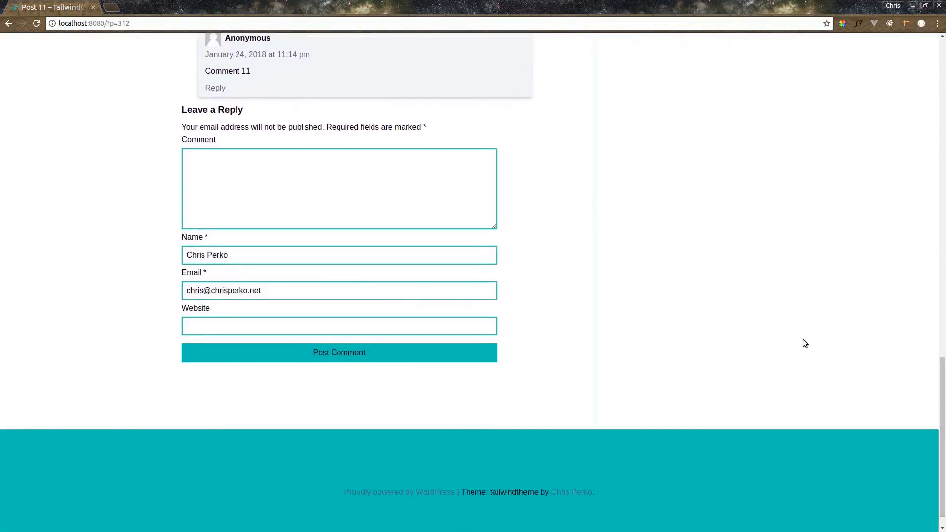